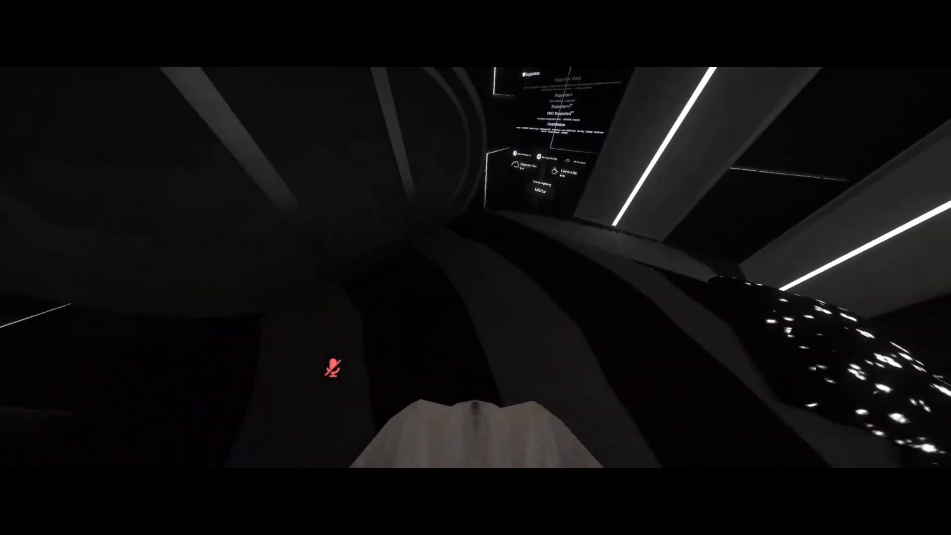
# Step: Switch from the VRChat window to the browser on unity.com/download
pyautogui.click(336, 459)
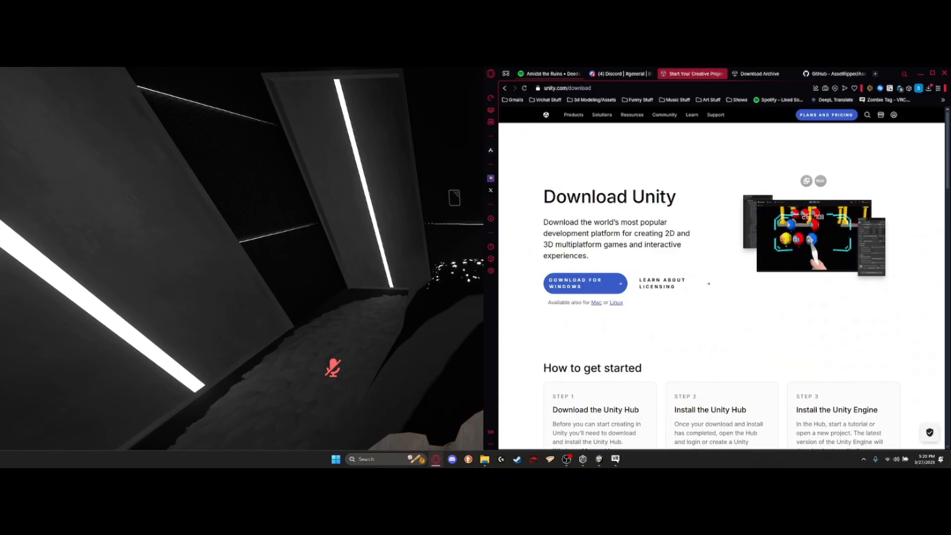
# Step: Show the 2022 LTS releases in Unity's download archive and bring up Unity Hub's project list
pyautogui.doubleClick(651, 196)
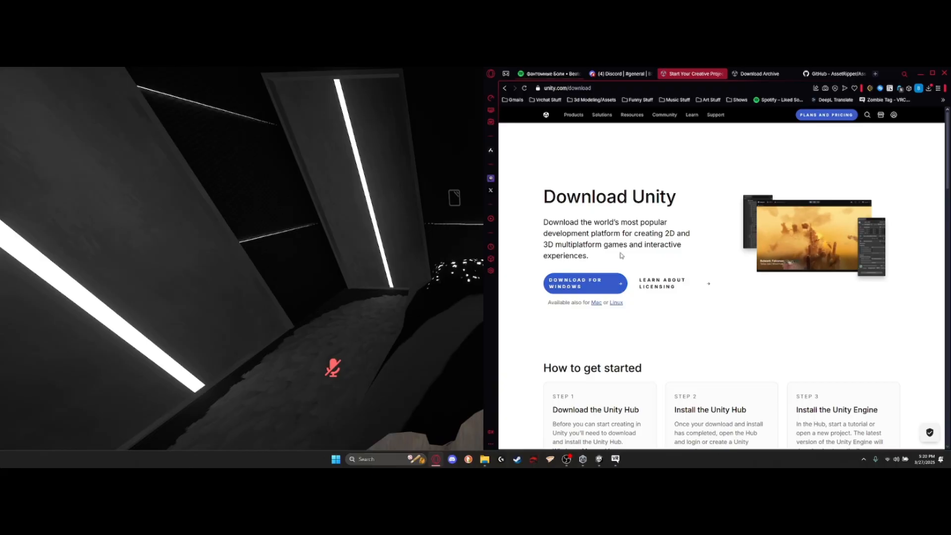
pyautogui.click(761, 73)
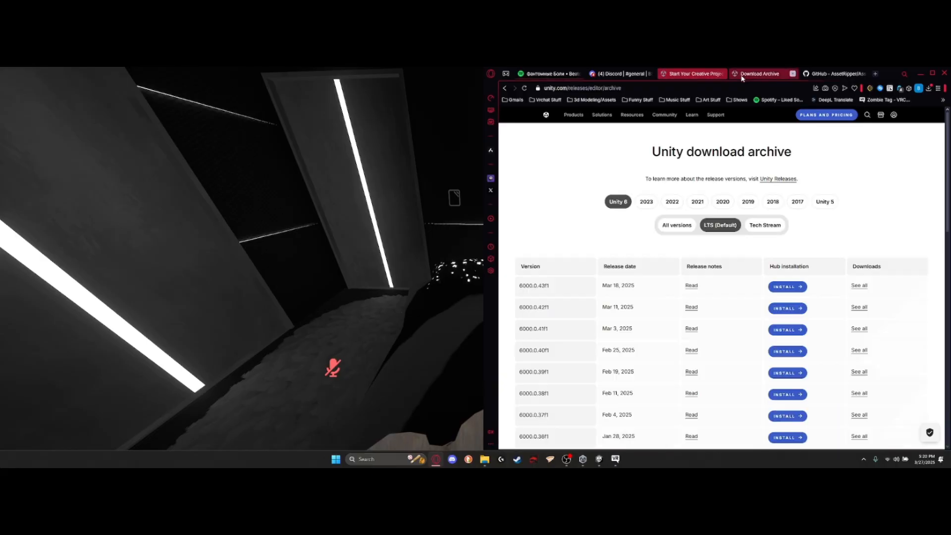
pyautogui.click(763, 74)
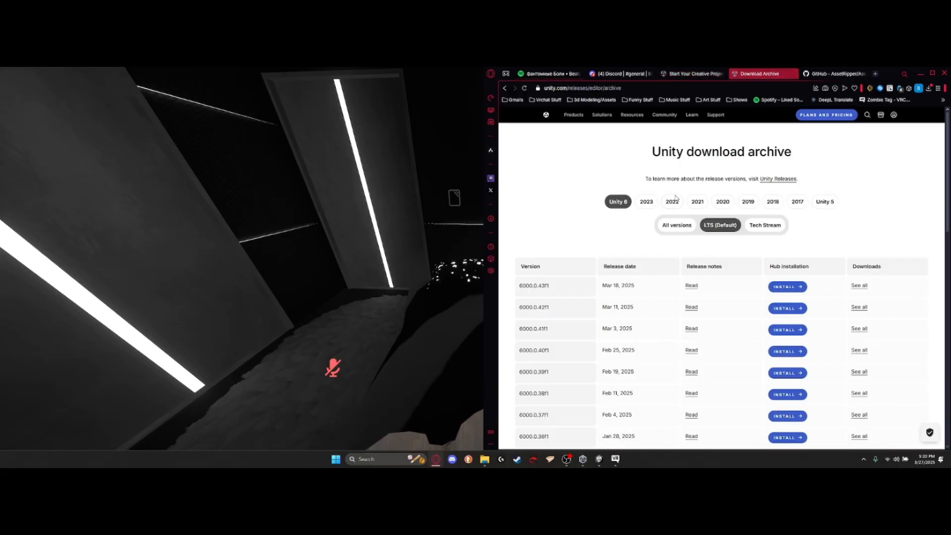
pyautogui.click(672, 201)
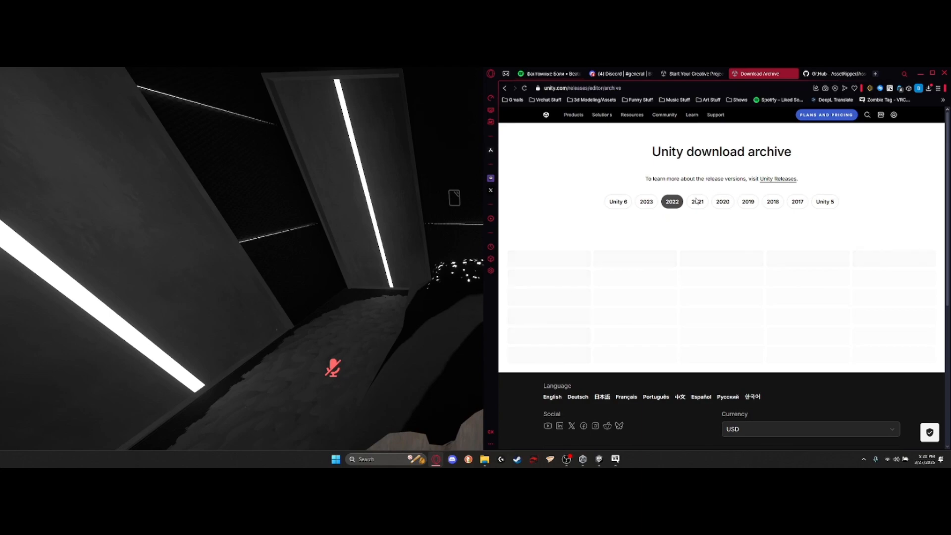
pyautogui.click(672, 201)
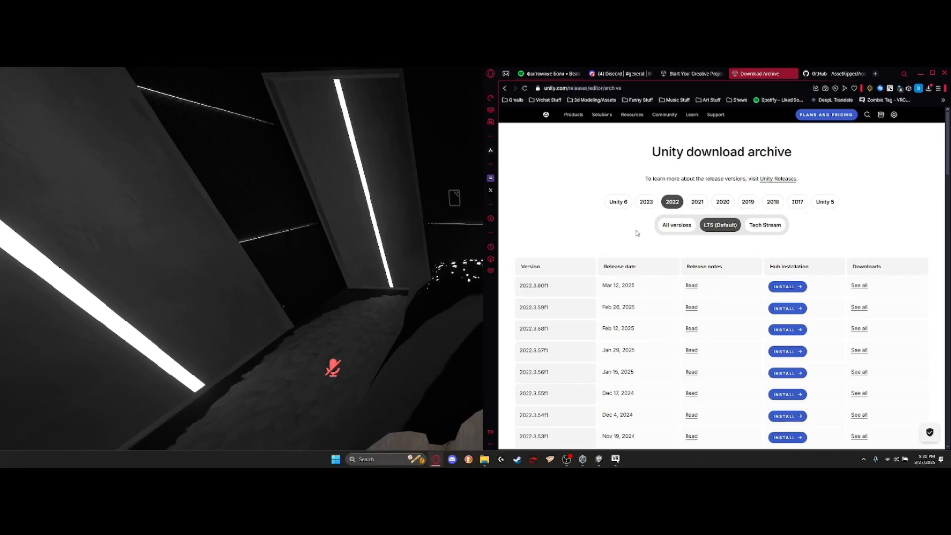
pyautogui.scroll(-3)
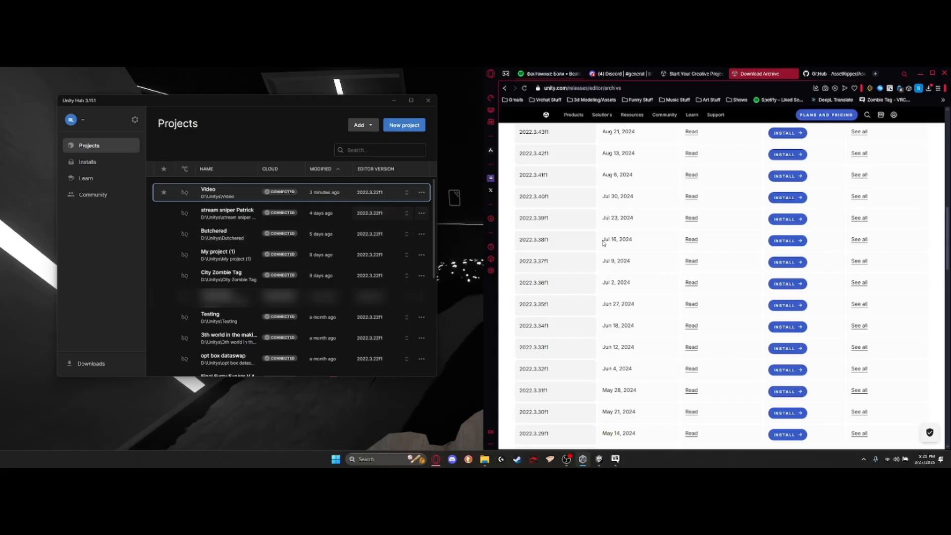
pyautogui.moveTo(352, 192)
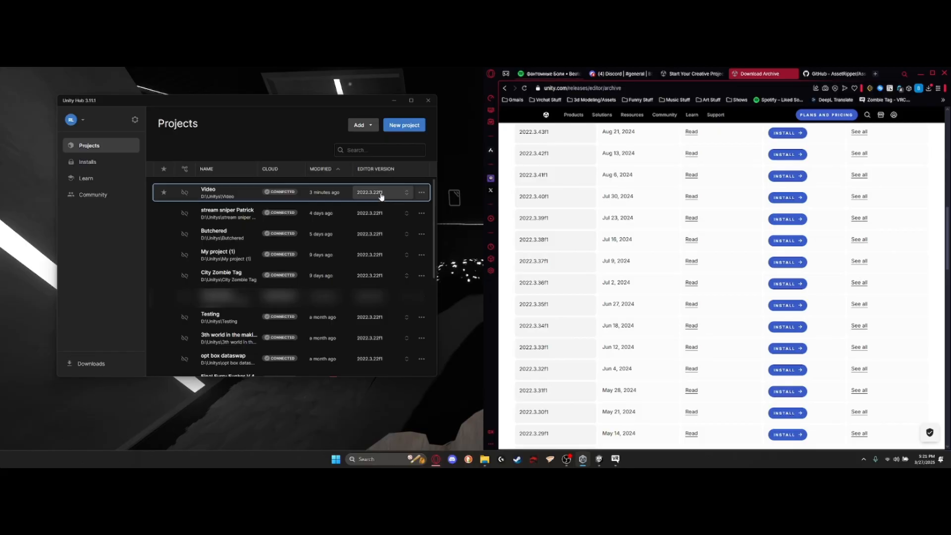
# Step: Switch the archive to 2019 releases and start a new project in Unity Hub
pyautogui.scroll(-3)
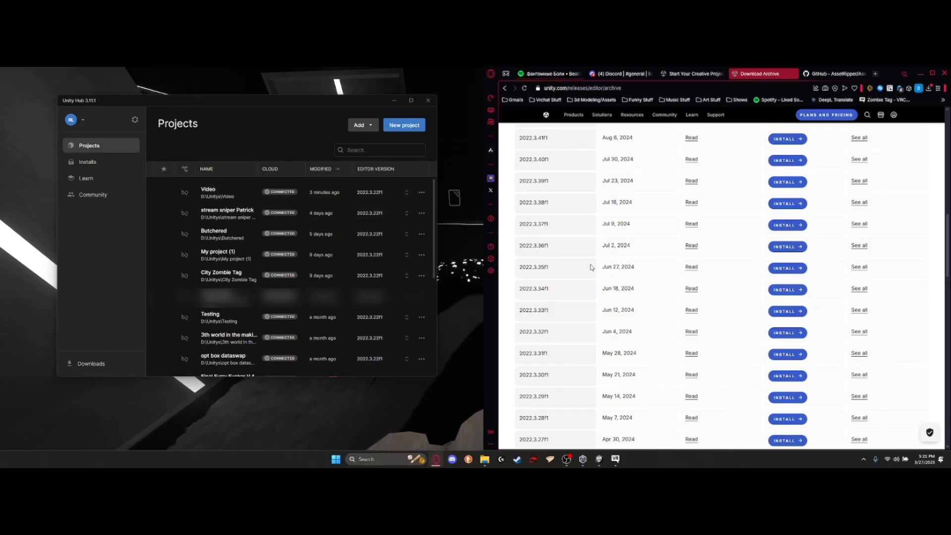
pyautogui.moveTo(671, 333)
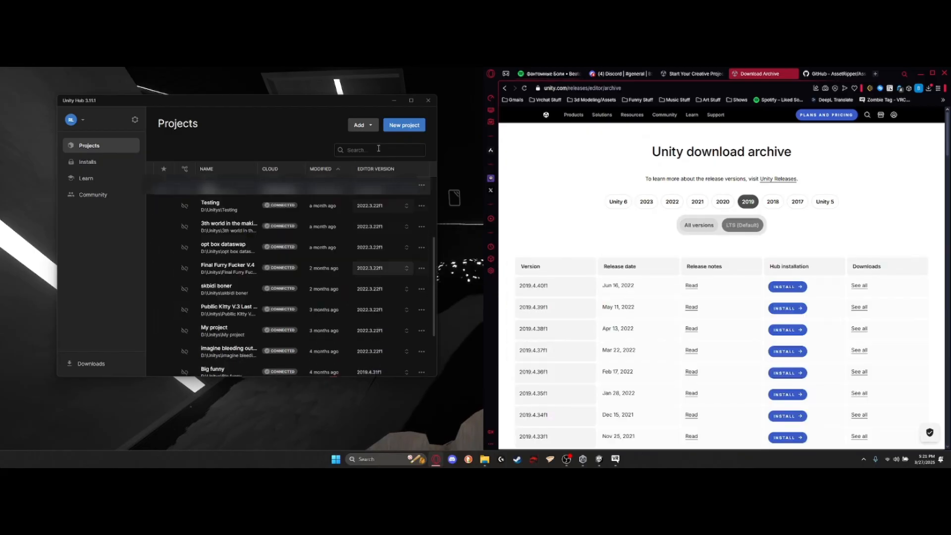
pyautogui.scroll(-3)
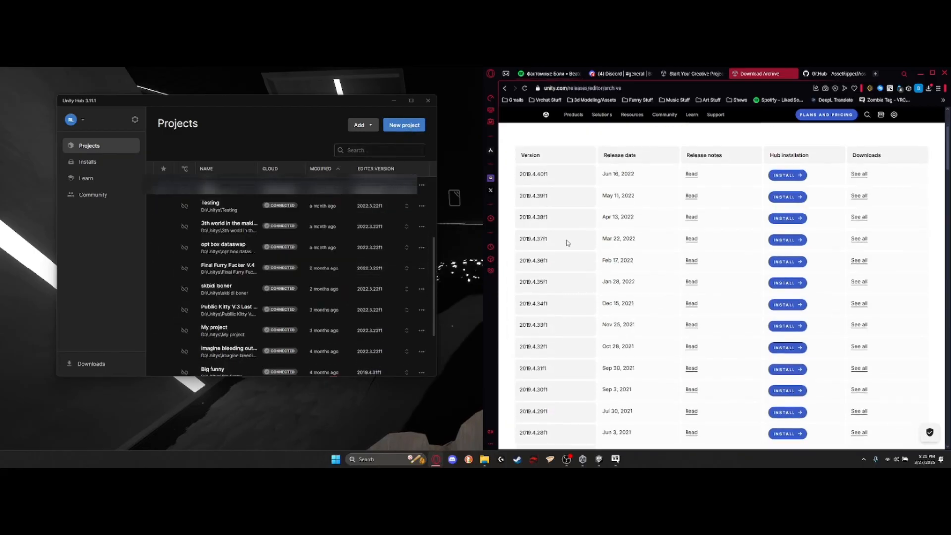
pyautogui.click(403, 125)
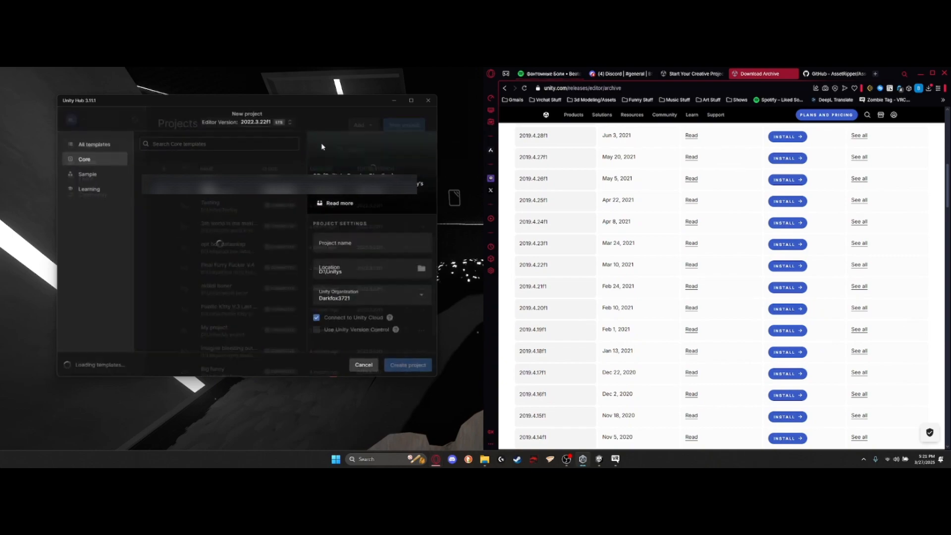
# Step: Check the installed editor versions in the new-project dialog, then cancel without creating a project
pyautogui.click(278, 122)
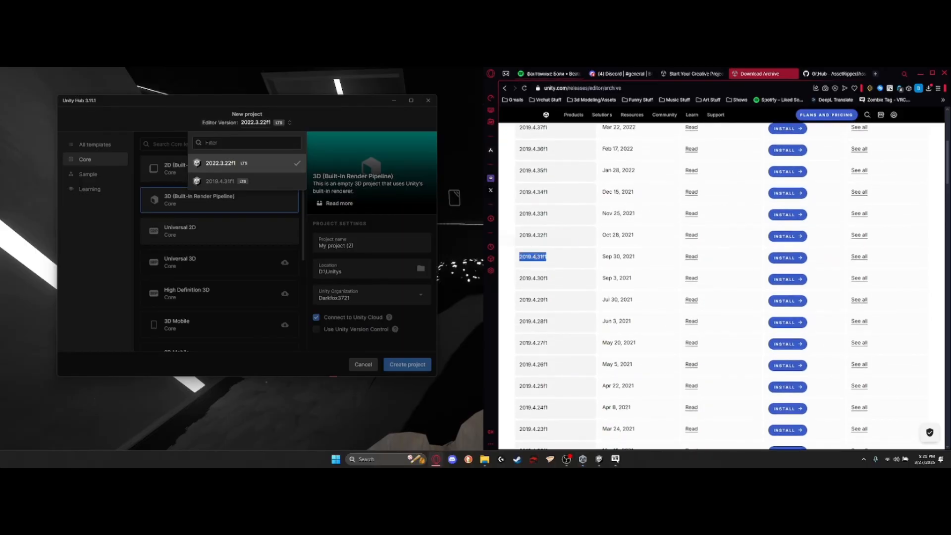
pyautogui.rightClick(532, 255)
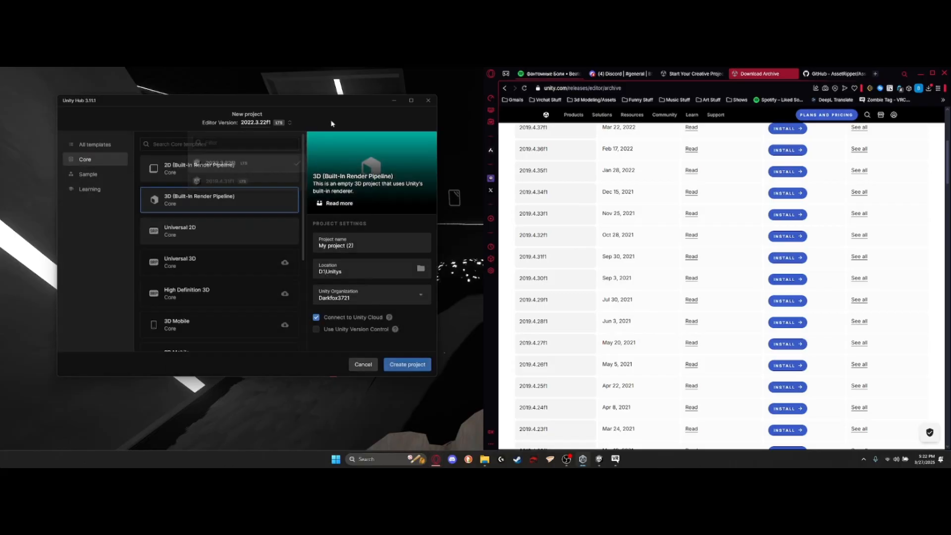
pyautogui.click(363, 364)
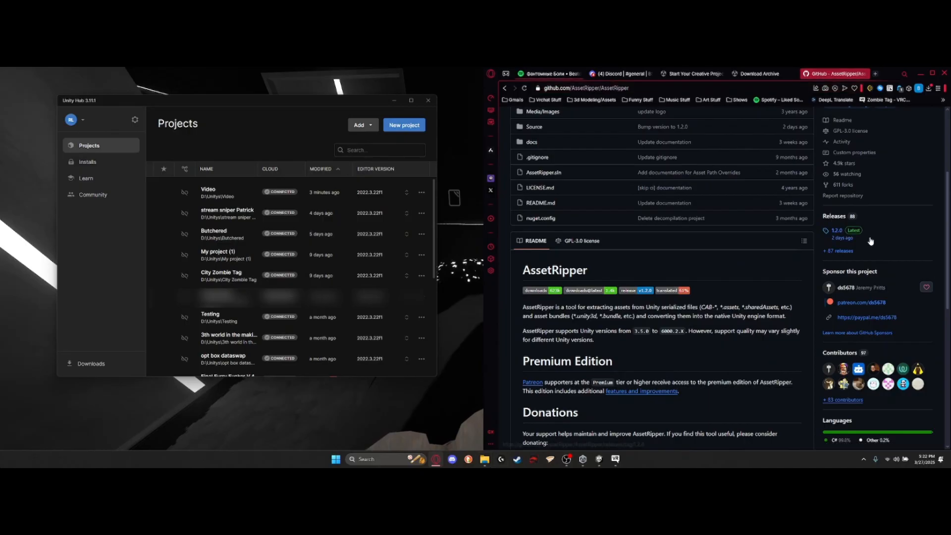
# Step: View the AssetRipper 1.2.0 release on GitHub, then move to the Discord tab
pyautogui.click(615, 73)
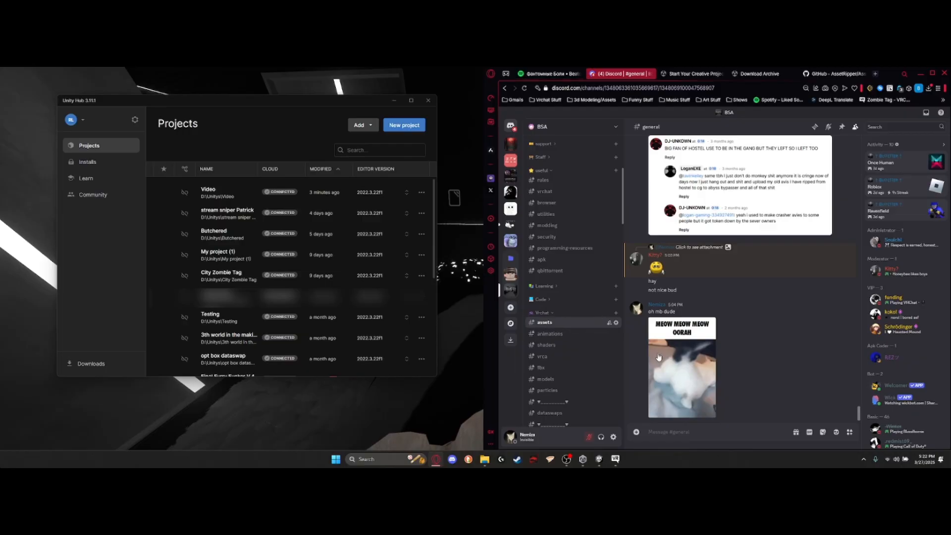
# Step: Browse the assets and tutorials channels' Unity 2019/2022 guides, then start a blank browser tab
pyautogui.click(543, 322)
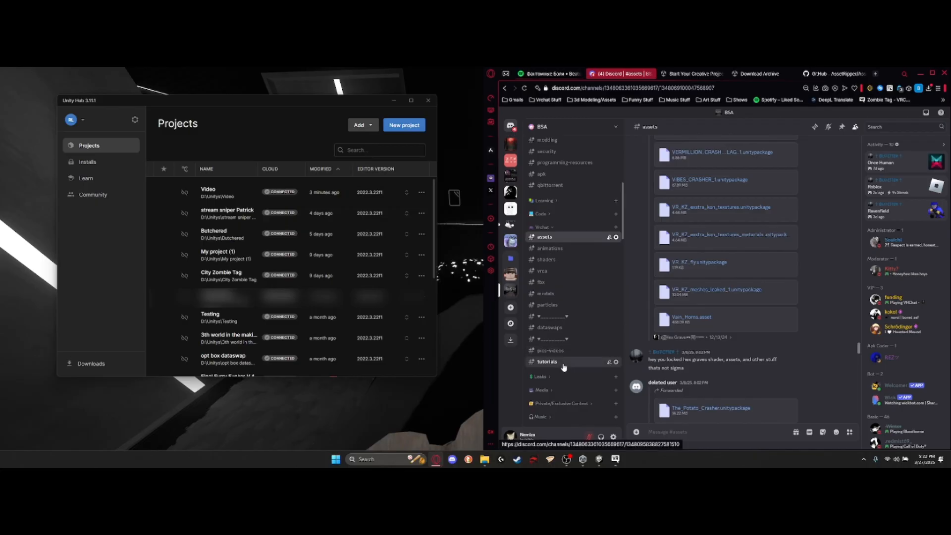
pyautogui.click(546, 362)
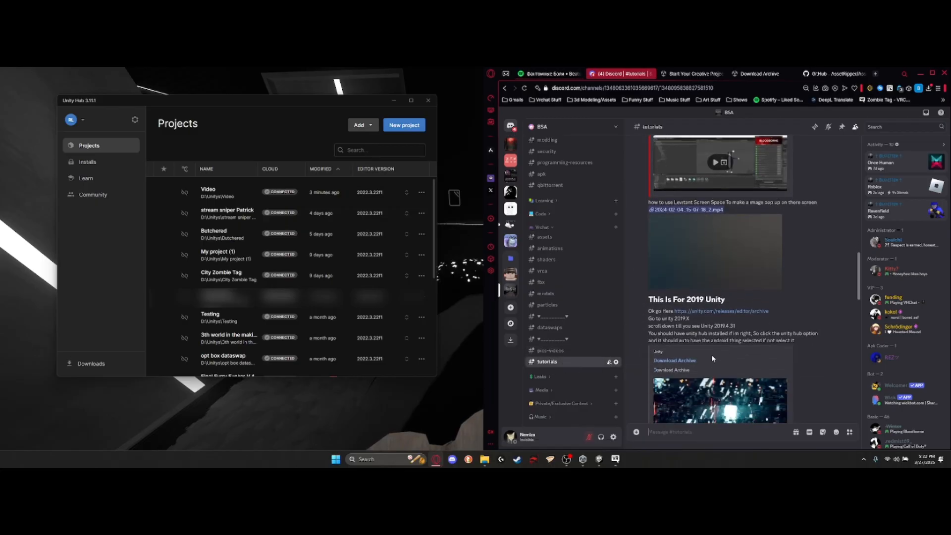
pyautogui.scroll(-3)
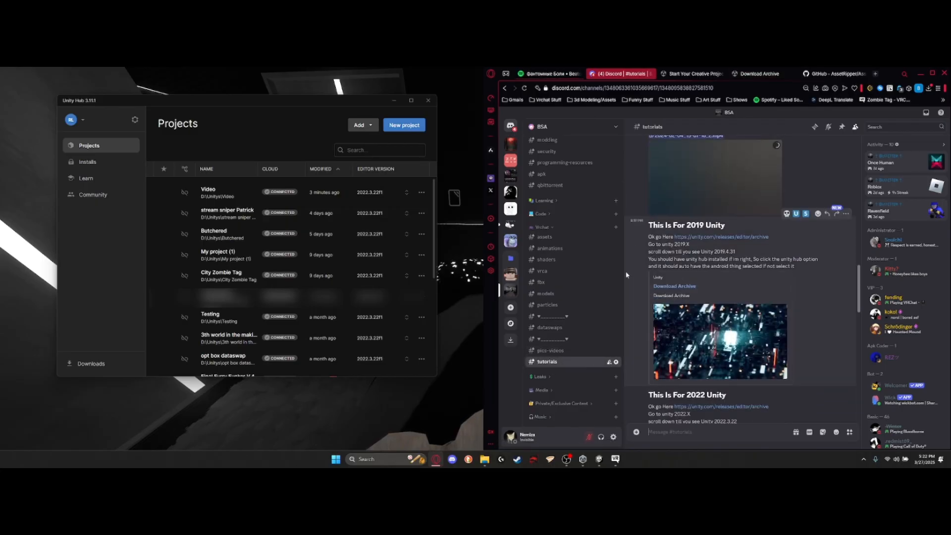
pyautogui.scroll(-3)
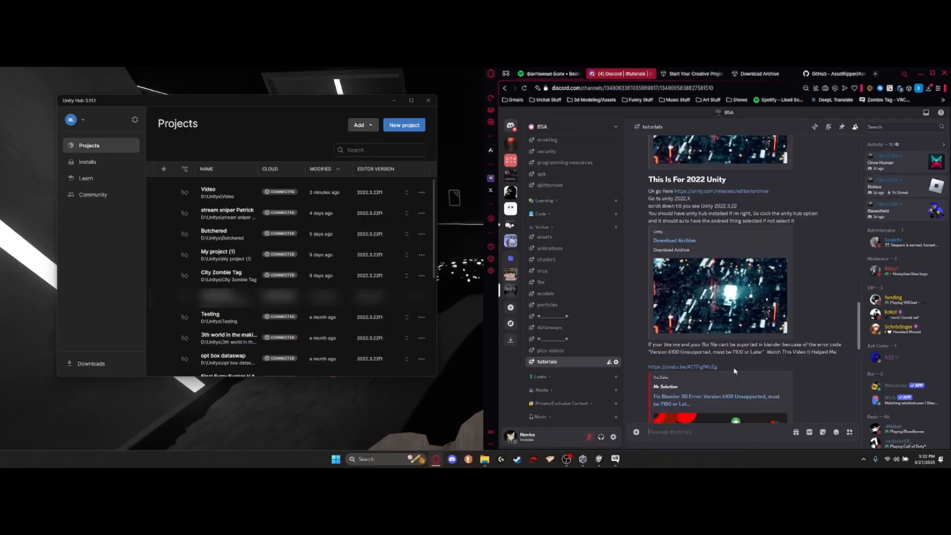
pyautogui.scroll(-3)
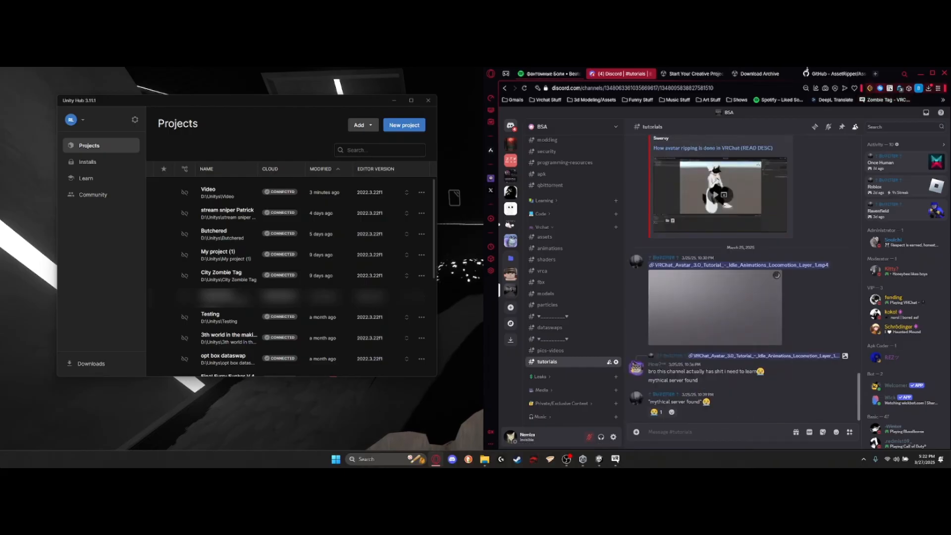
pyautogui.moveTo(840, 73)
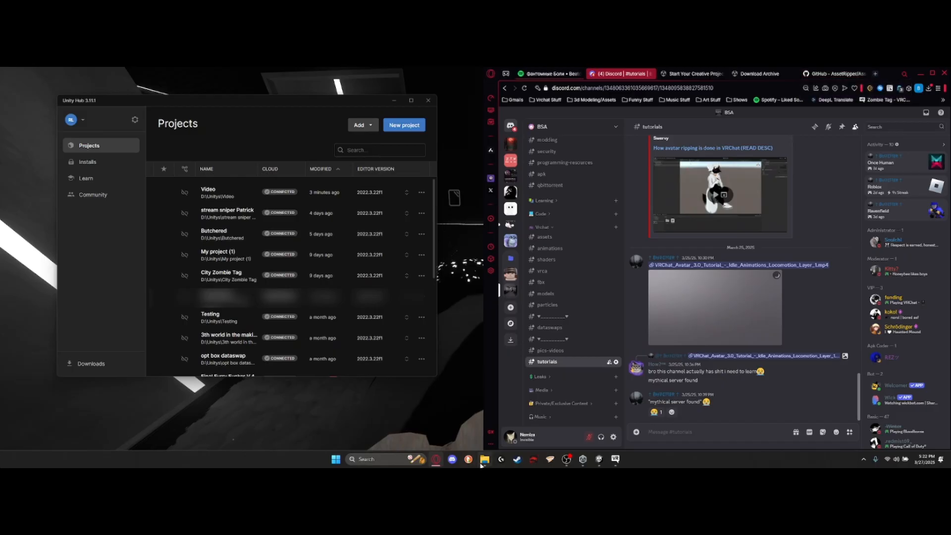
pyautogui.click(484, 458)
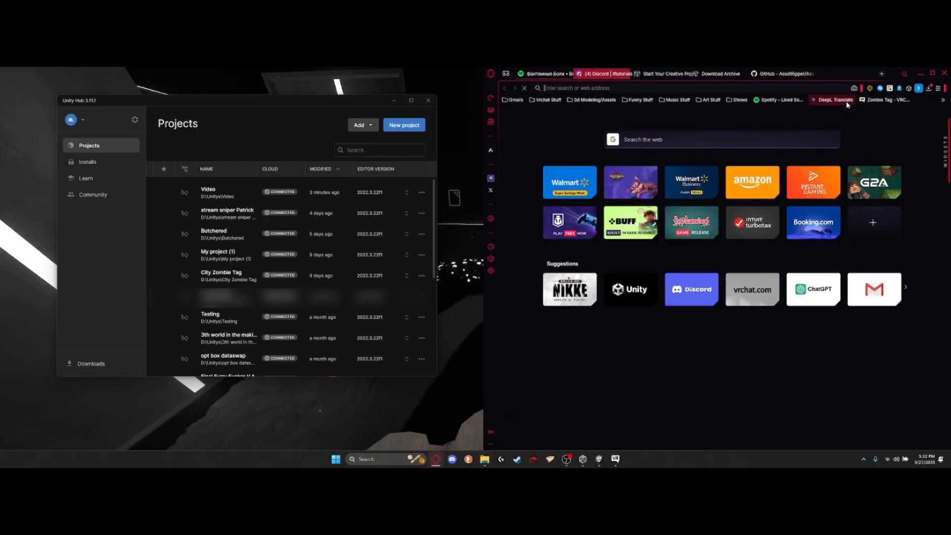
# Step: Search 'FACS' to reach the FACS_Utilities repository, then load the Video project from Unity Hub
pyautogui.write('FACS github')
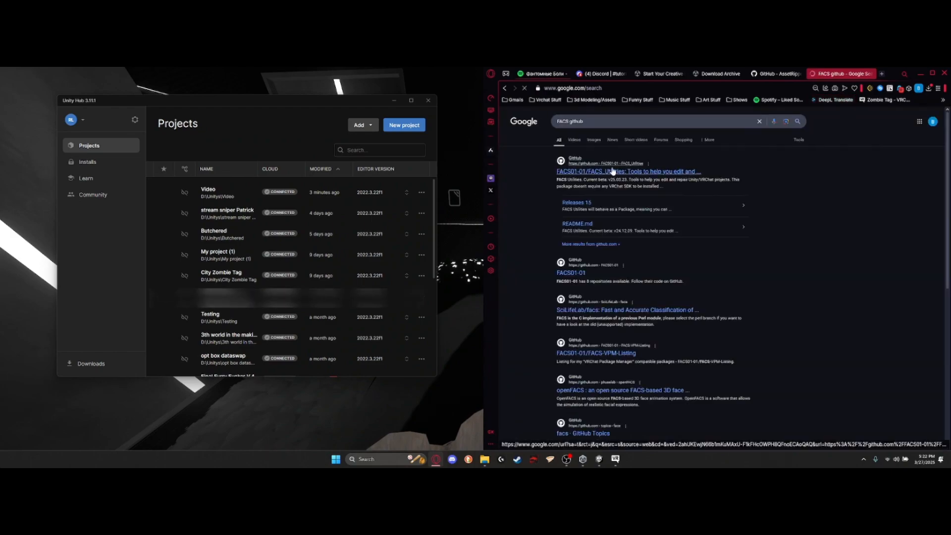
pyautogui.click(628, 172)
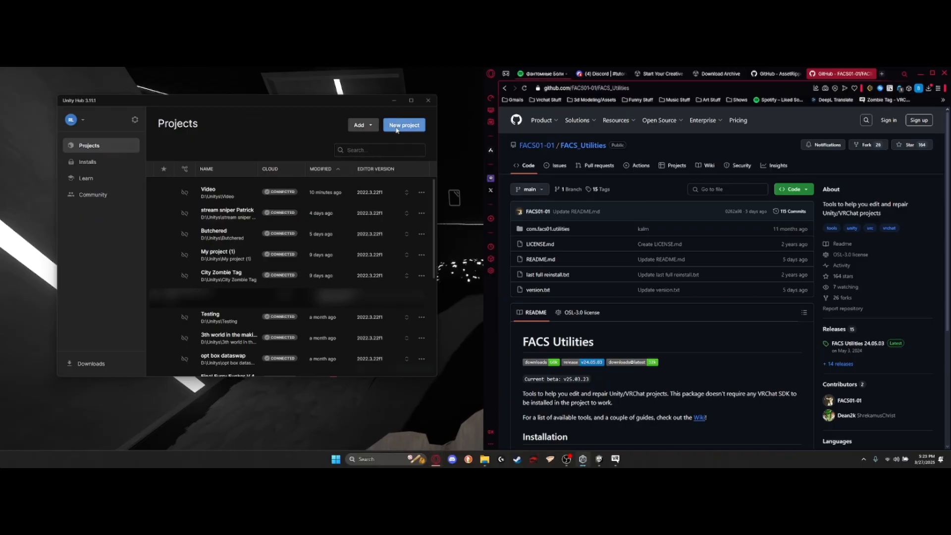
pyautogui.click(404, 124)
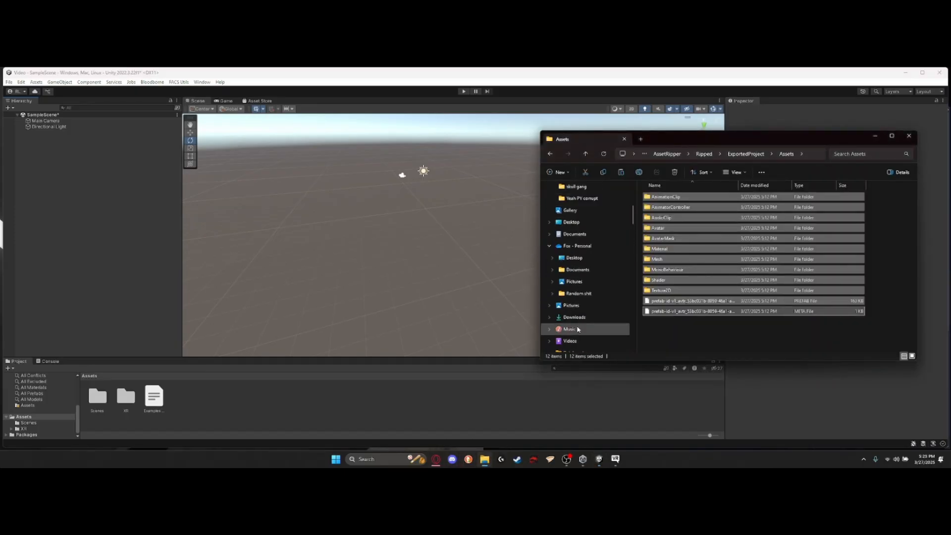
pyautogui.click(574, 317)
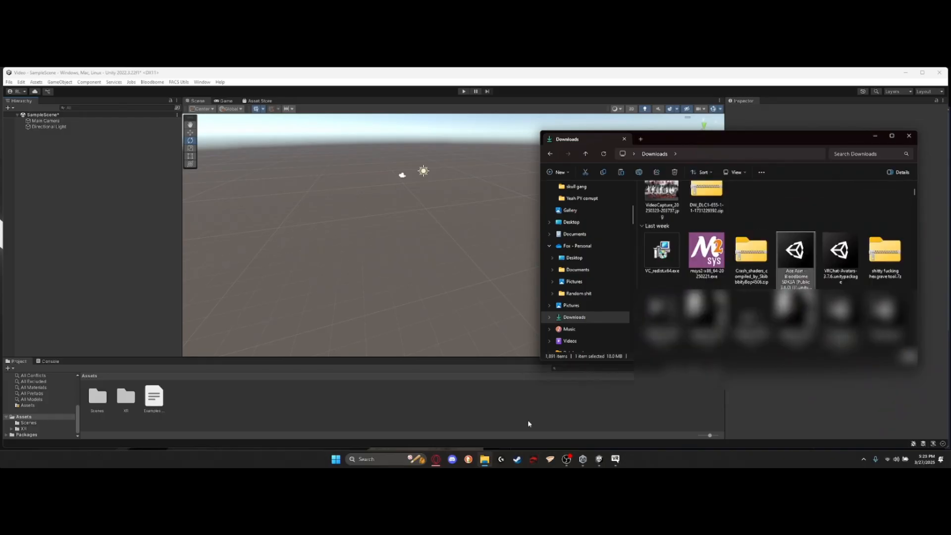
pyautogui.moveTo(781, 255)
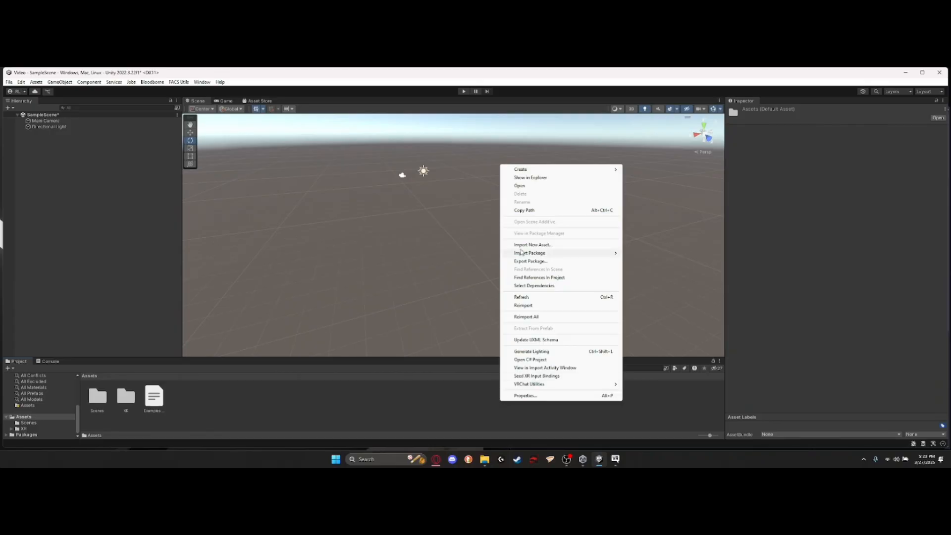
pyautogui.moveTo(529, 252)
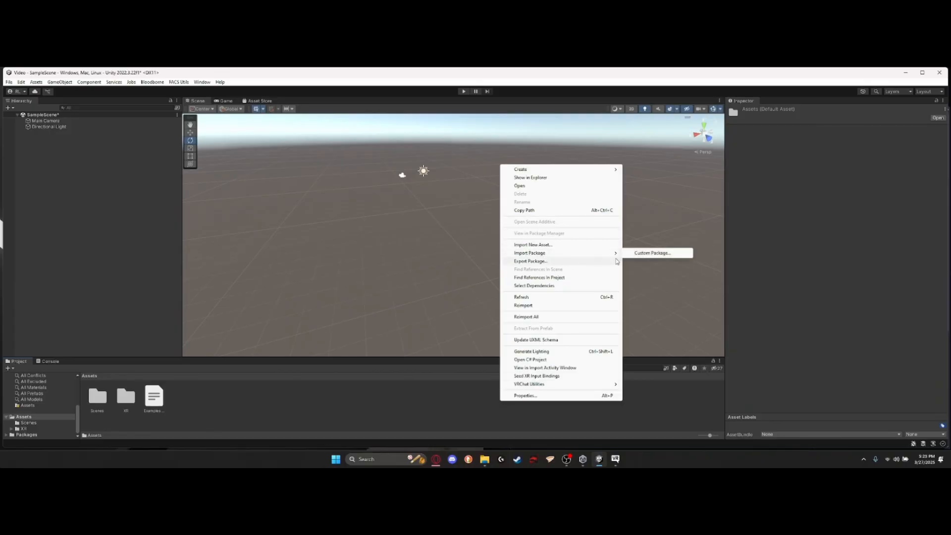
pyautogui.click(500, 448)
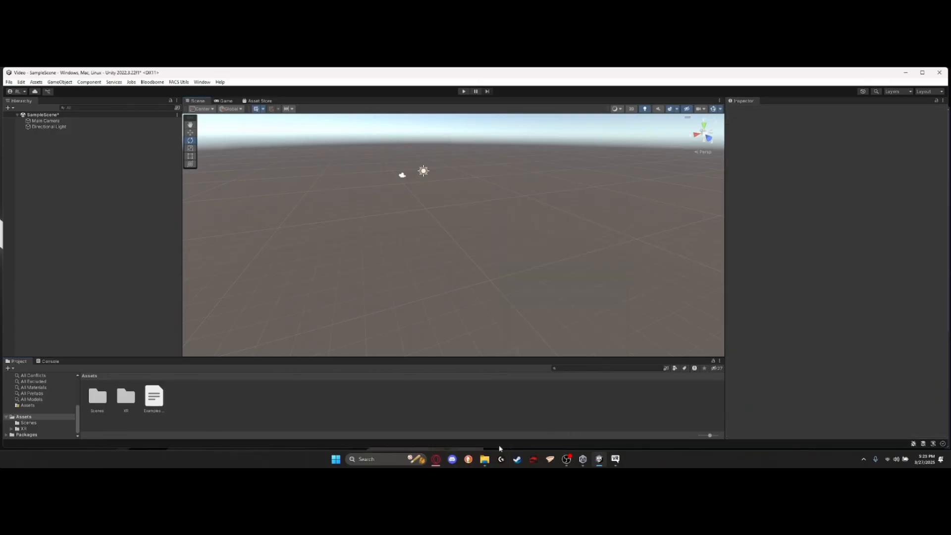
pyautogui.moveTo(485, 459)
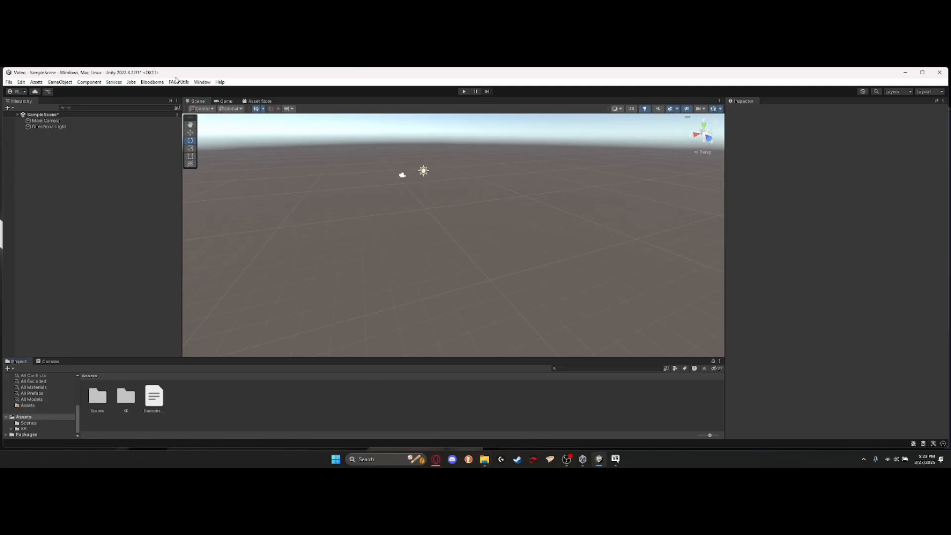
pyautogui.click(178, 82)
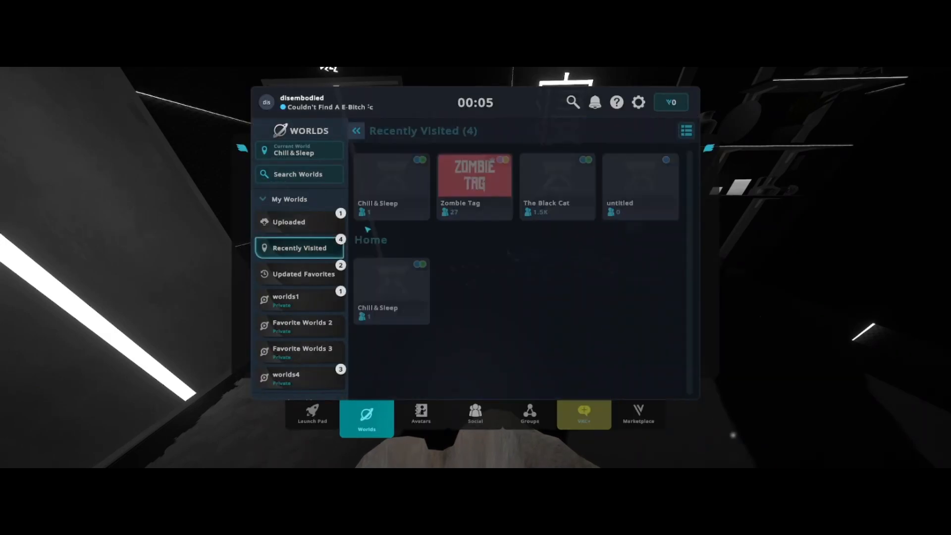
# Step: Join the Zombie Tag world from Recently Visited
pyautogui.click(474, 177)
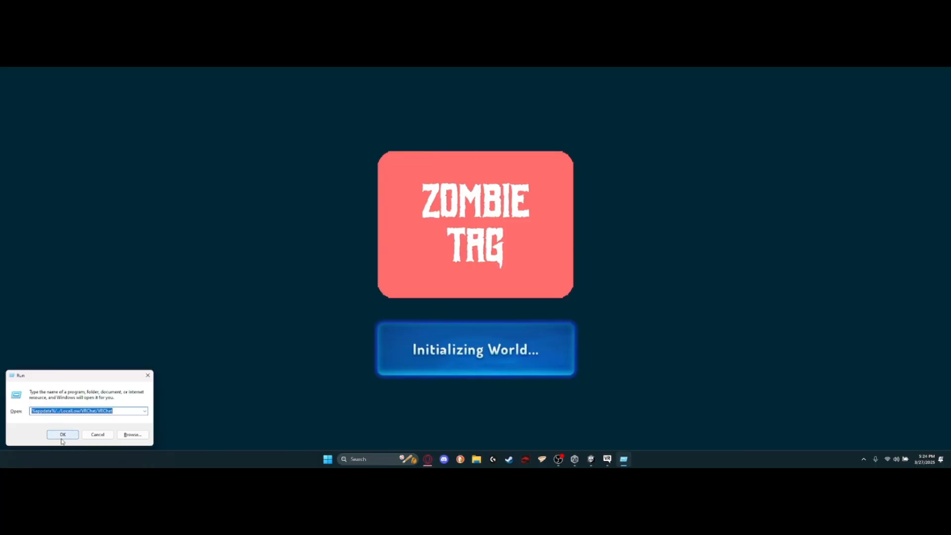
# Step: Browse to VRChat's Cache-WindowsPlayer folder and select all cached folders for deletion
pyautogui.click(64, 434)
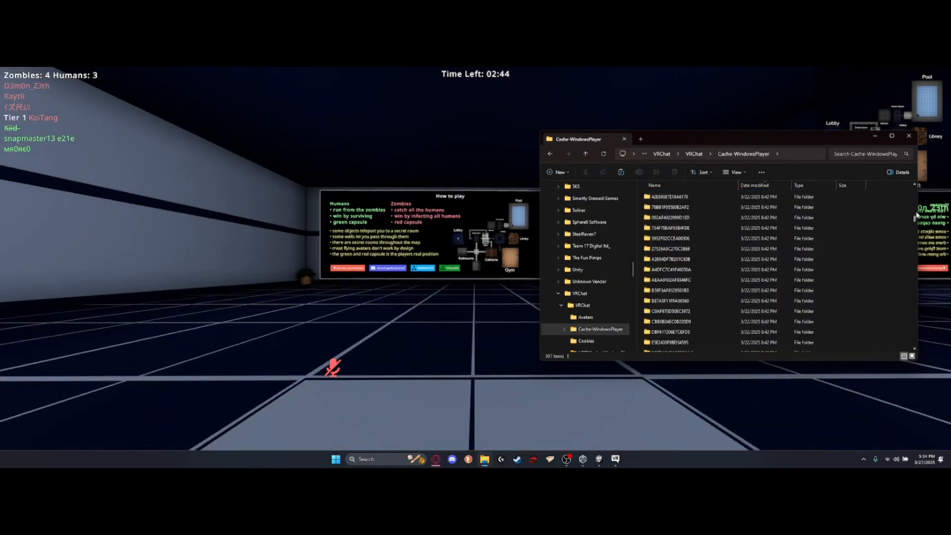
pyautogui.scroll(-3)
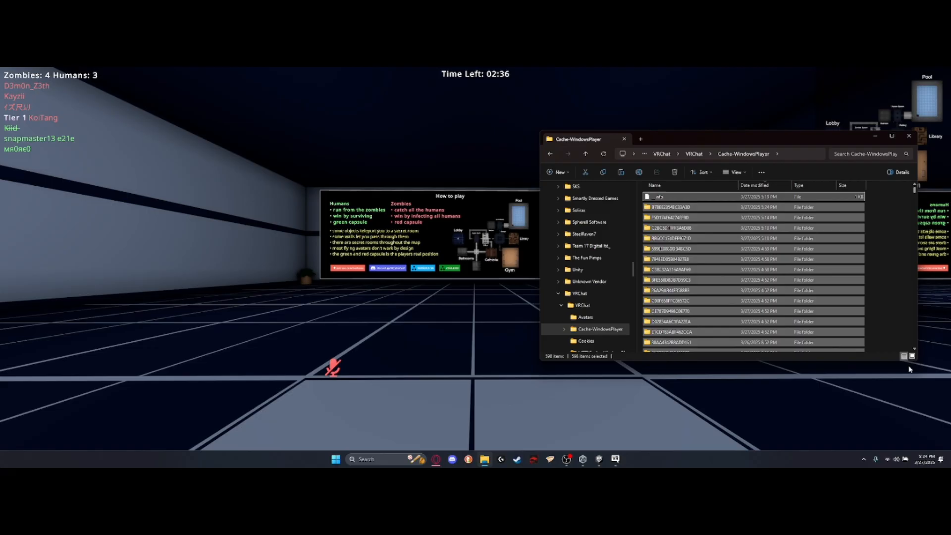
pyautogui.click(661, 196)
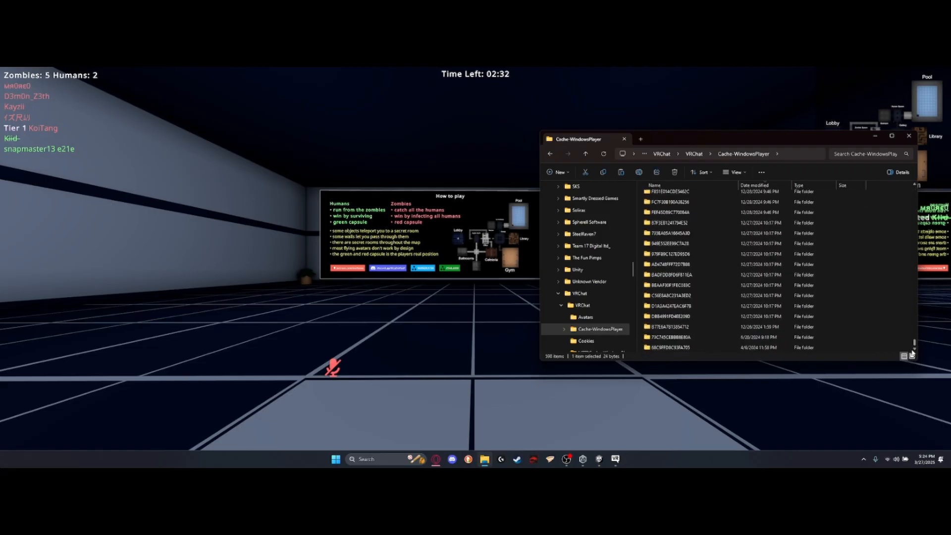
pyautogui.press('ctrl+a')
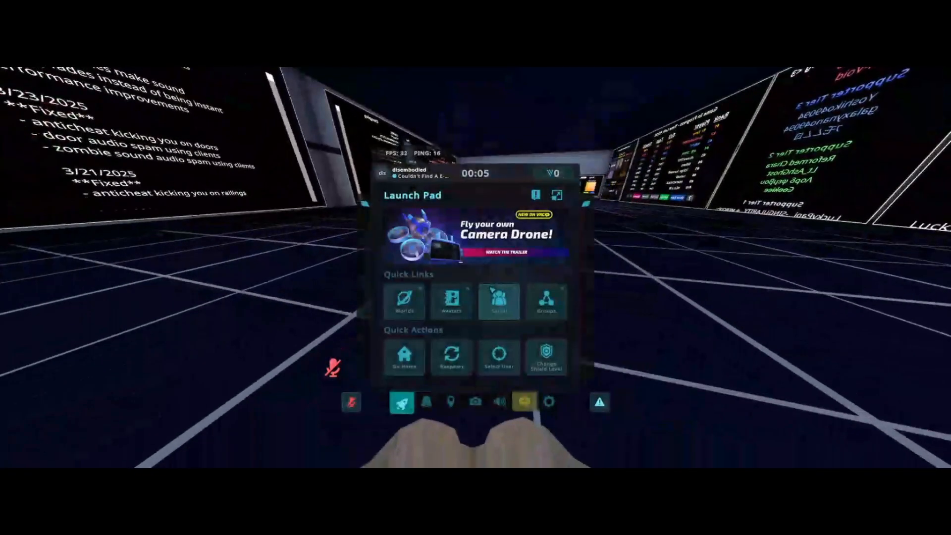
pyautogui.click(498, 301)
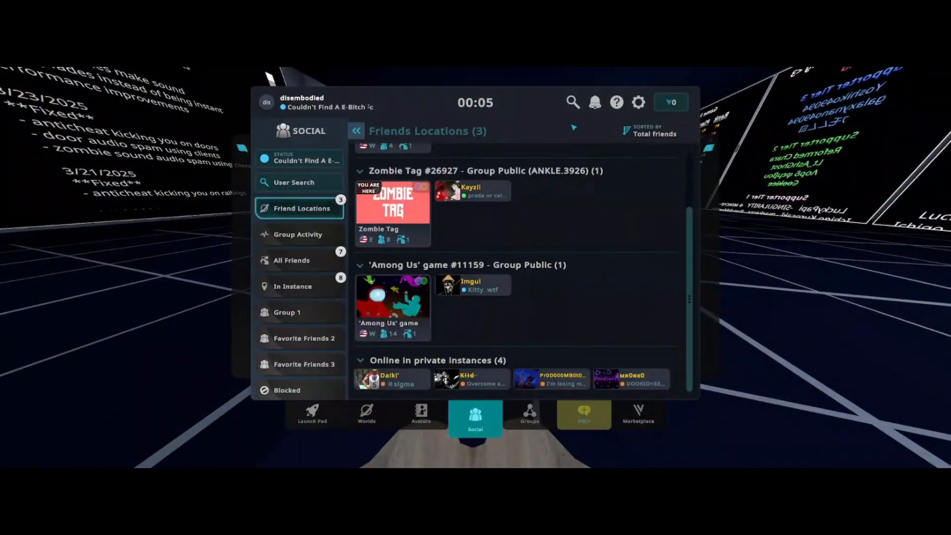
pyautogui.click(637, 102)
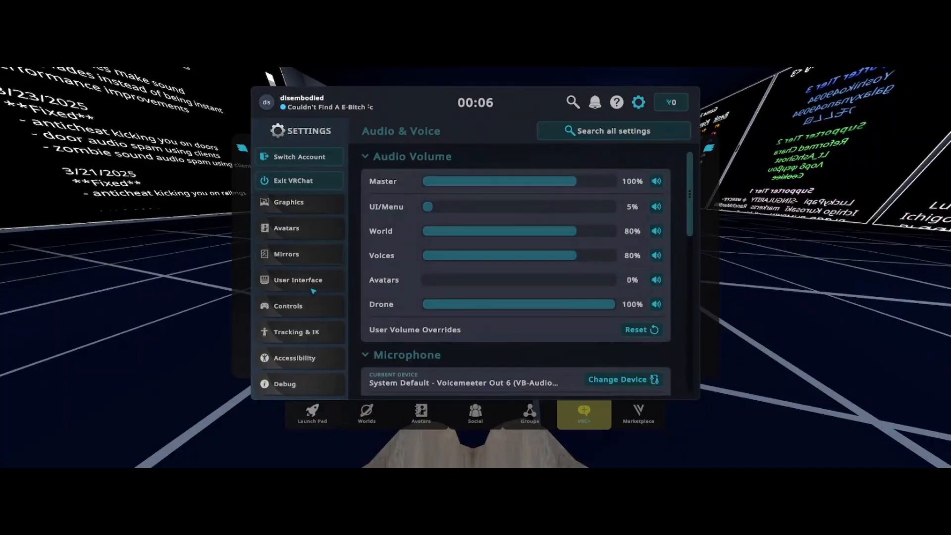
pyautogui.click(299, 382)
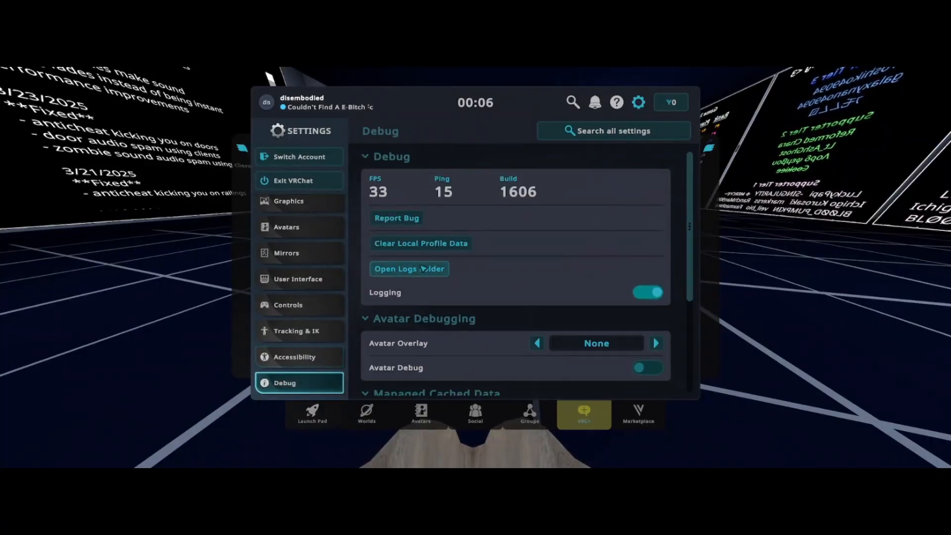
pyautogui.scroll(-3)
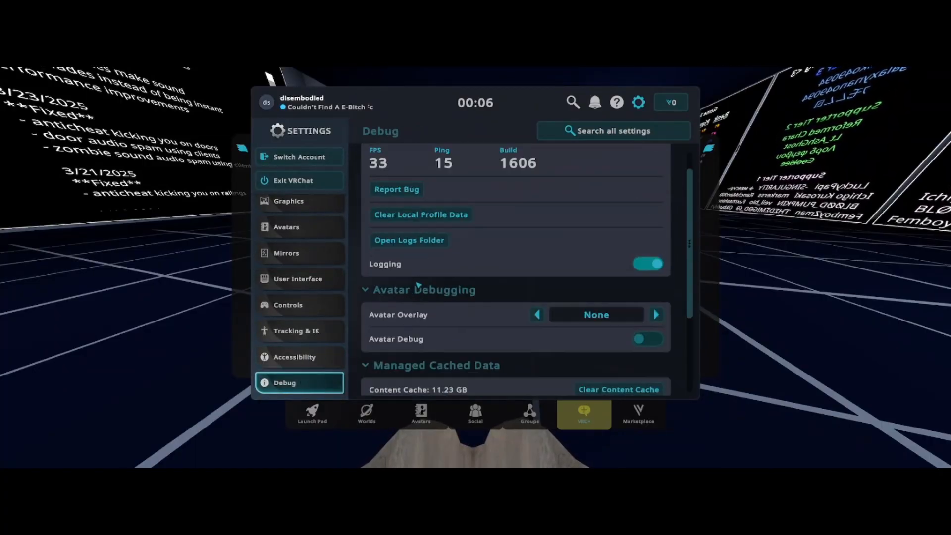
pyautogui.scroll(-3)
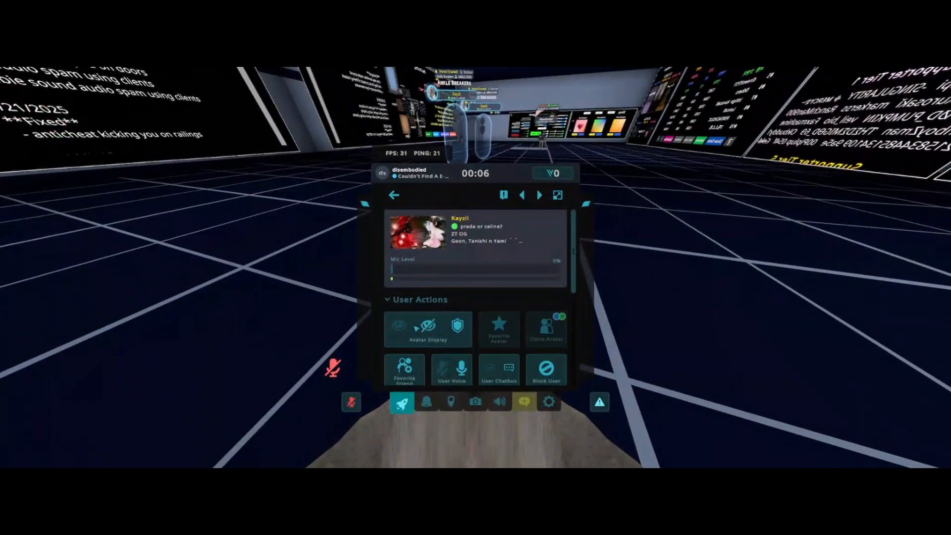
pyautogui.click(335, 458)
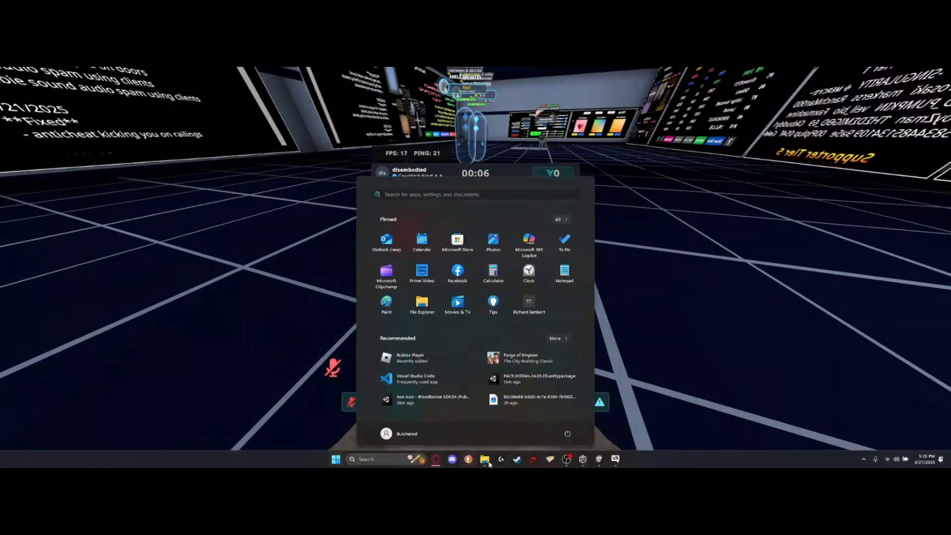
pyautogui.click(484, 459)
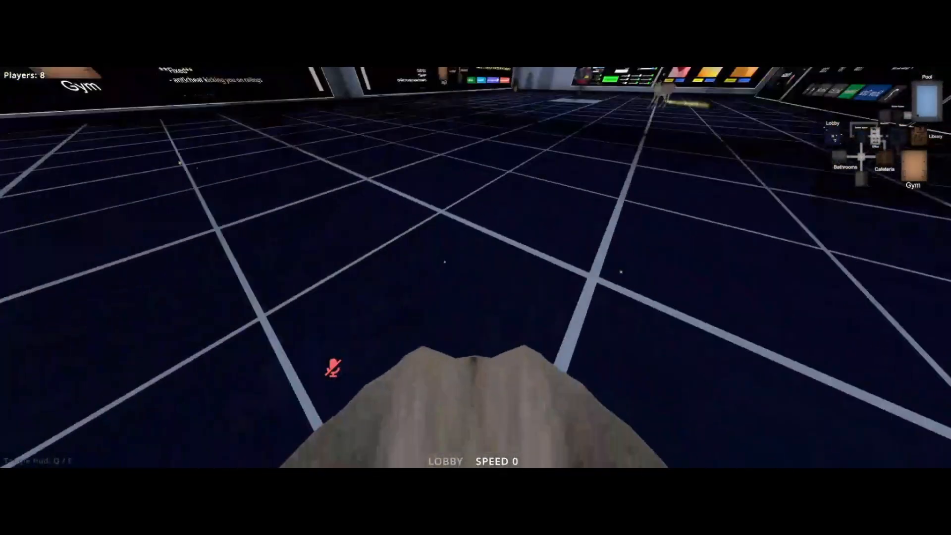
pyautogui.click(402, 402)
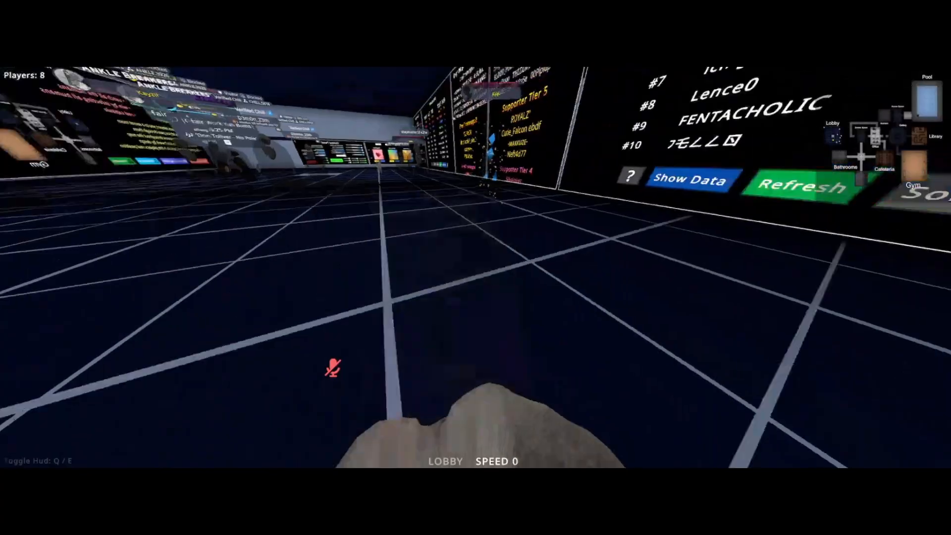
pyautogui.press('w')
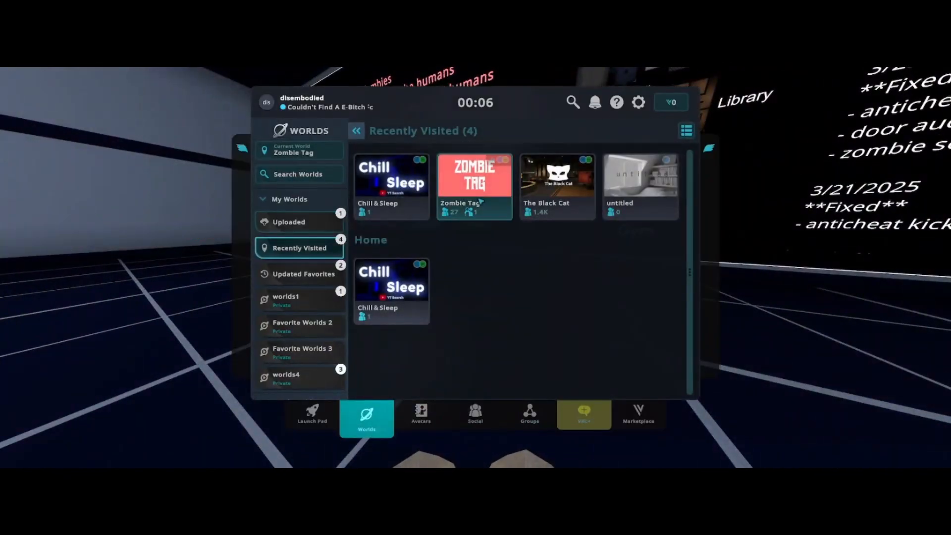
pyautogui.click(555, 176)
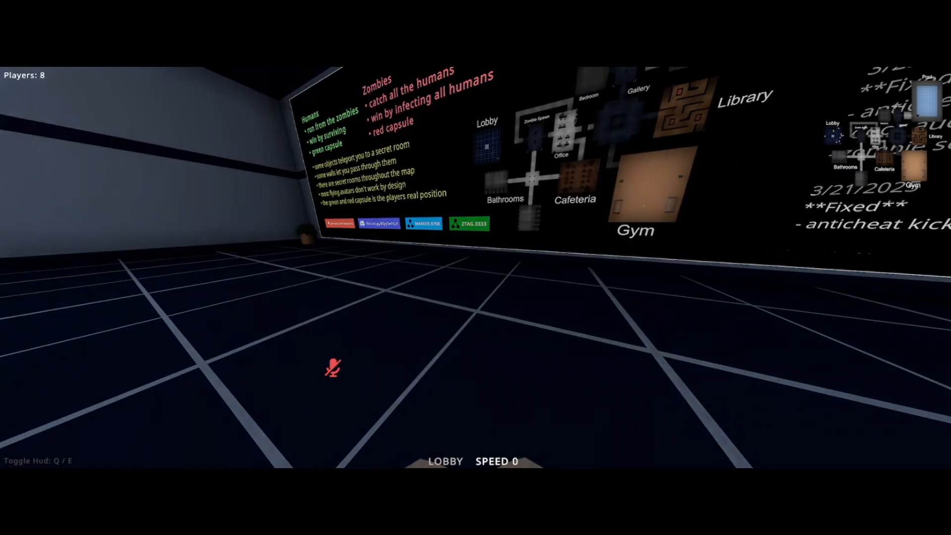
pyautogui.click(335, 459)
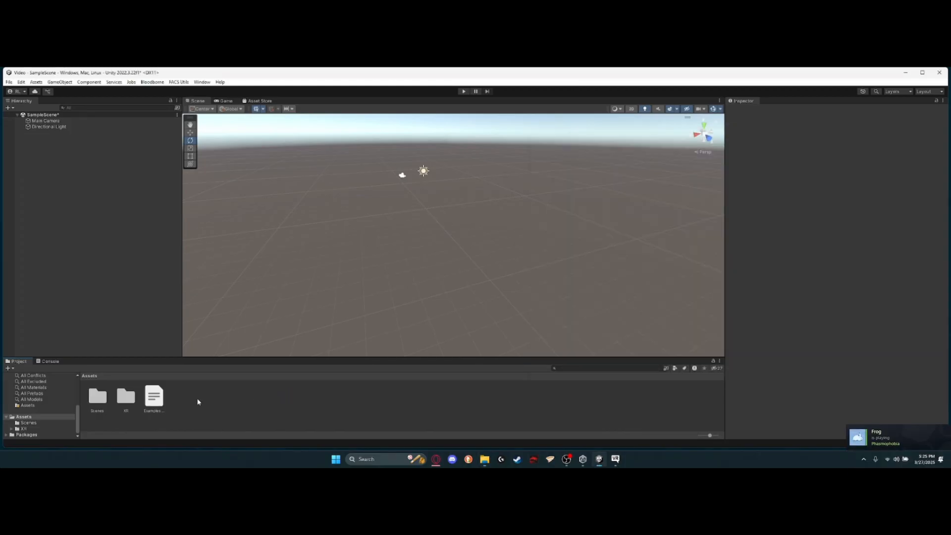
pyautogui.click(152, 82)
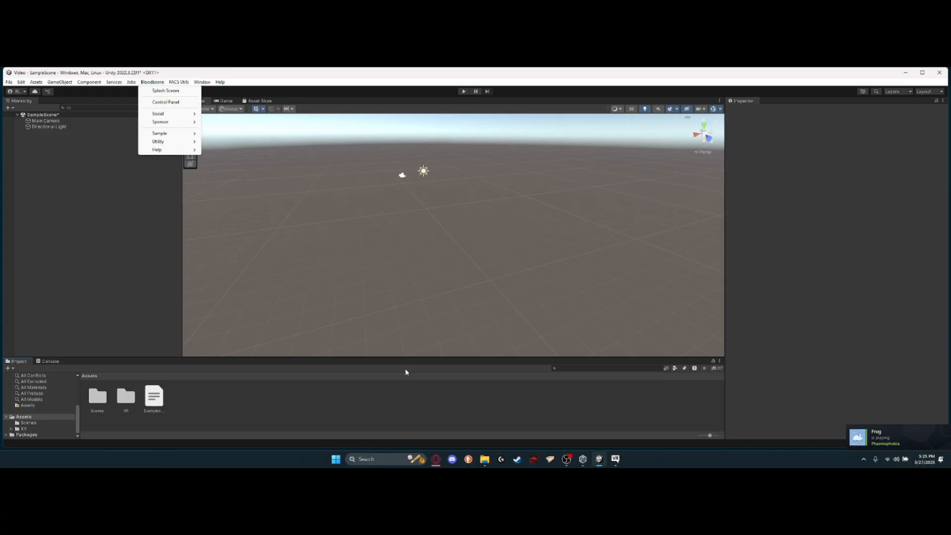
pyautogui.moveTo(521, 418)
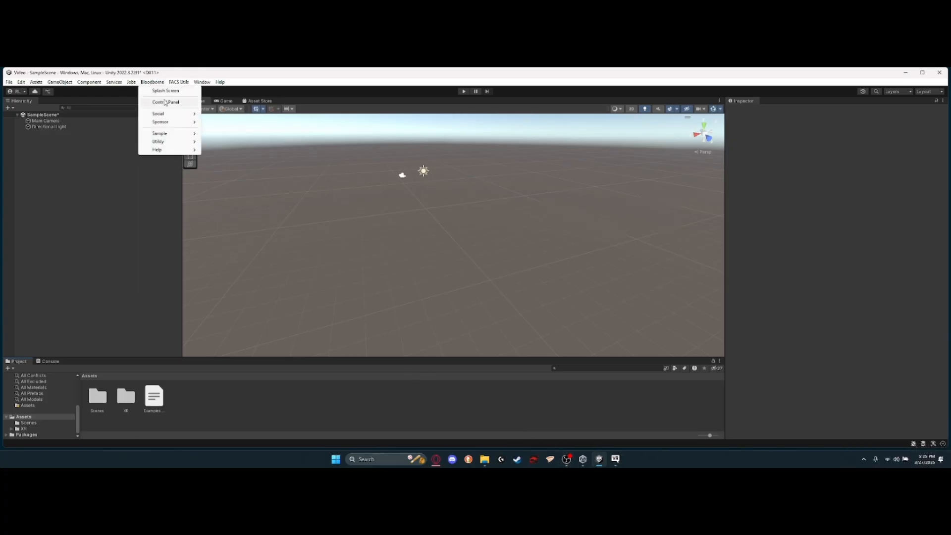
pyautogui.click(165, 102)
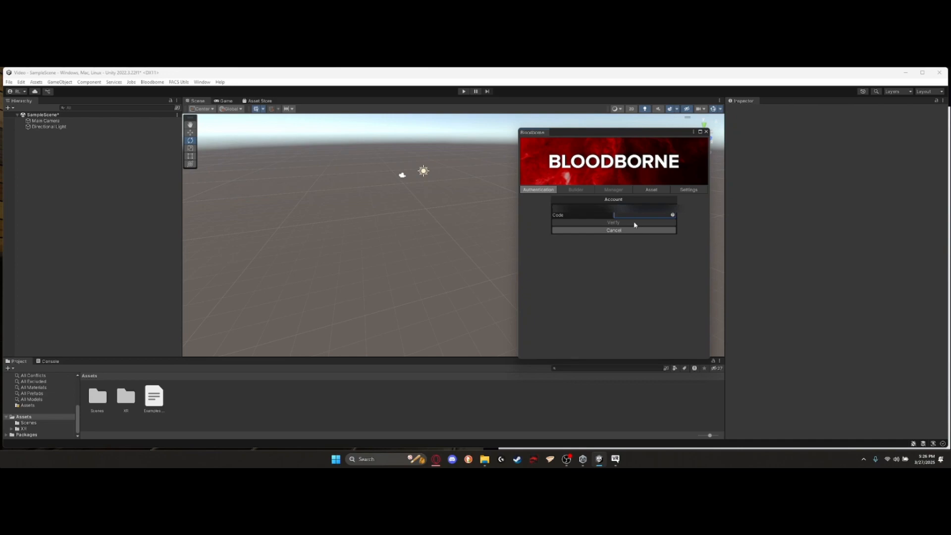
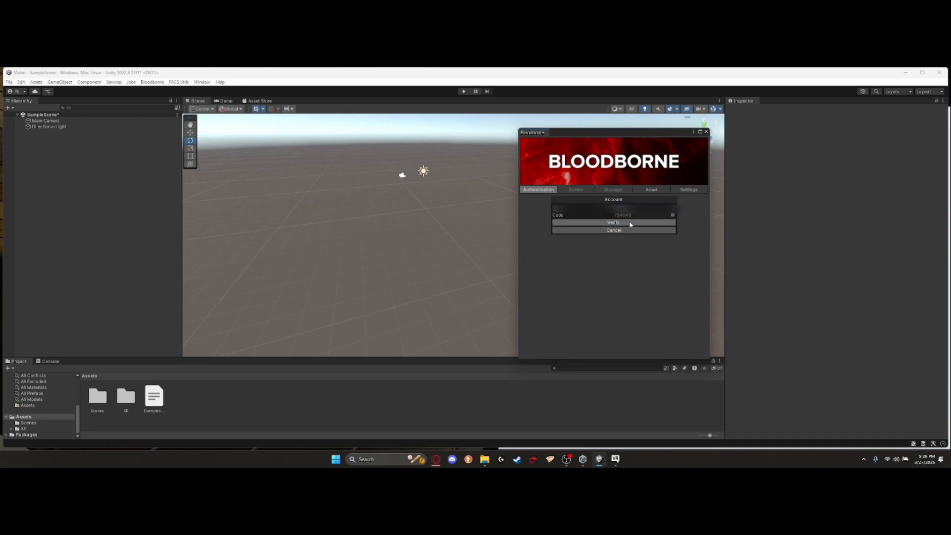
pyautogui.click(613, 222)
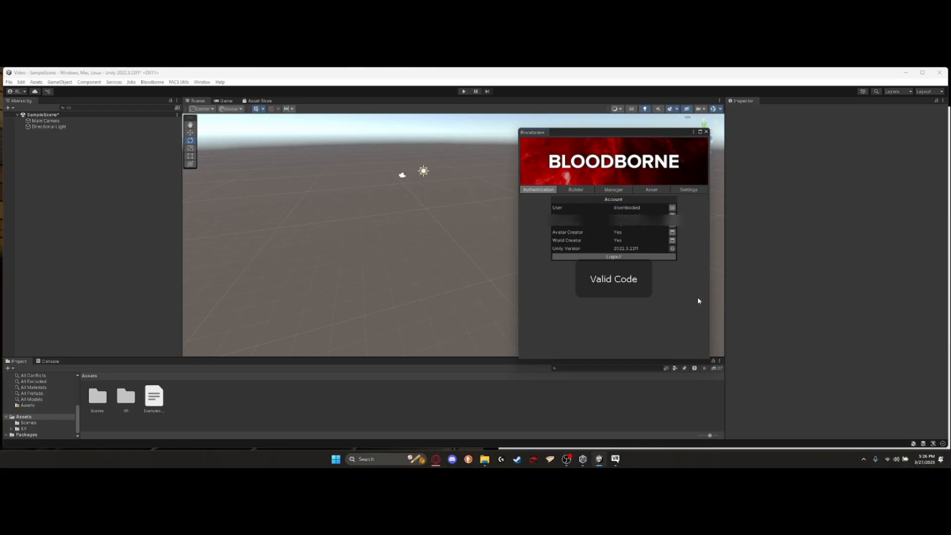
pyautogui.click(575, 190)
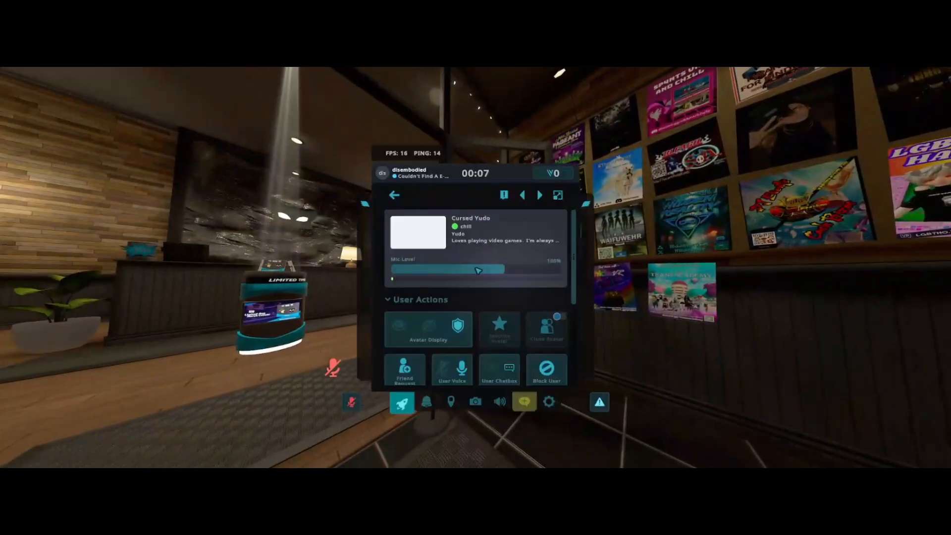
# Step: Leave the VRChat in-game menu and browse into the newest cache folder in Cache-WindowsPlayer
pyautogui.click(499, 401)
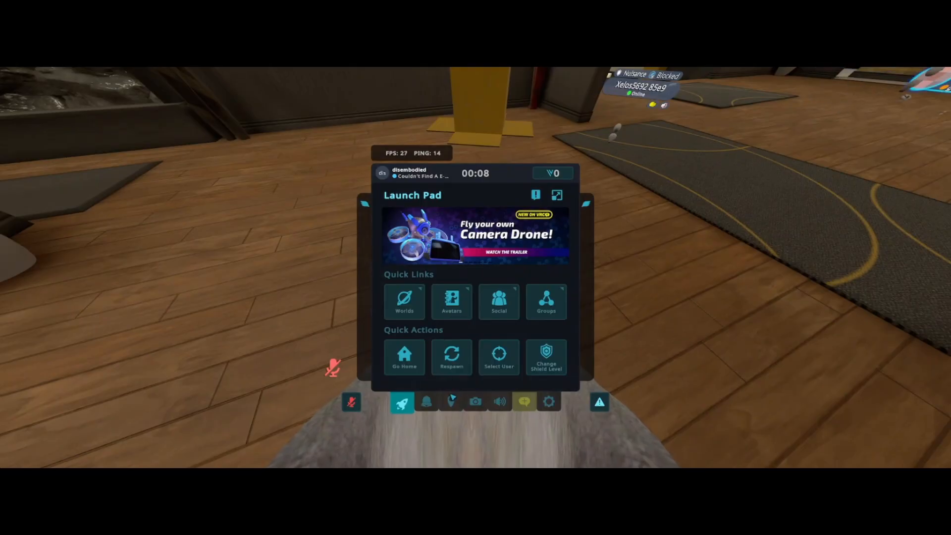
pyautogui.click(451, 401)
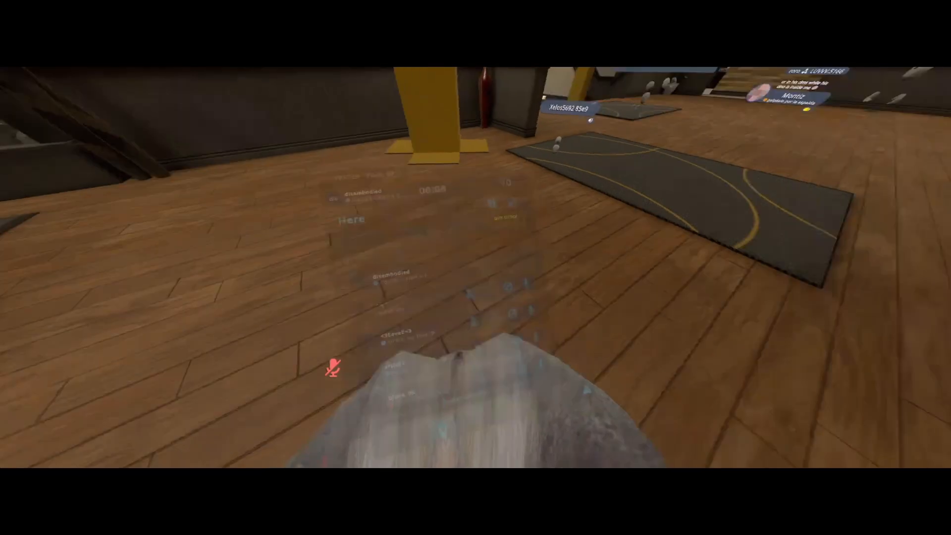
pyautogui.click(335, 459)
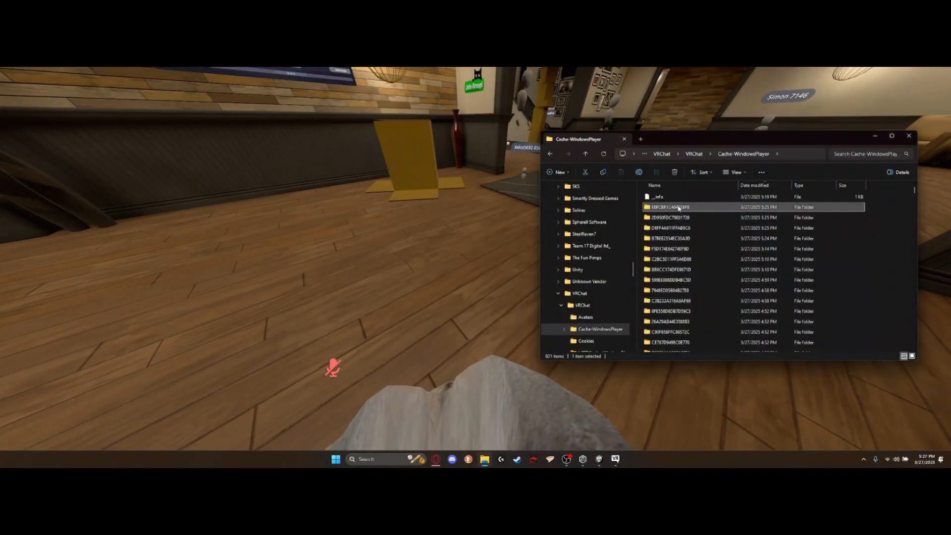
pyautogui.doubleClick(669, 207)
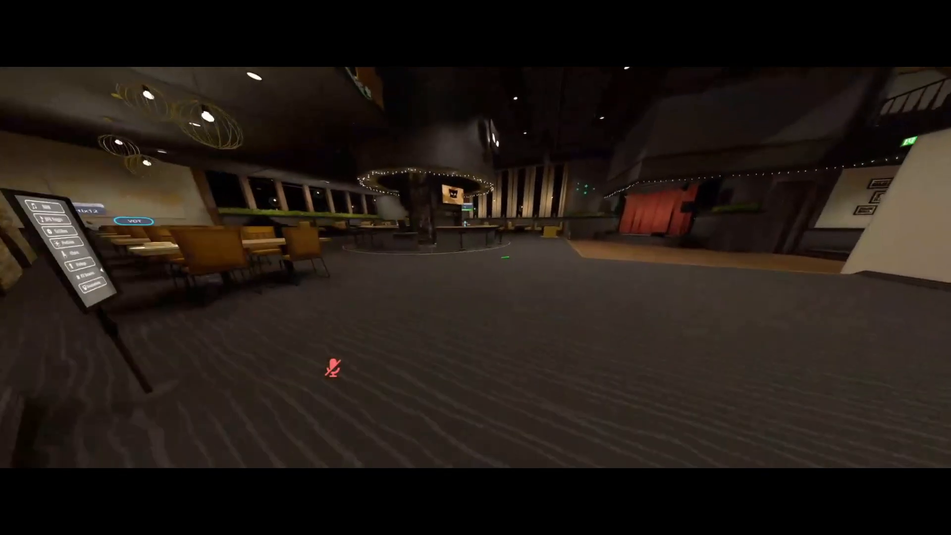
# Step: Launch File Explorer from the Start menu over the VRChat window
pyautogui.click(335, 459)
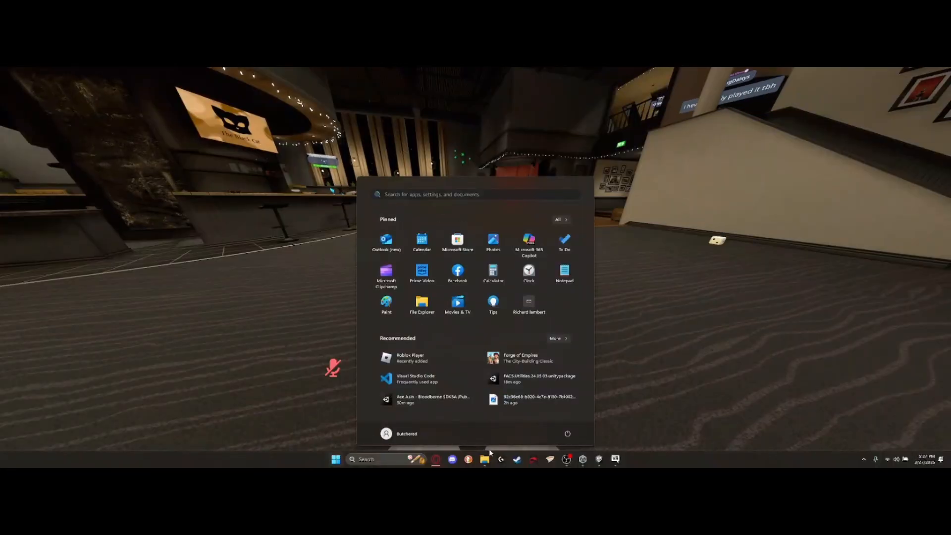
pyautogui.click(484, 458)
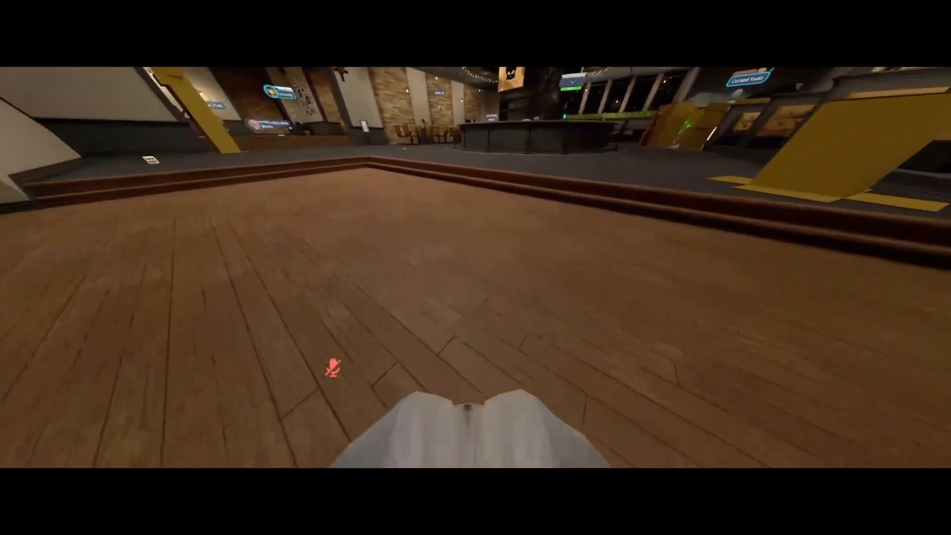
pyautogui.click(336, 458)
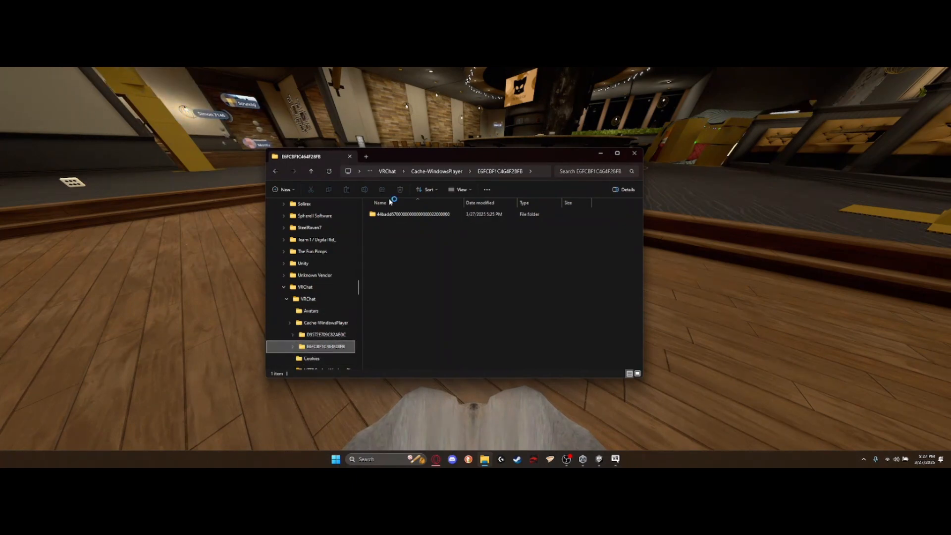
# Step: Copy the cached avatar's __data file and rename the copy to asfaf.vrca
pyautogui.doubleClick(412, 214)
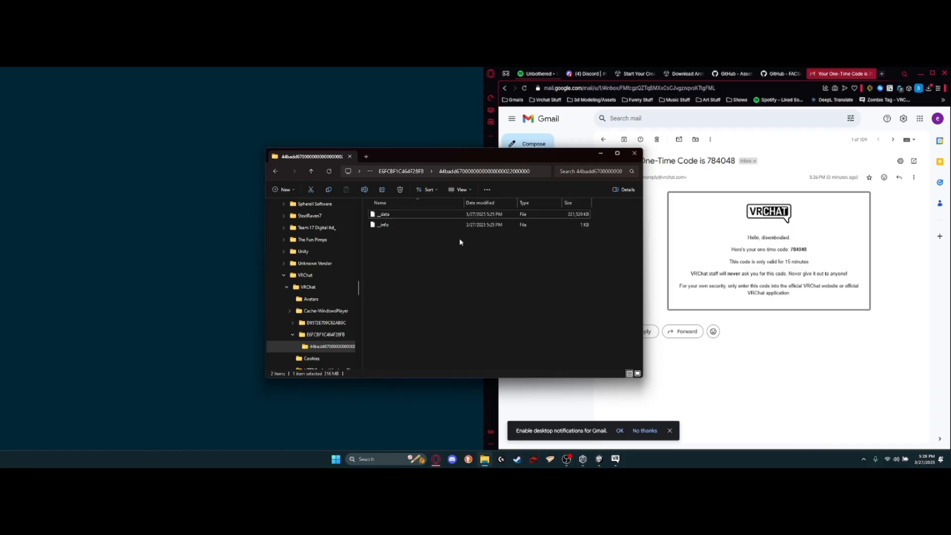
pyautogui.click(458, 273)
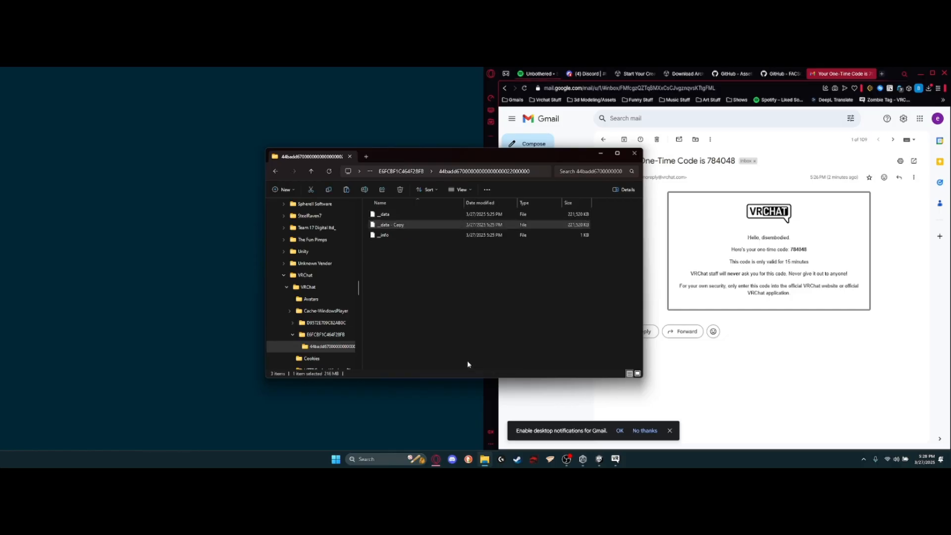
pyautogui.rightClick(389, 225)
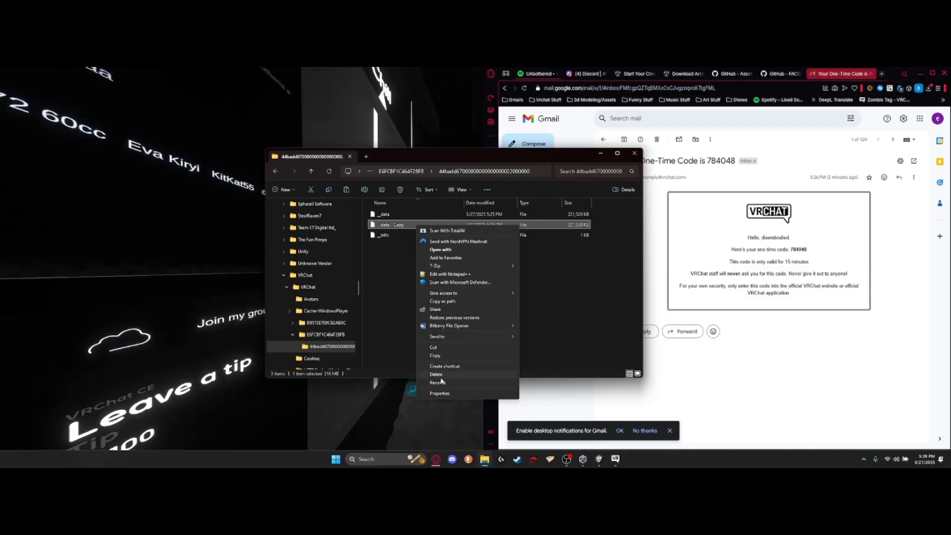
pyautogui.click(438, 382)
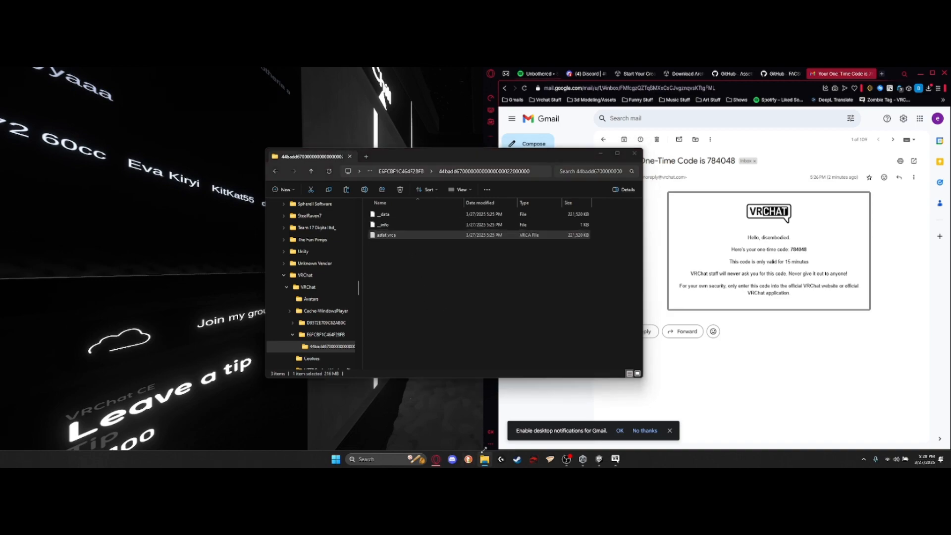
# Step: In a second Explorer window, navigate to Unity Shader-assets > USE IN UNITY > AssetRipper
pyautogui.rightClick(484, 458)
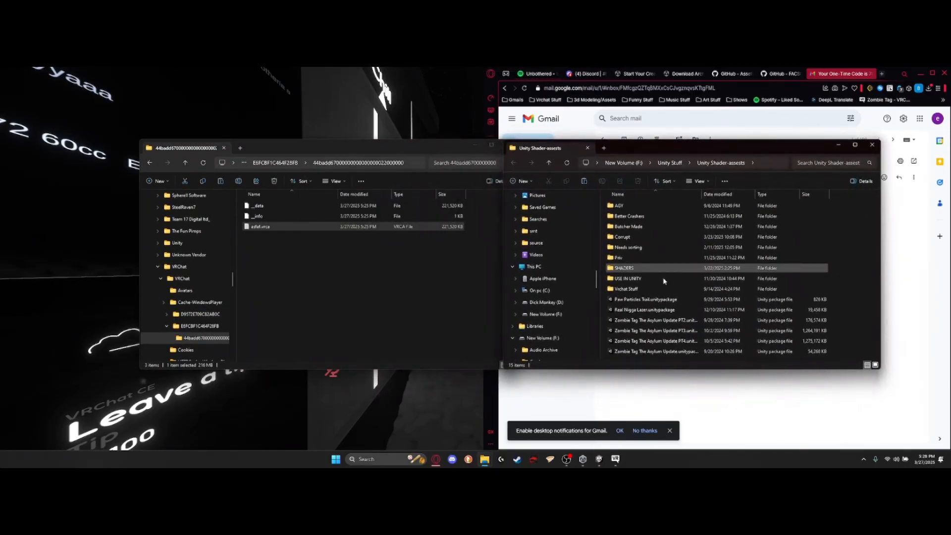
pyautogui.click(628, 278)
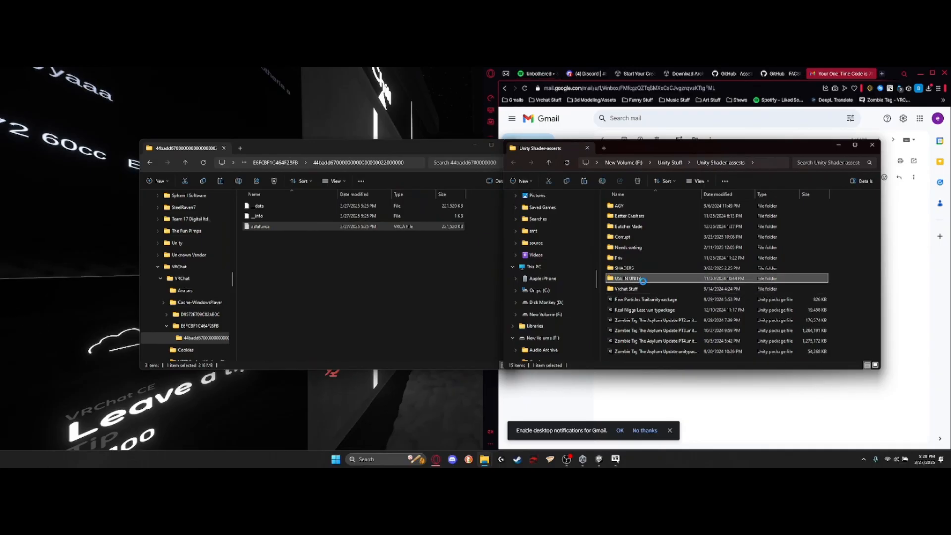
pyautogui.doubleClick(628, 278)
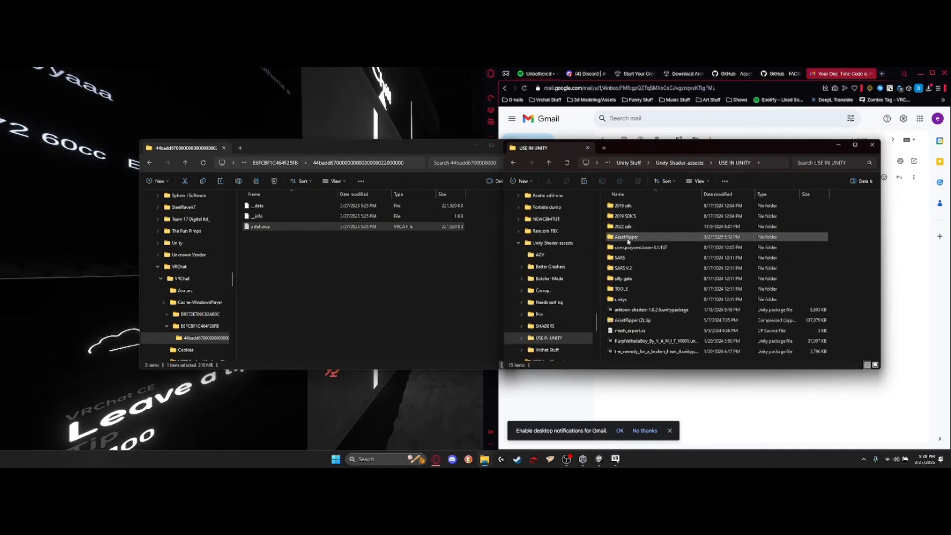
pyautogui.doubleClick(626, 237)
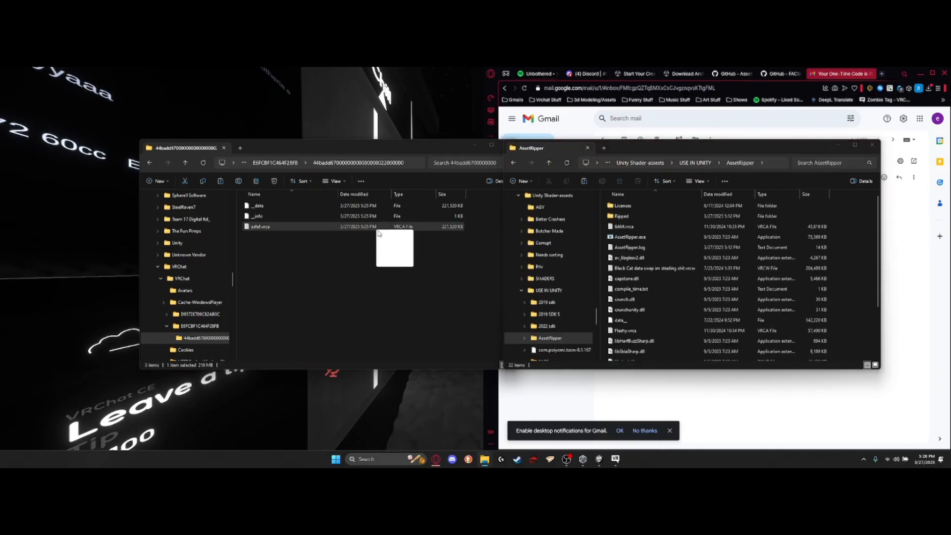
# Step: Run AssetRipper.exe past the security warning and watch its console export the .vrca assets
pyautogui.doubleClick(630, 237)
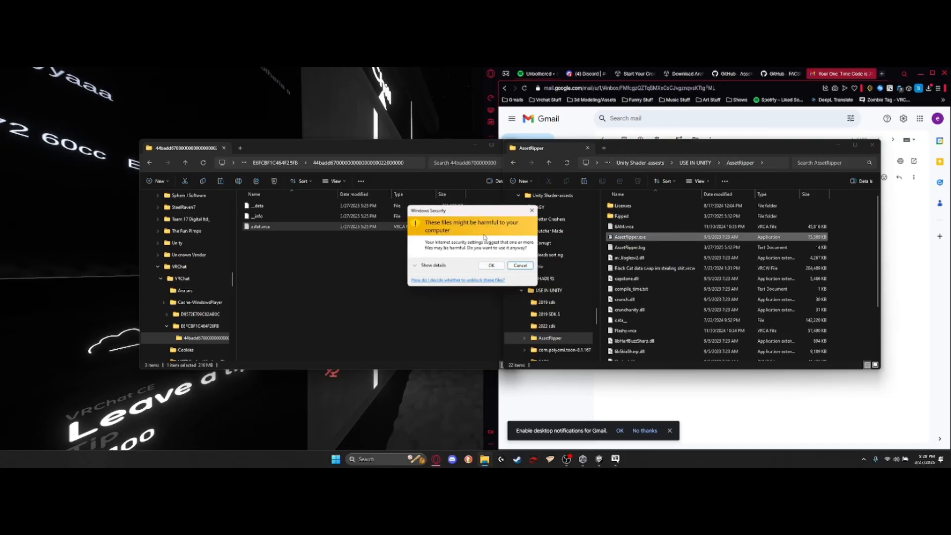
pyautogui.click(491, 265)
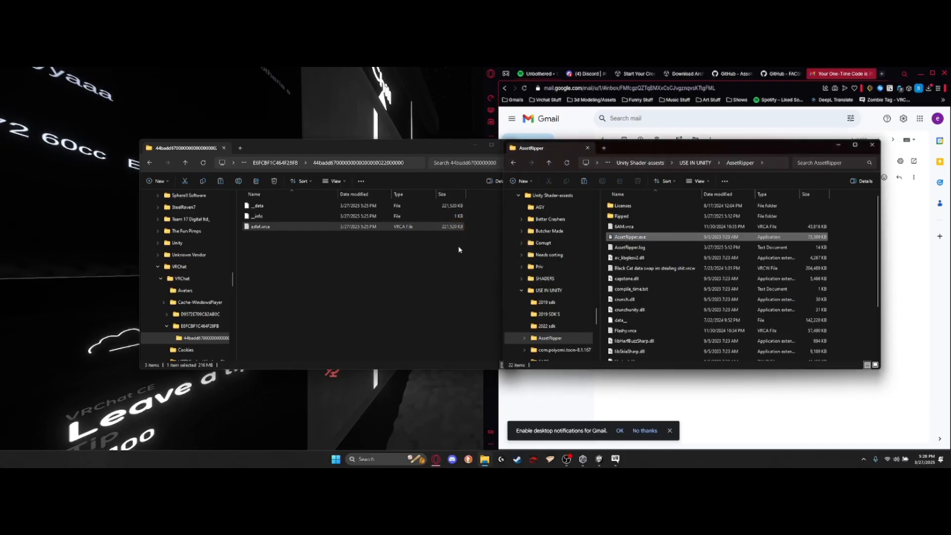
pyautogui.doubleClick(630, 237)
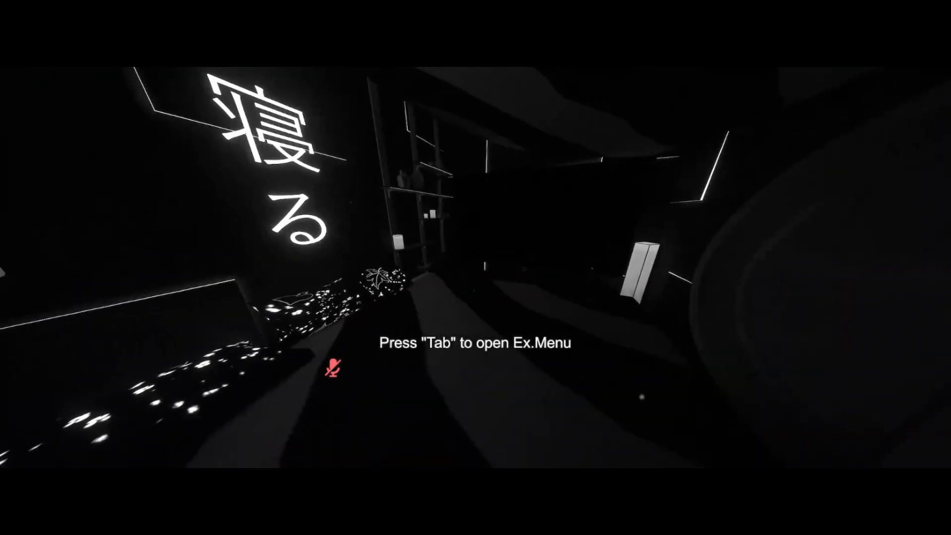
pyautogui.click(327, 459)
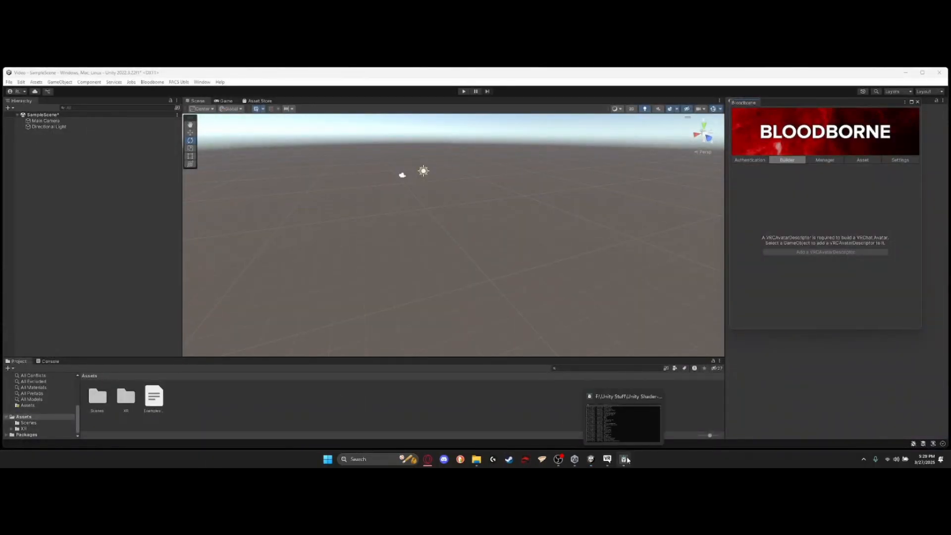
pyautogui.click(623, 422)
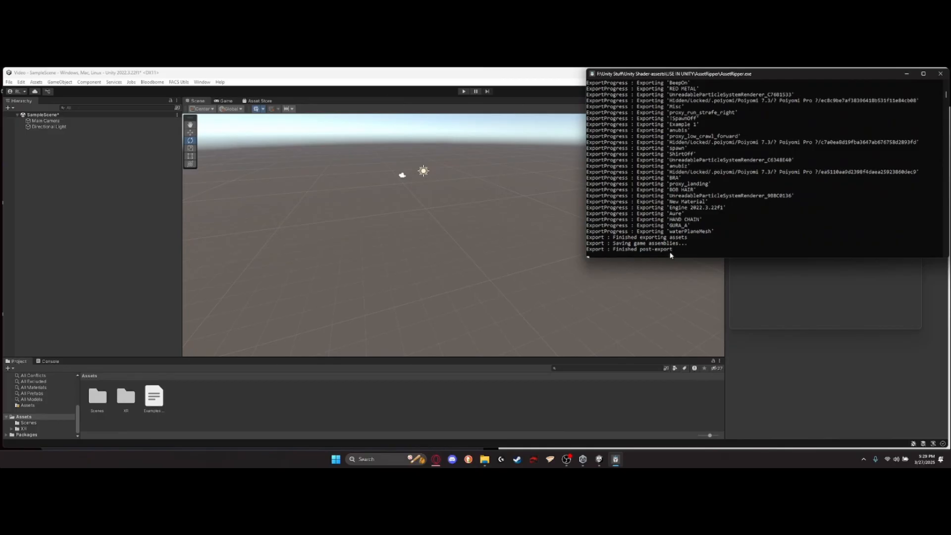
pyautogui.moveTo(917, 88)
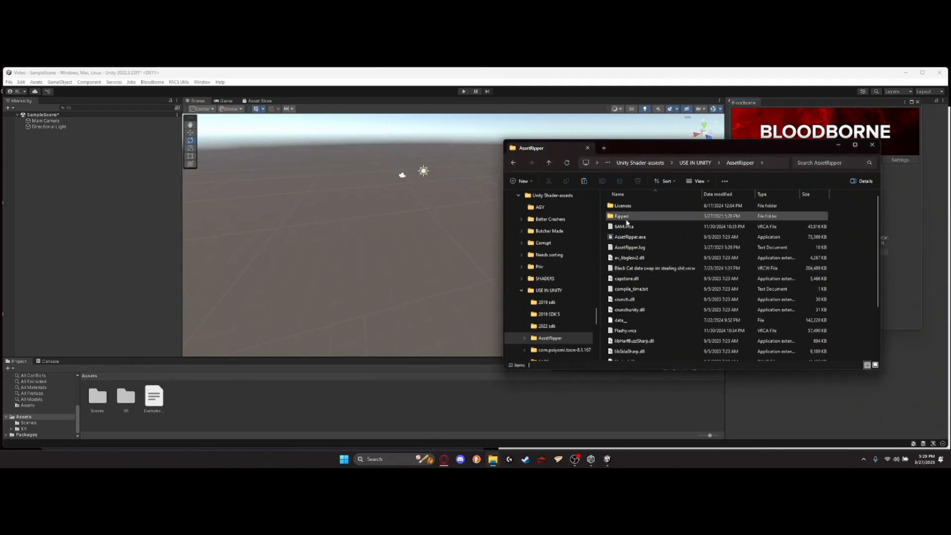
# Step: Navigate Ripped > ExportedProject > Assets and delete the Scripts folder
pyautogui.doubleClick(621, 215)
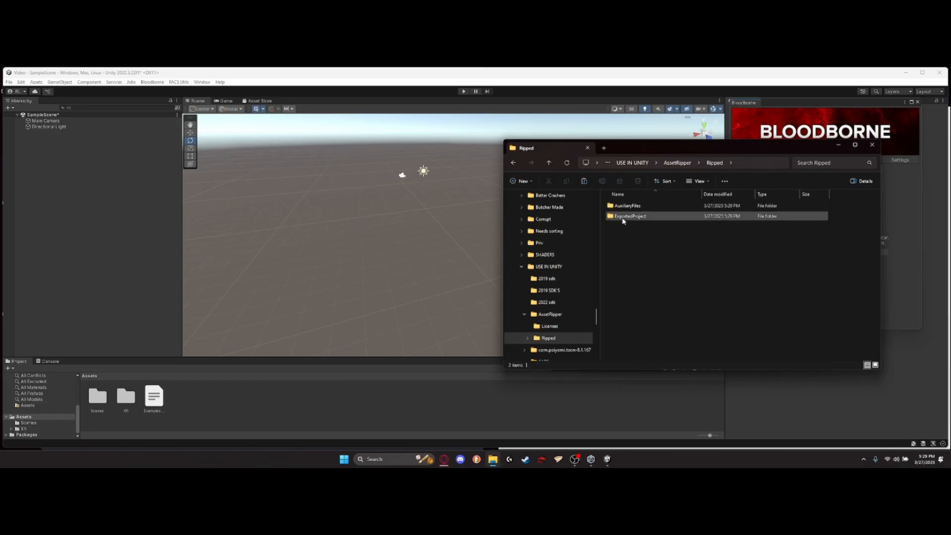
pyautogui.doubleClick(630, 216)
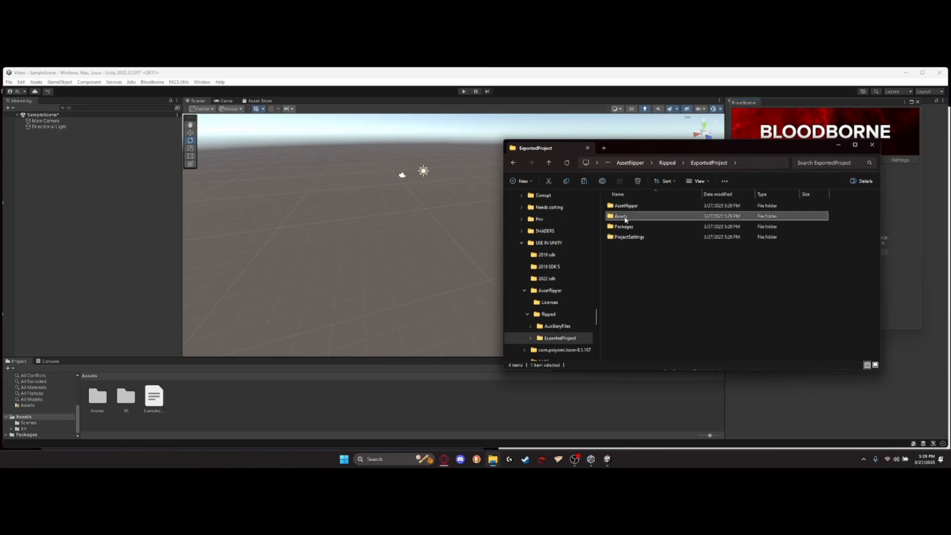
pyautogui.doubleClick(622, 216)
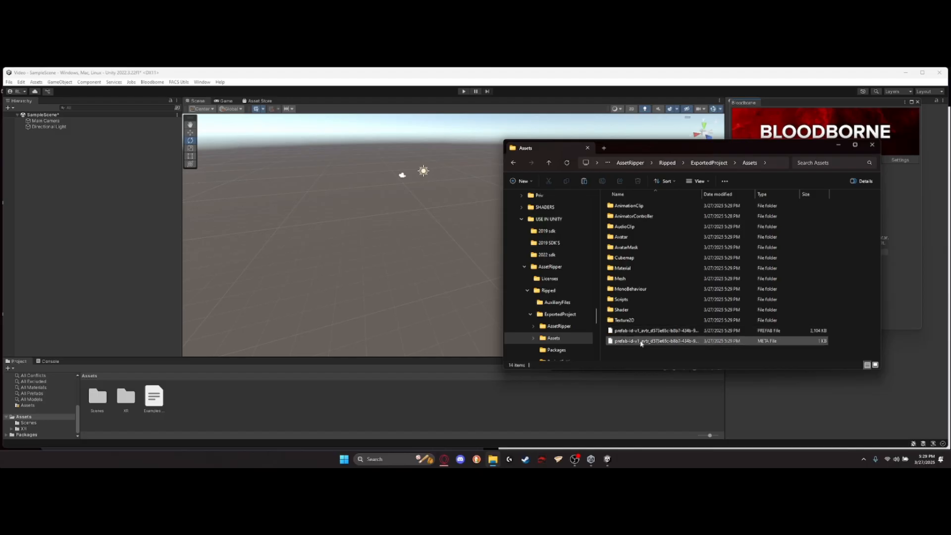
pyautogui.click(621, 300)
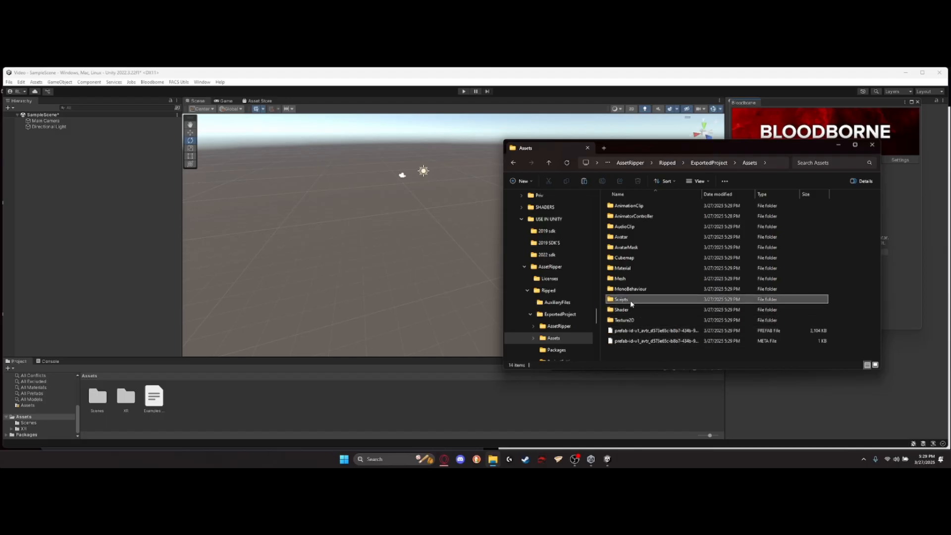
pyautogui.click(620, 299)
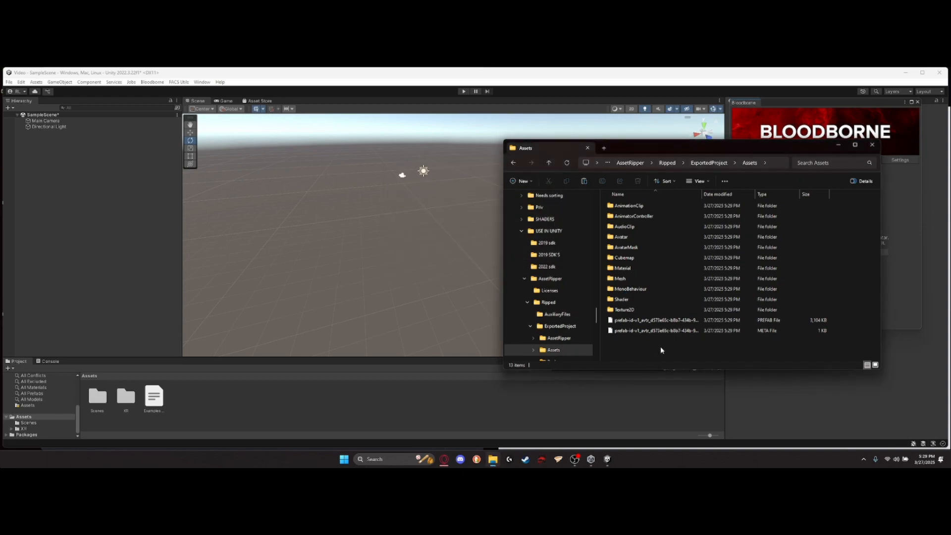
pyautogui.press('ctrl+a')
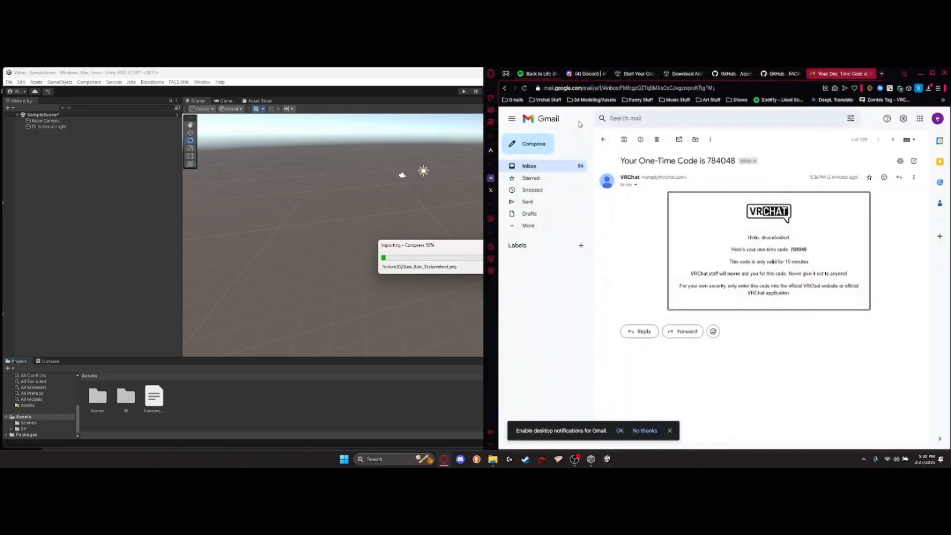
# Step: Switch to Discord and scroll through the shaders and vrchat channels
pyautogui.click(585, 74)
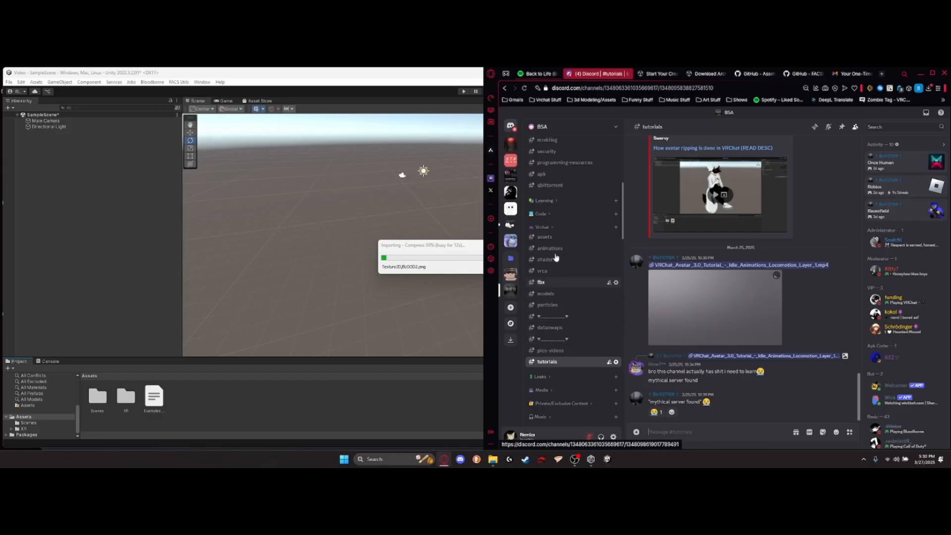
pyautogui.click(545, 259)
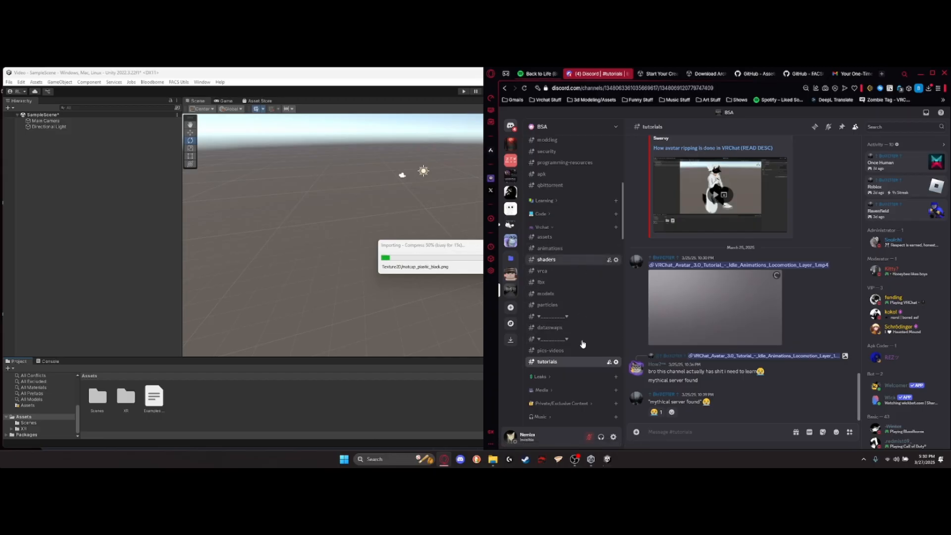
pyautogui.click(545, 258)
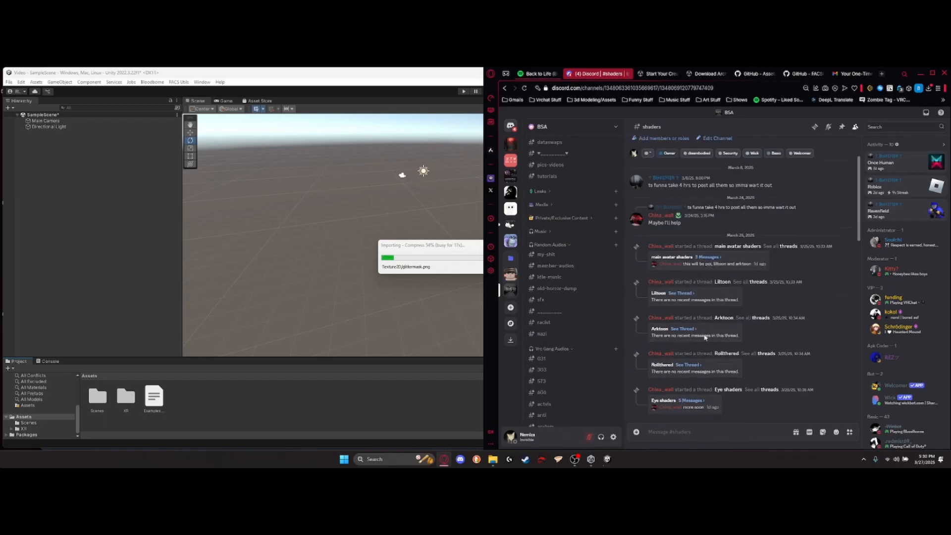
pyautogui.scroll(-3)
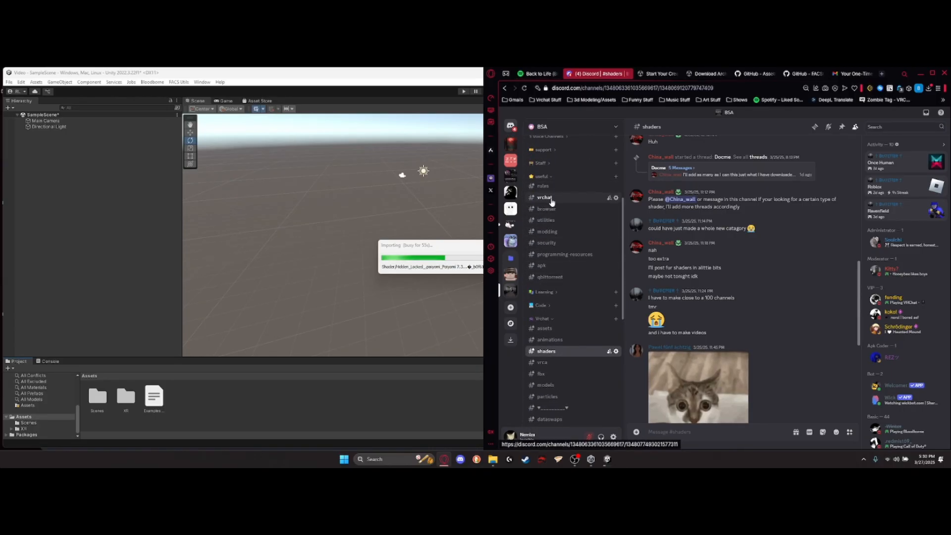
pyautogui.click(545, 196)
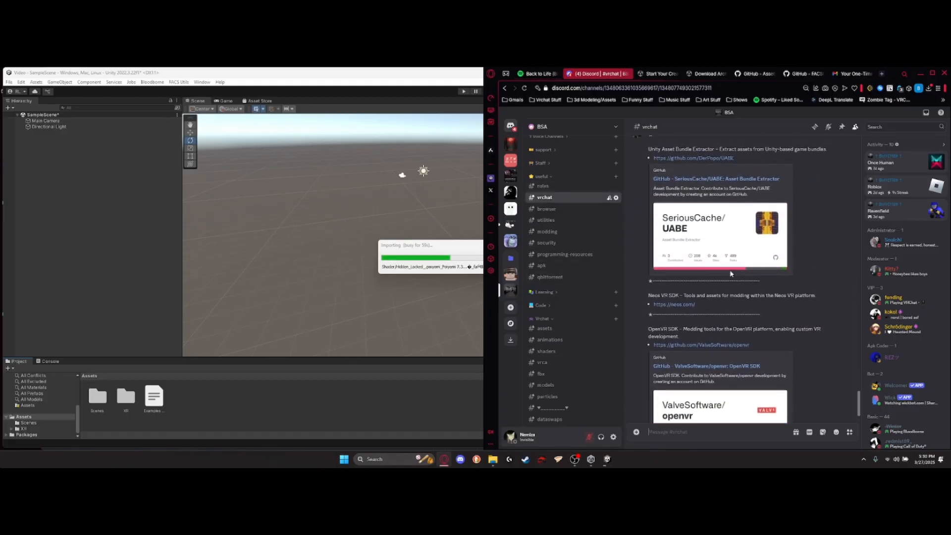
pyautogui.scroll(-3)
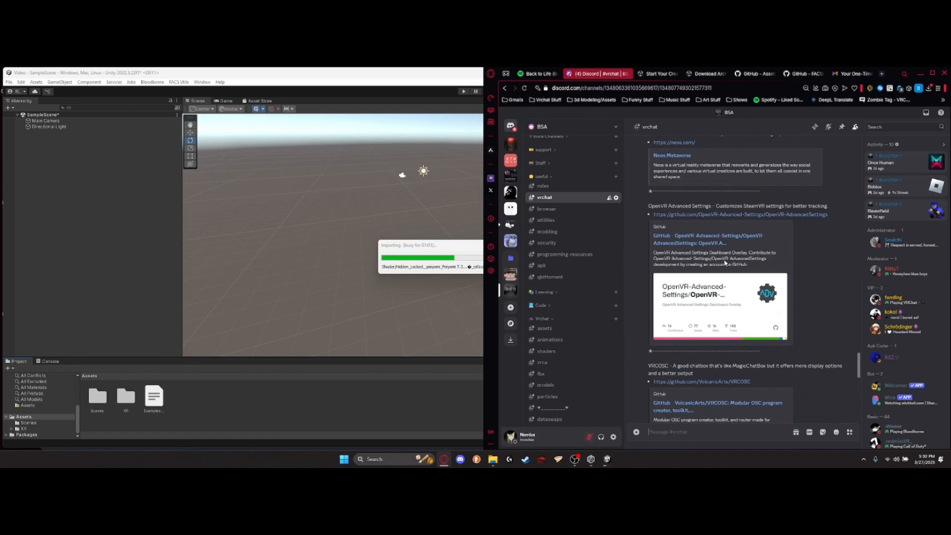
pyautogui.scroll(-3)
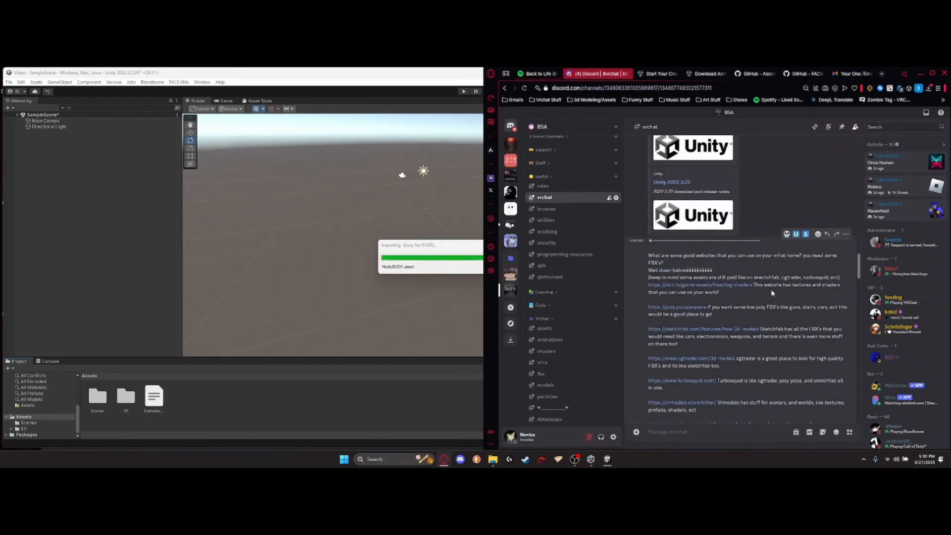
pyautogui.scroll(-3)
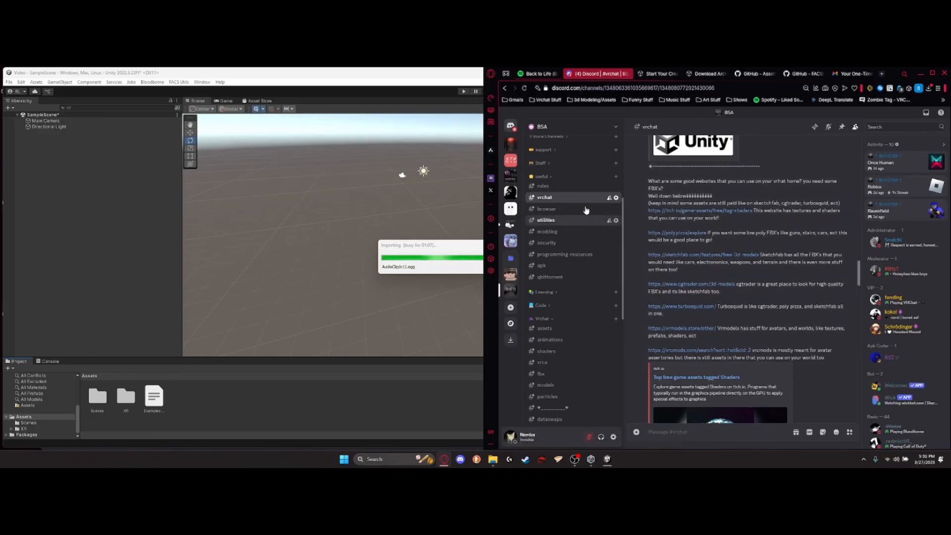
# Step: Move to the utilities channel and expand the More audio channel category
pyautogui.click(545, 220)
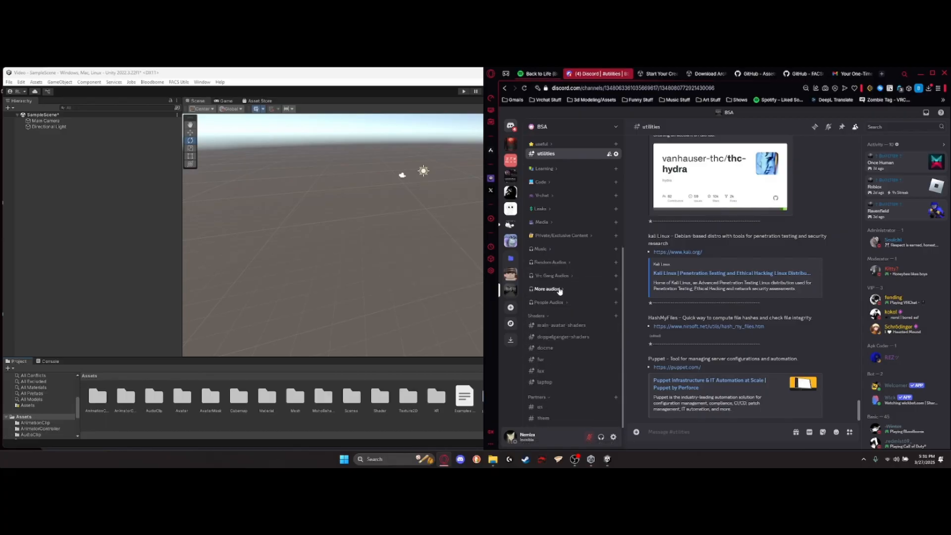
pyautogui.click(547, 289)
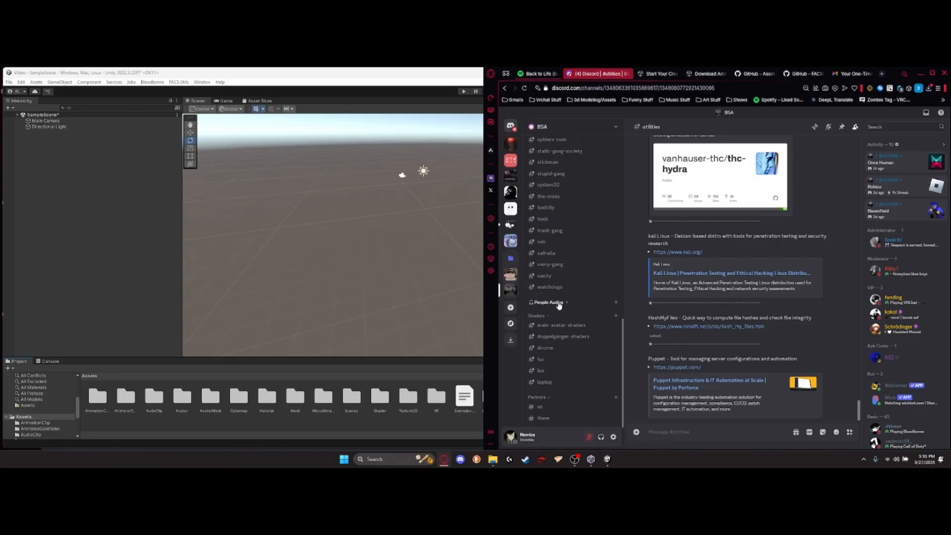
pyautogui.scroll(-3)
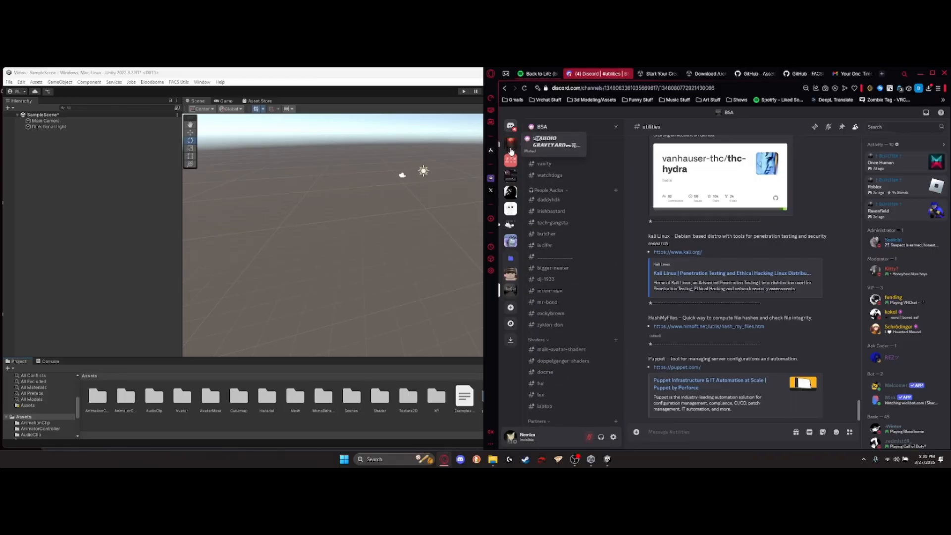
pyautogui.scroll(-3)
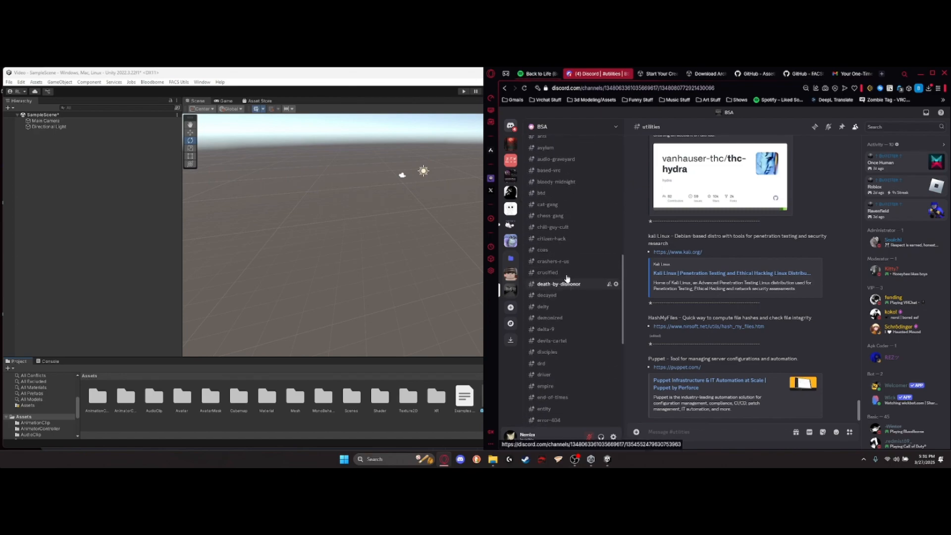
pyautogui.scroll(-3)
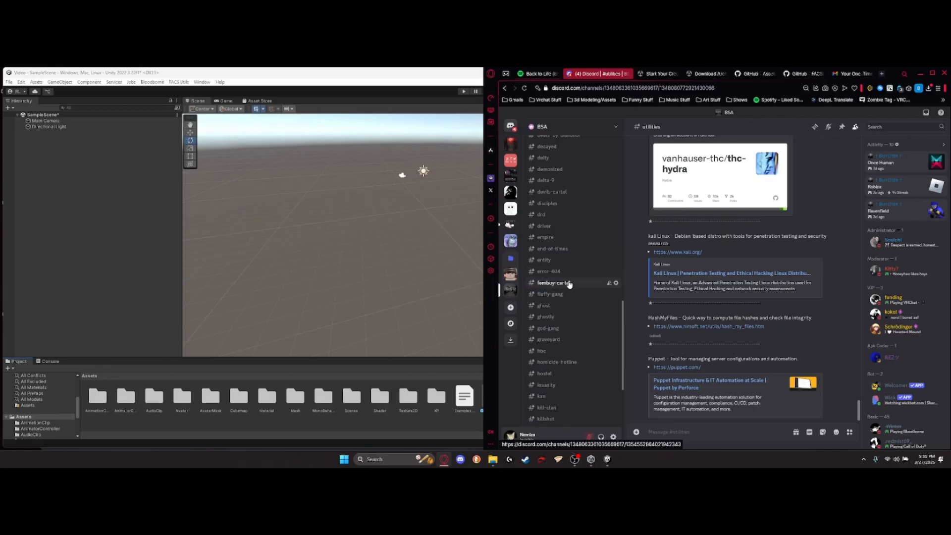
pyautogui.scroll(-3)
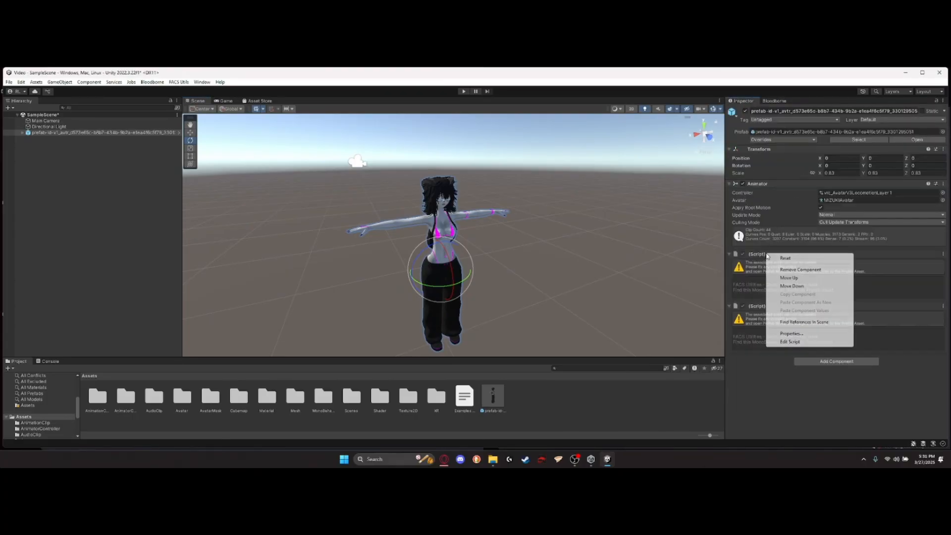
# Step: Remove the broken missing-script component and add a VRC Avatar Descriptor to the avatar
pyautogui.click(801, 269)
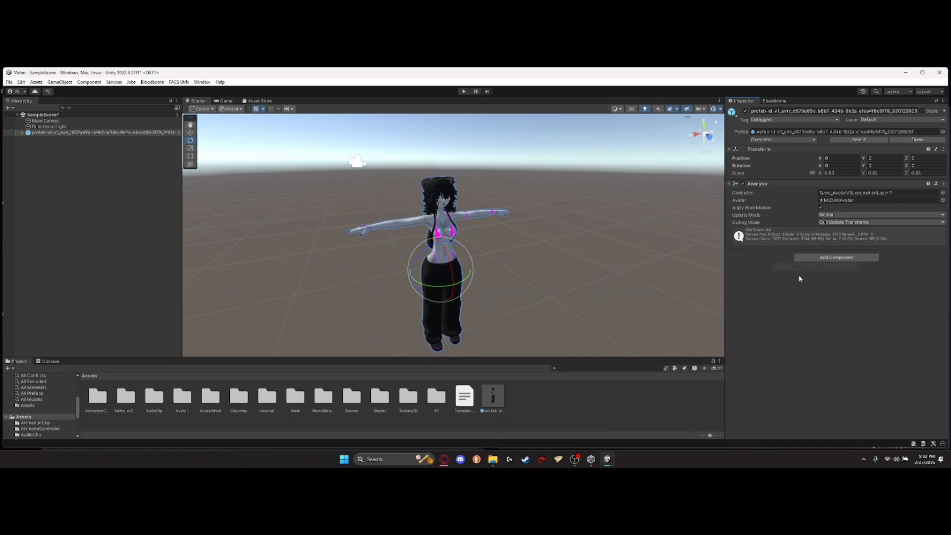
pyautogui.click(836, 258)
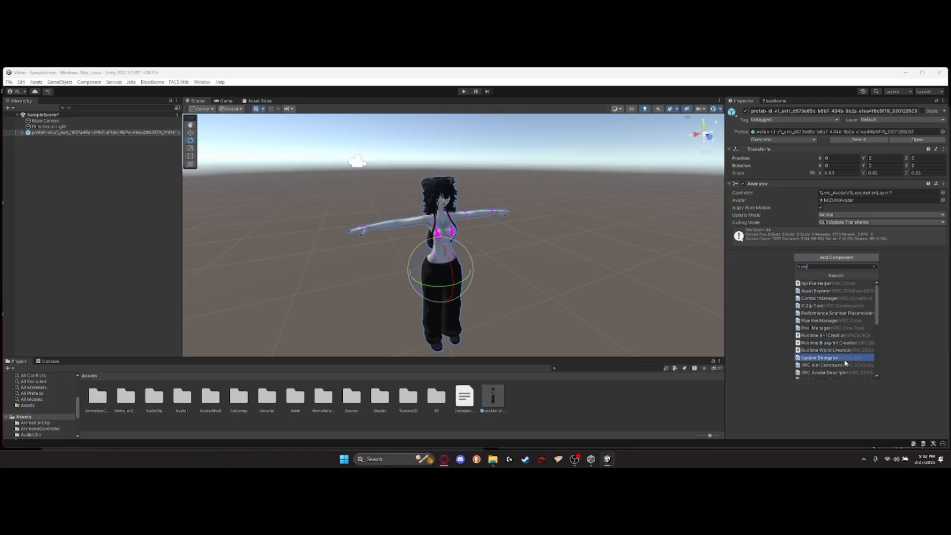
pyautogui.click(825, 372)
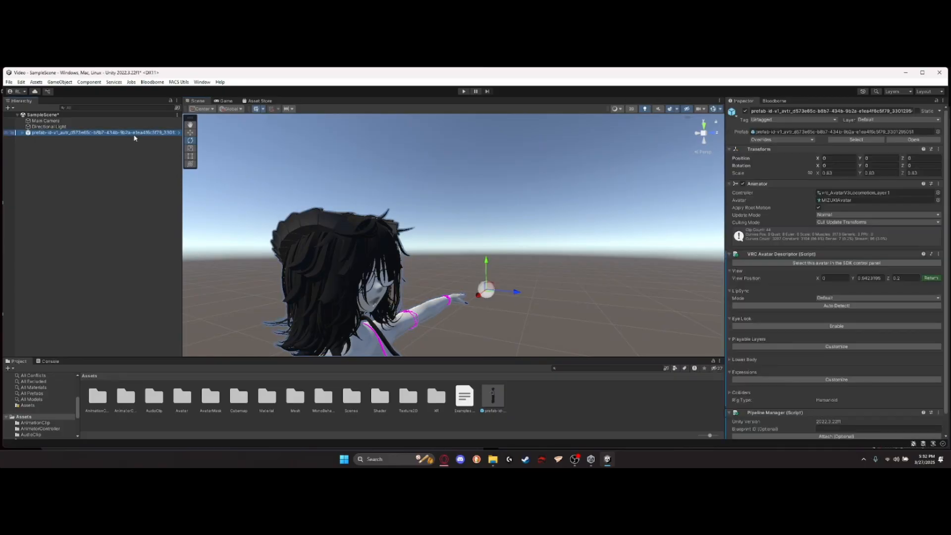
# Step: Drag the View Position ball to eye level and auto-detect the lip sync setup
pyautogui.rightClick(85, 132)
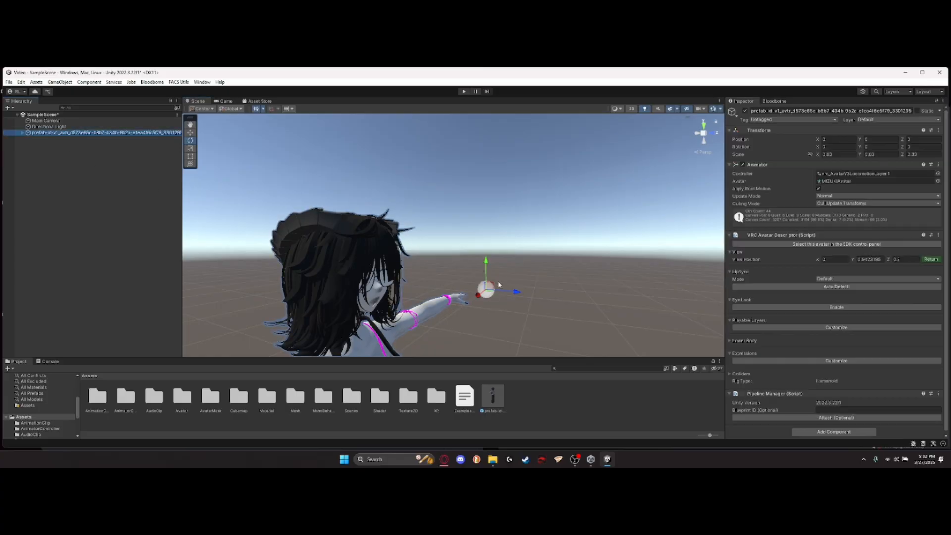
pyautogui.moveTo(486, 288); pyautogui.dragTo(422, 285)
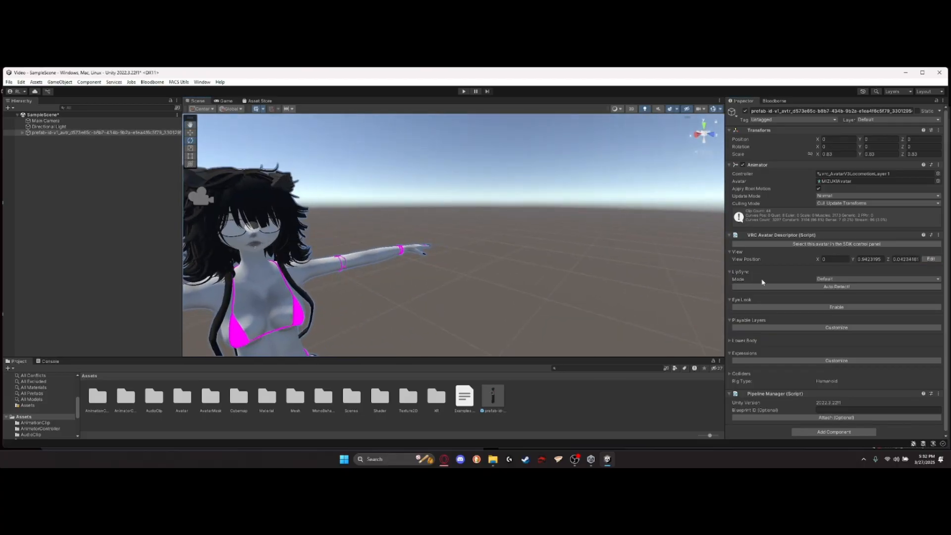
pyautogui.click(877, 278)
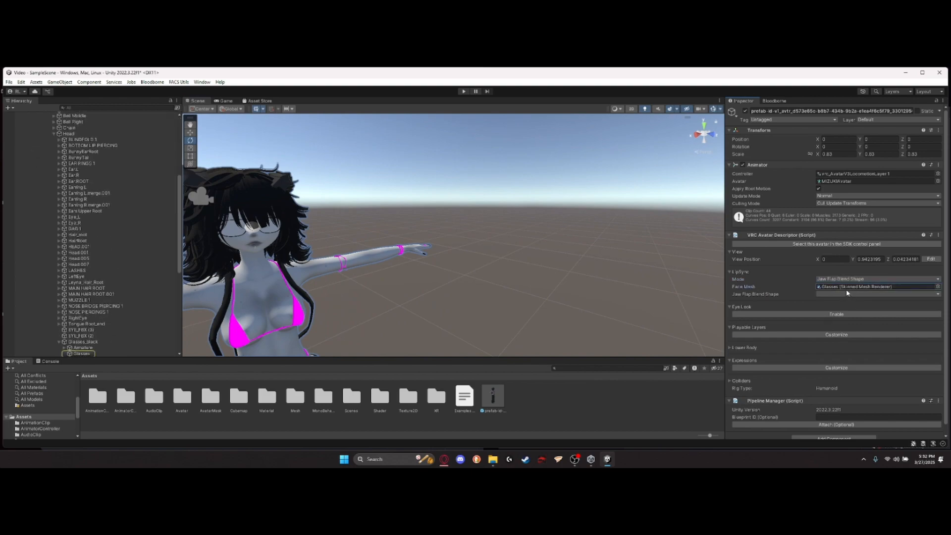
# Step: Try the lip sync modes and settle on Jaw Flap Blend Shape using the Glasses face mesh
pyautogui.click(877, 278)
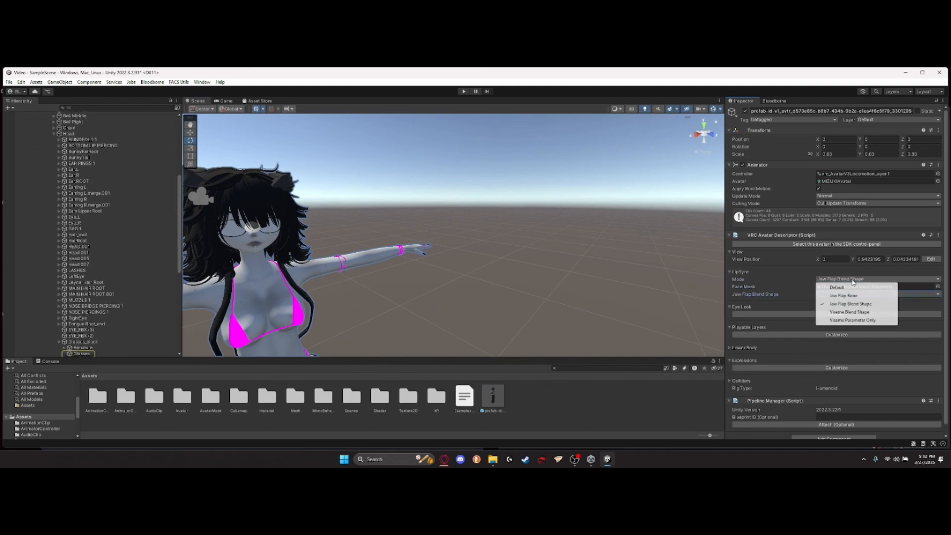
pyautogui.click(843, 295)
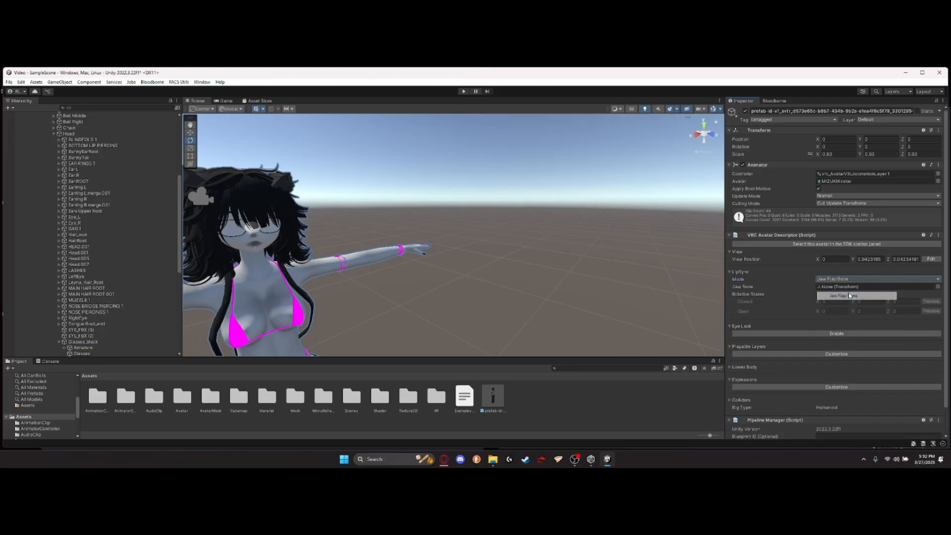
pyautogui.click(877, 279)
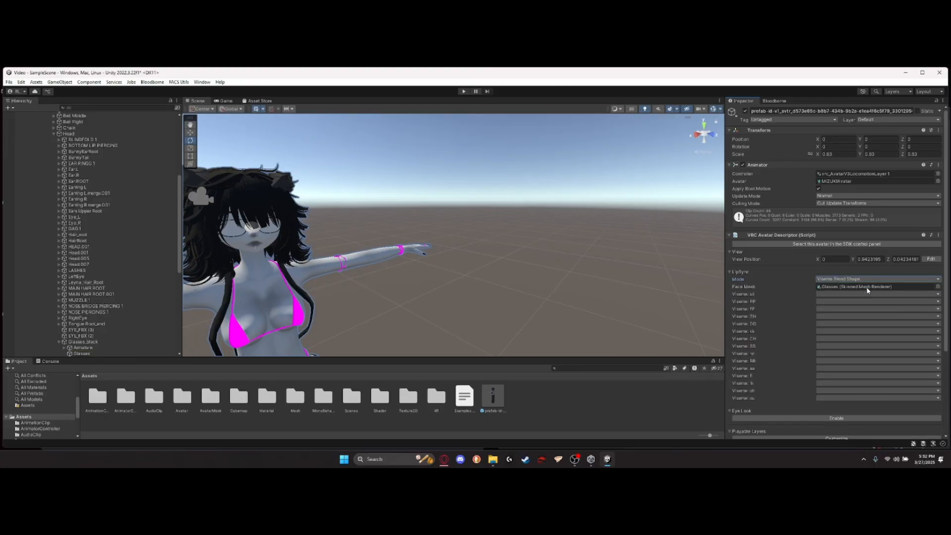
pyautogui.click(876, 278)
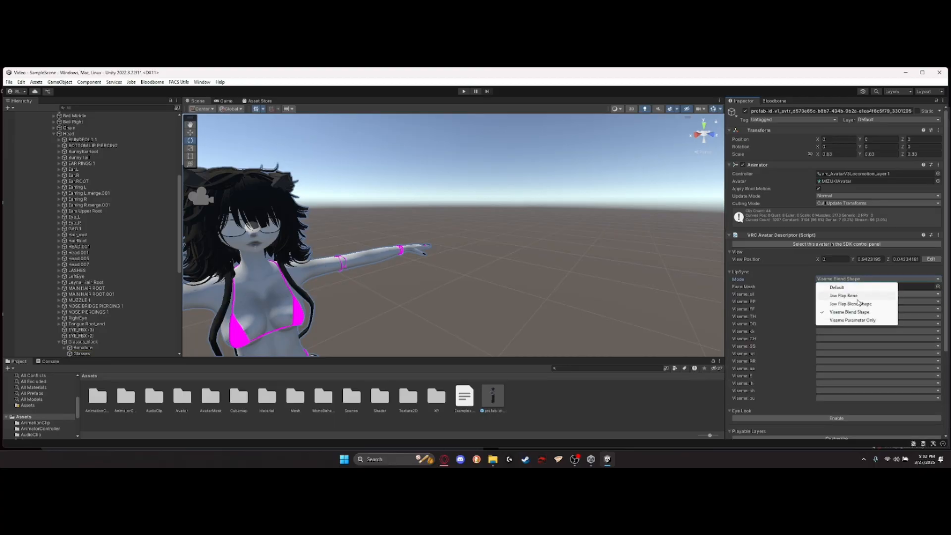
pyautogui.click(852, 320)
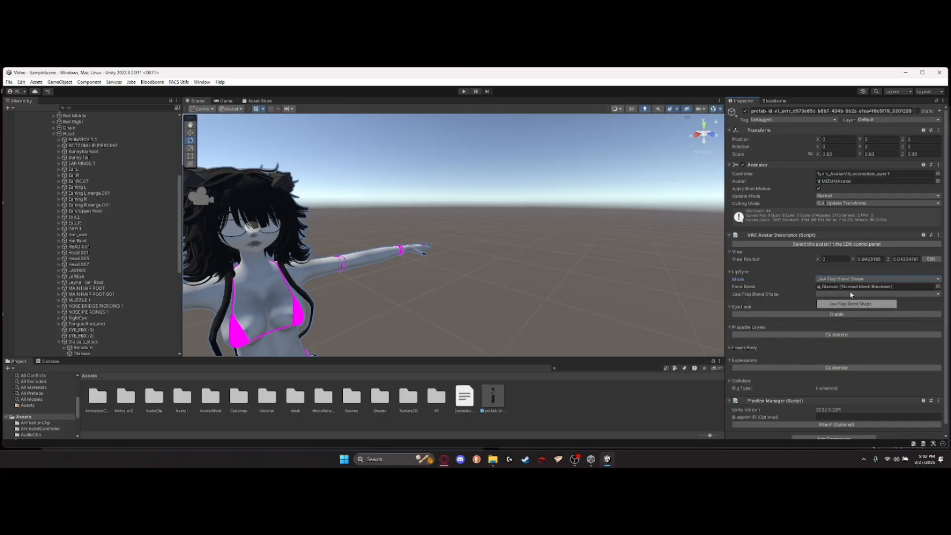
pyautogui.click(855, 294)
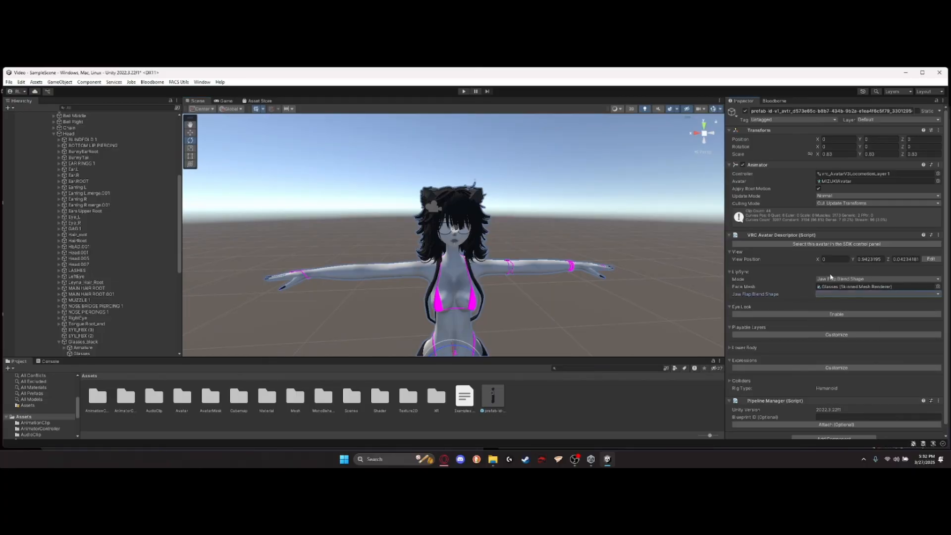
pyautogui.click(877, 279)
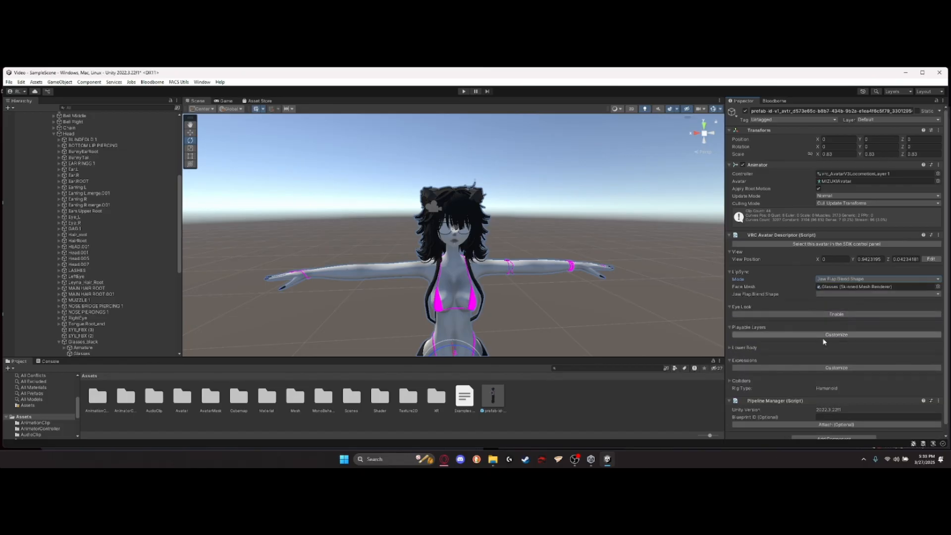
# Step: Open the ripped Assets > Shader folder and inspect the Mochie/Glass shader
pyautogui.rightClick(492, 397)
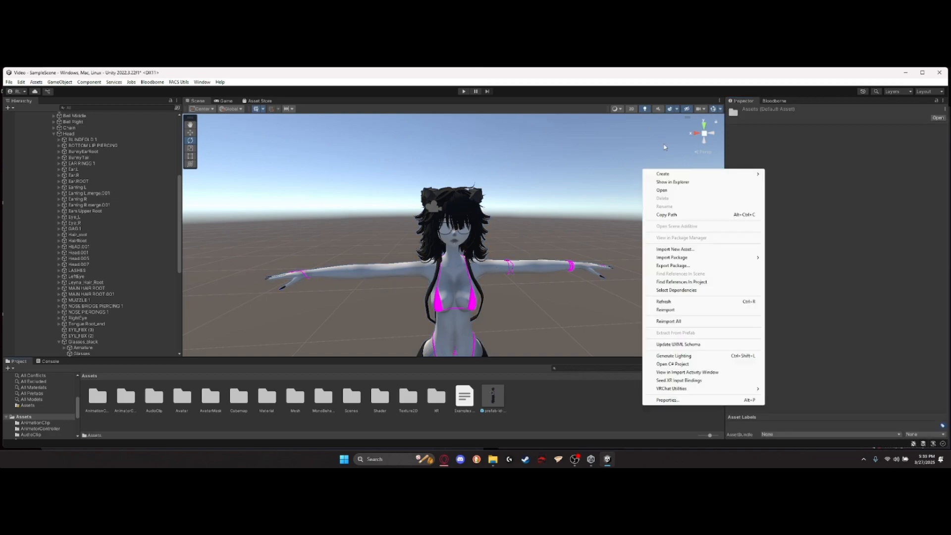
pyautogui.click(306, 187)
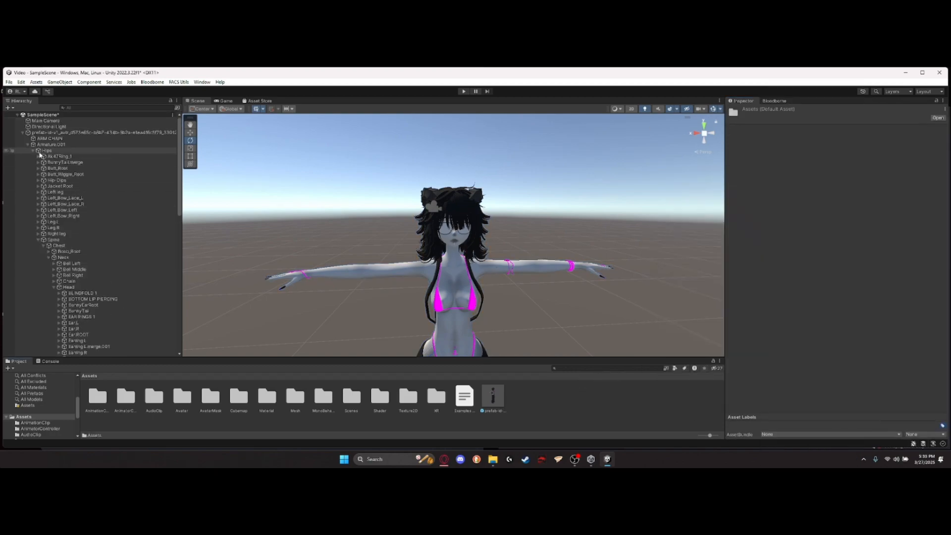
pyautogui.click(51, 145)
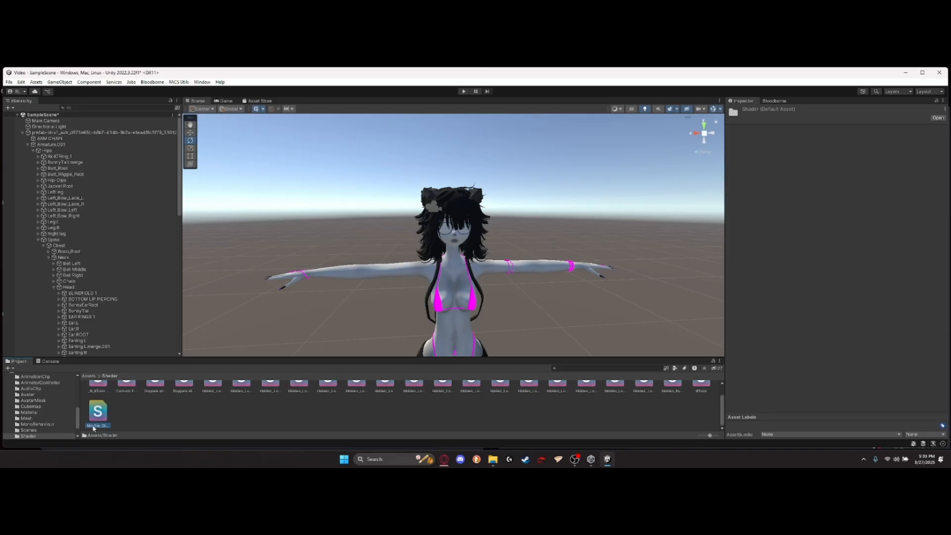
pyautogui.click(98, 409)
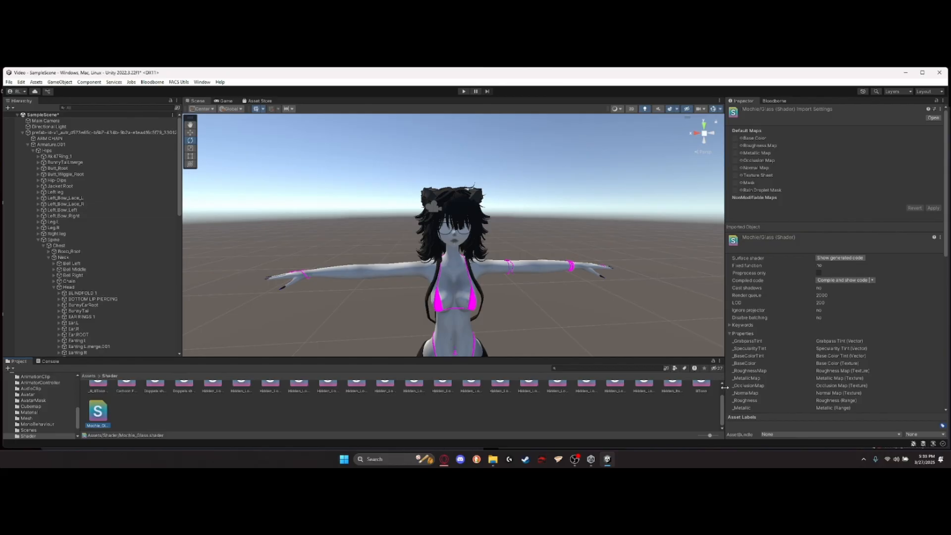
# Step: Inspect and select the run of hidden locked Poiyomi shaders
pyautogui.click(643, 398)
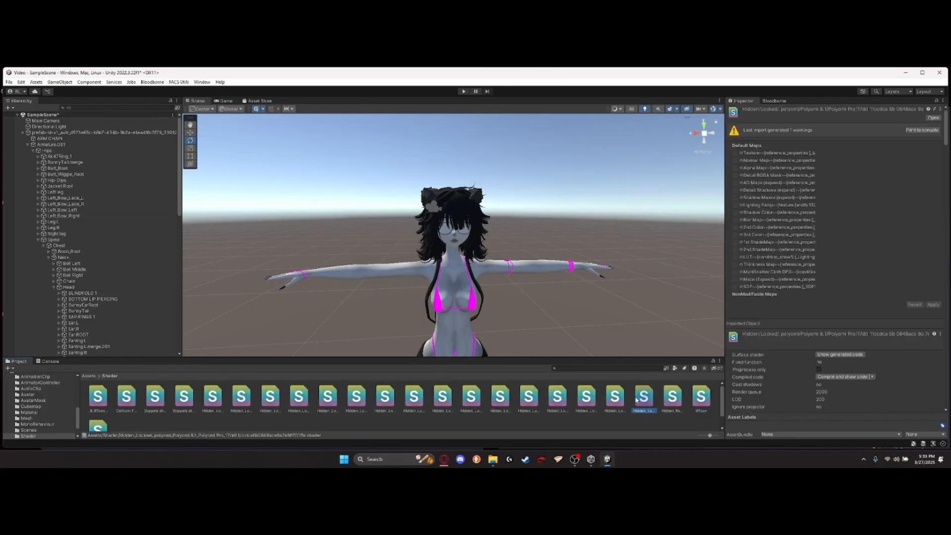
pyautogui.click(614, 397)
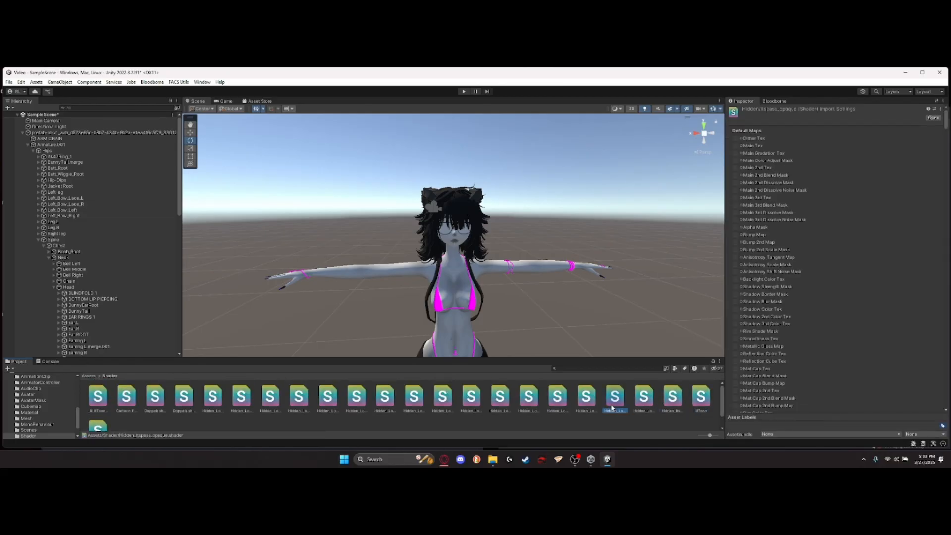
pyautogui.click(240, 398)
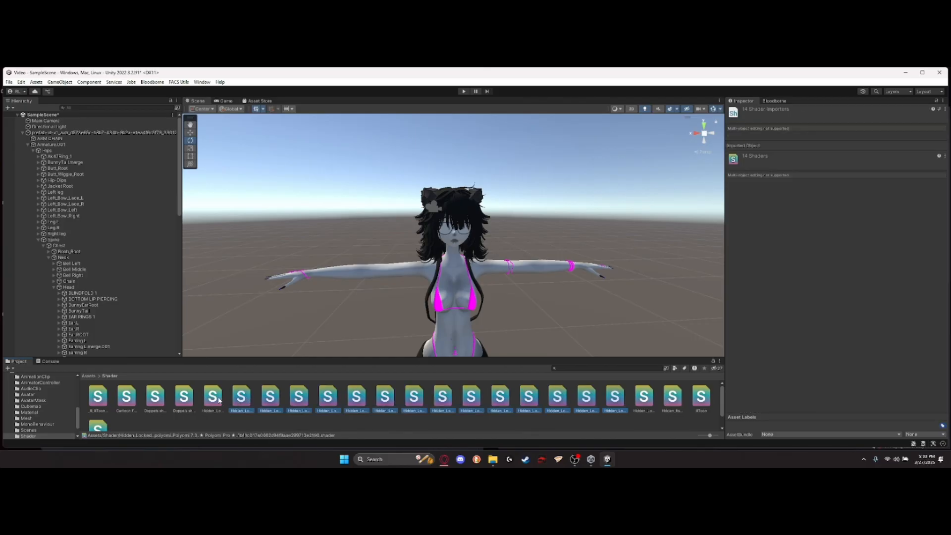
pyautogui.click(212, 397)
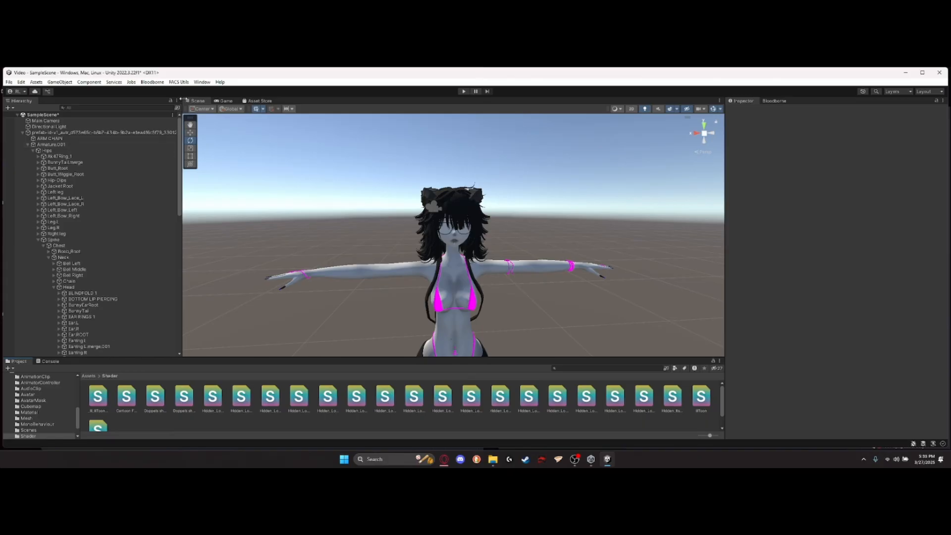
# Step: Scan the Material folder with Easy Shader Reassign and replace the first broken shader with legacy Diffuse
pyautogui.click(179, 82)
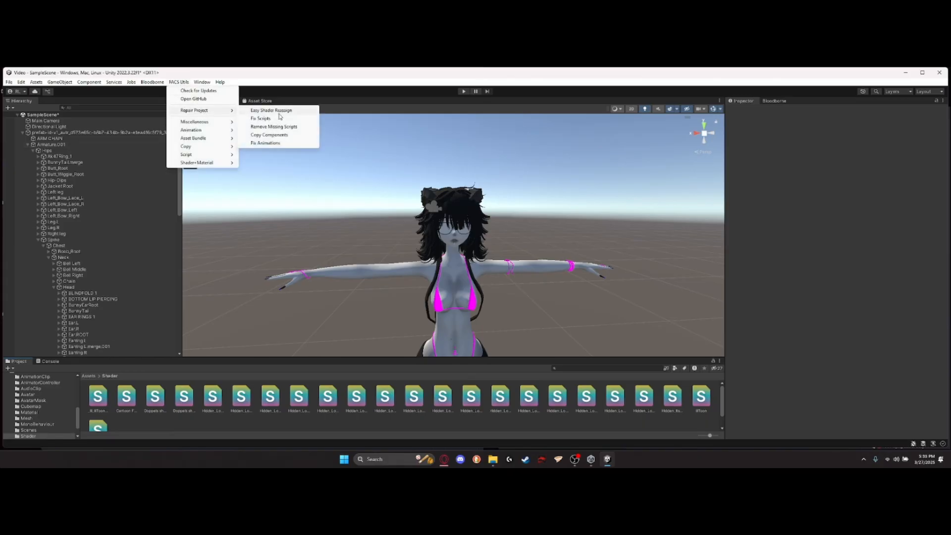
pyautogui.click(272, 110)
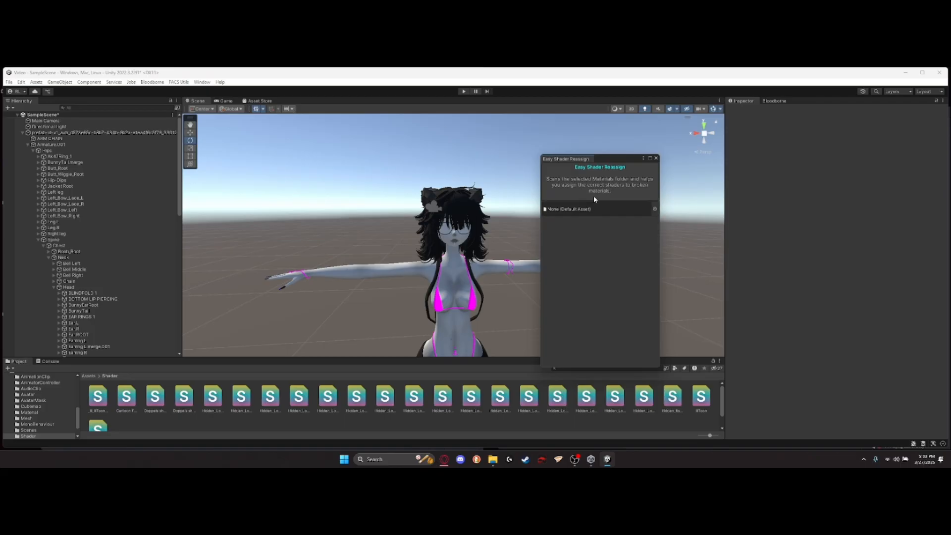
pyautogui.moveTo(100, 380)
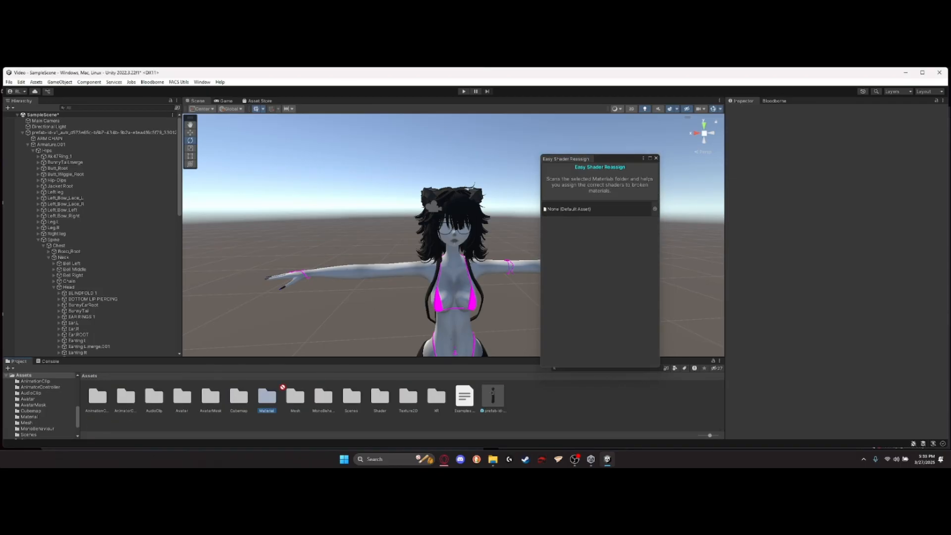
pyautogui.click(599, 225)
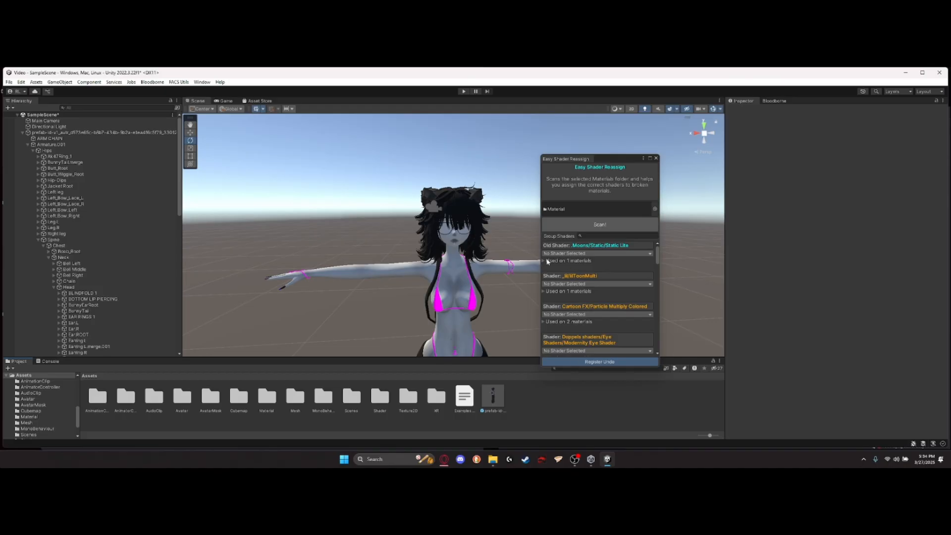
pyautogui.click(597, 253)
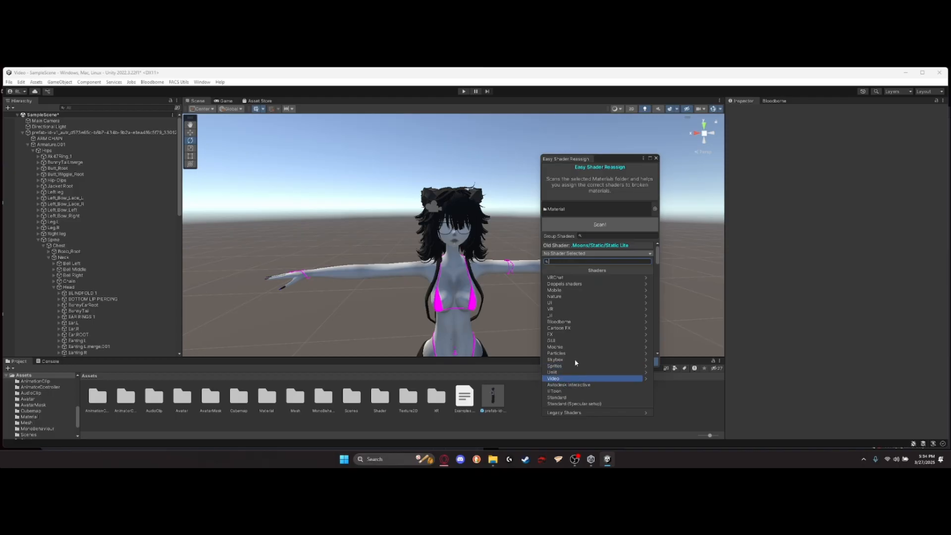
pyautogui.moveTo(561, 412)
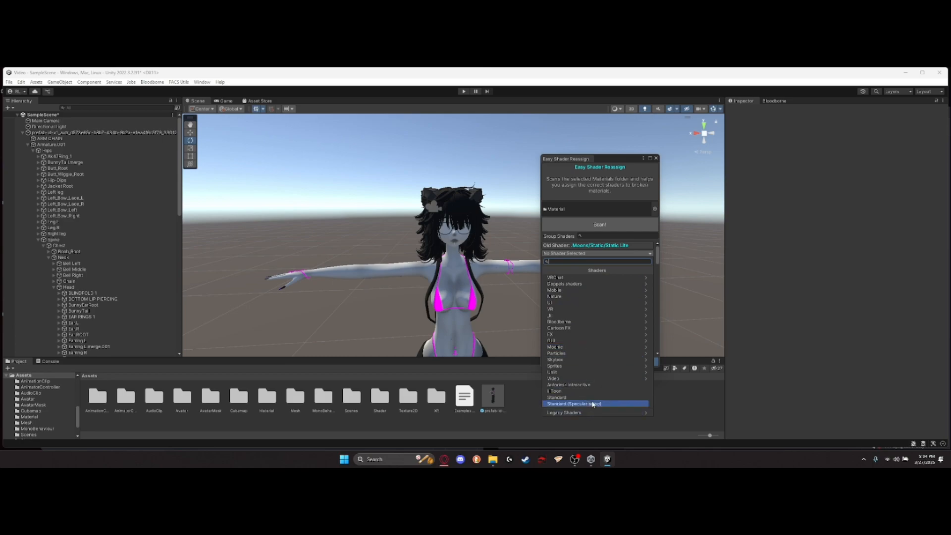
pyautogui.moveTo(585, 347)
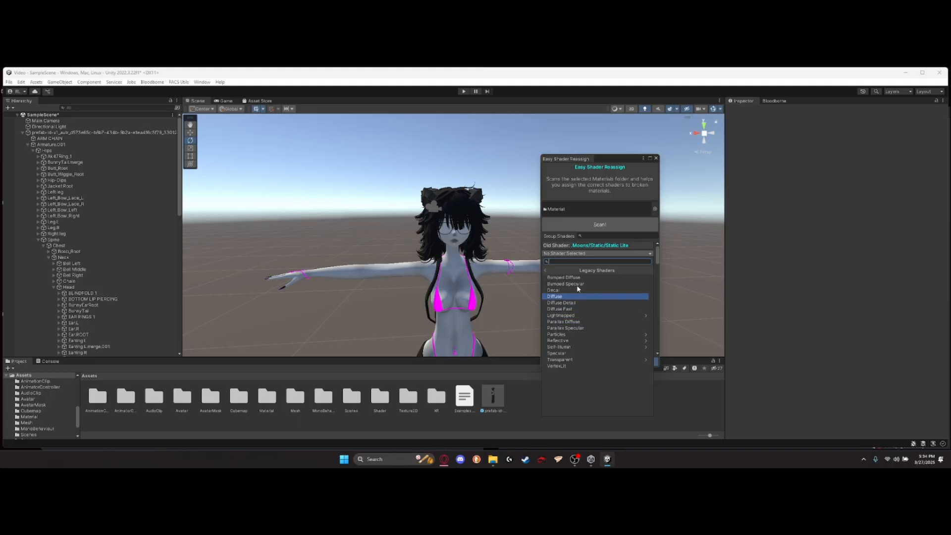
pyautogui.click(554, 296)
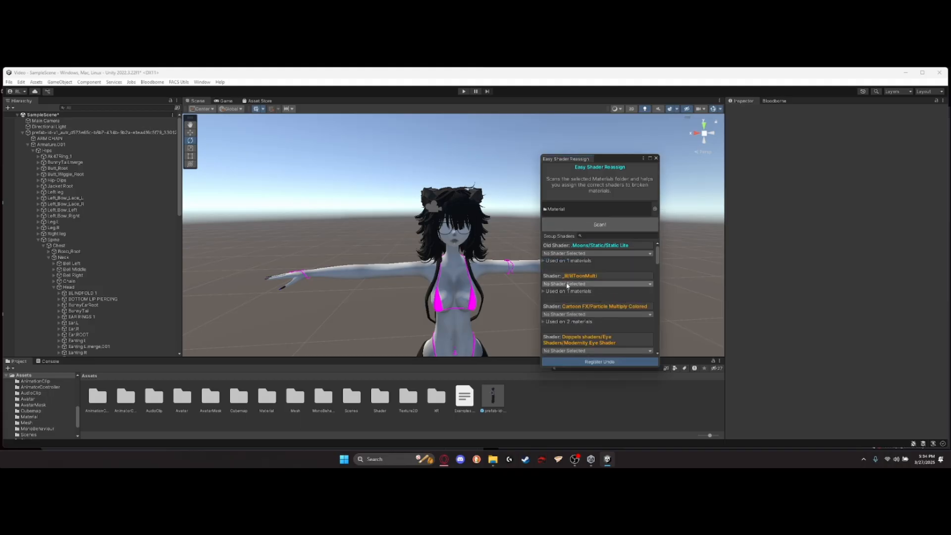
# Step: Pick replacement shaders for the remaining broken materials from the full shader list
pyautogui.click(597, 285)
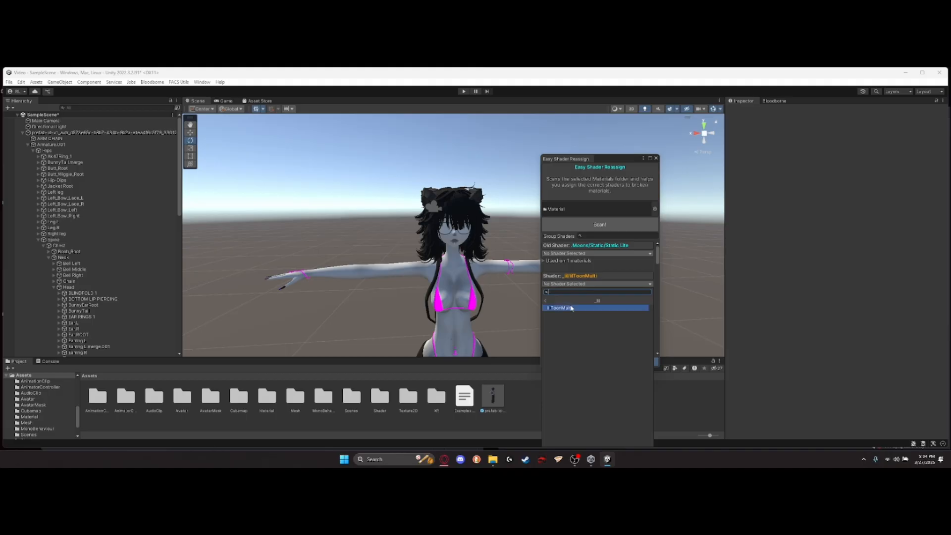
pyautogui.moveTo(572, 322)
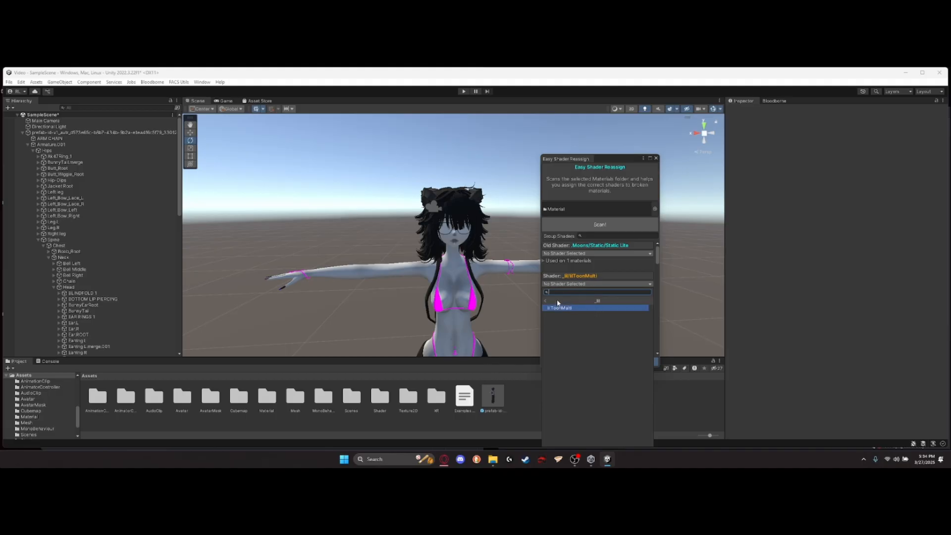
pyautogui.click(596, 284)
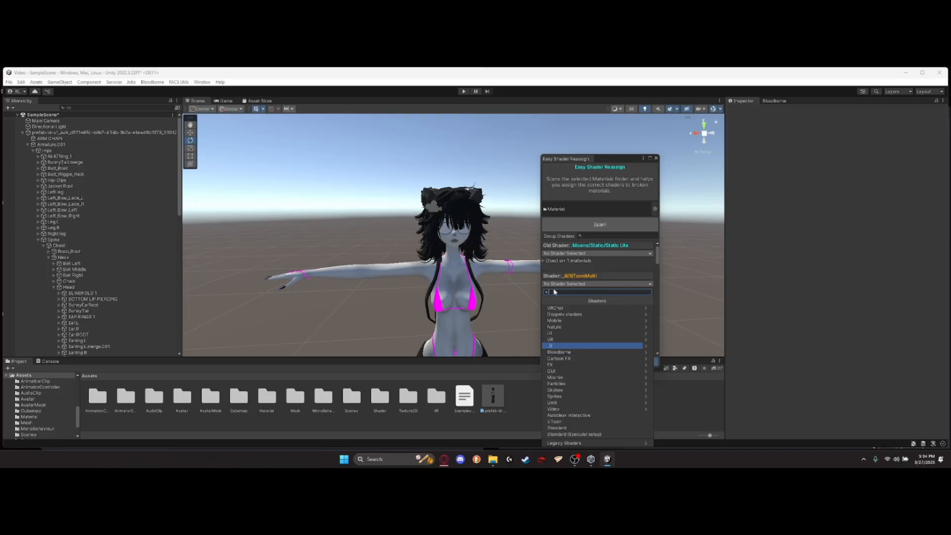
pyautogui.click(553, 346)
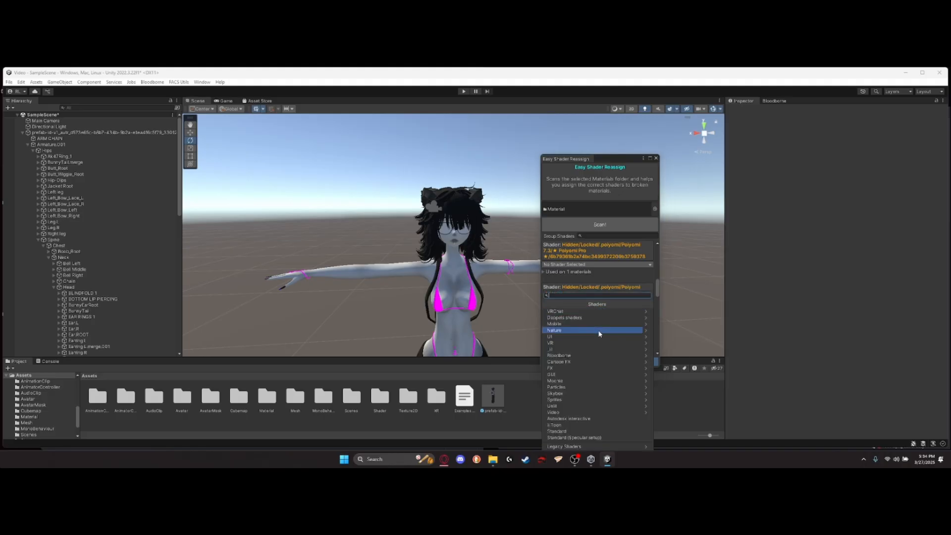
pyautogui.click(554, 330)
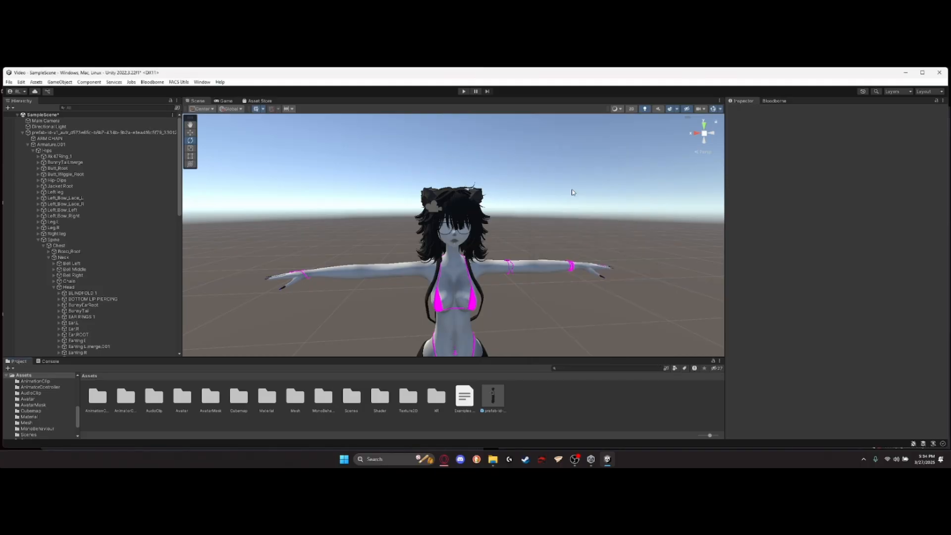
pyautogui.moveTo(155, 417)
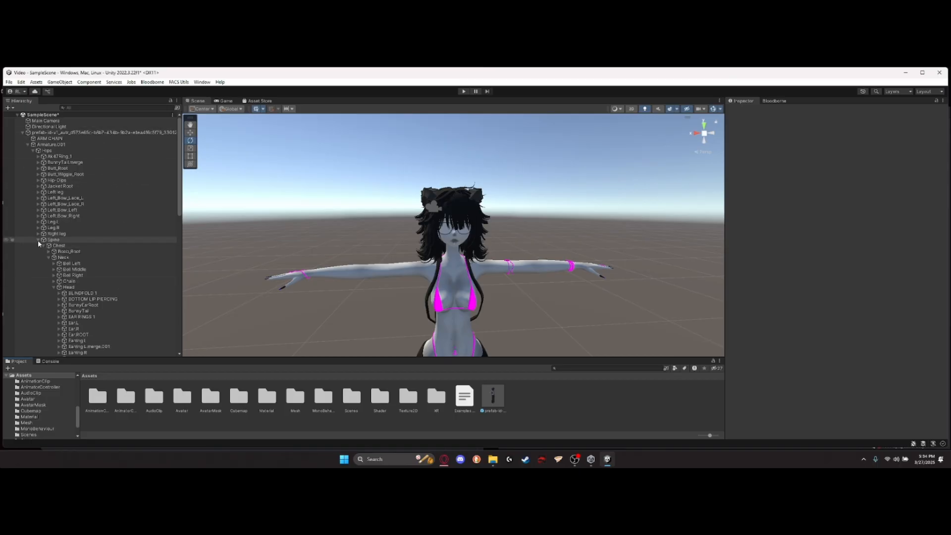
pyautogui.click(49, 244)
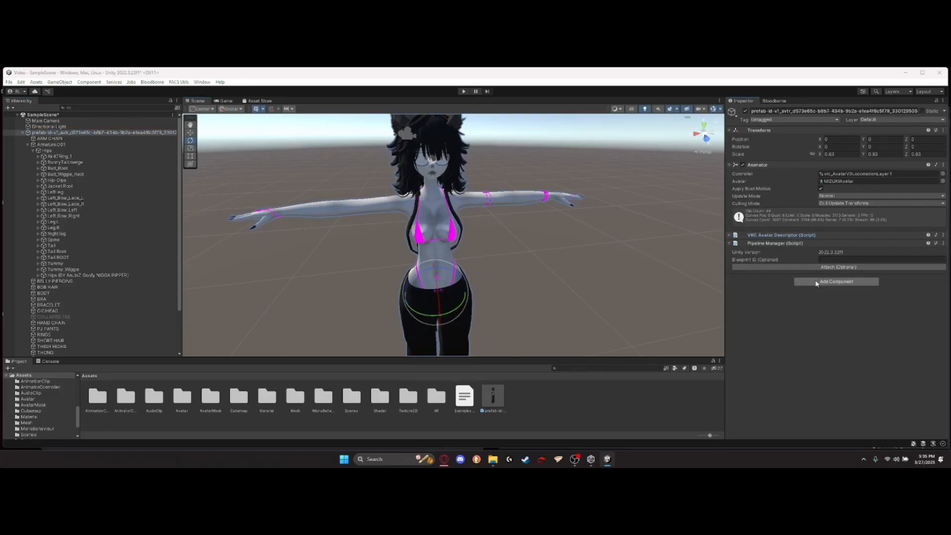
pyautogui.click(836, 280)
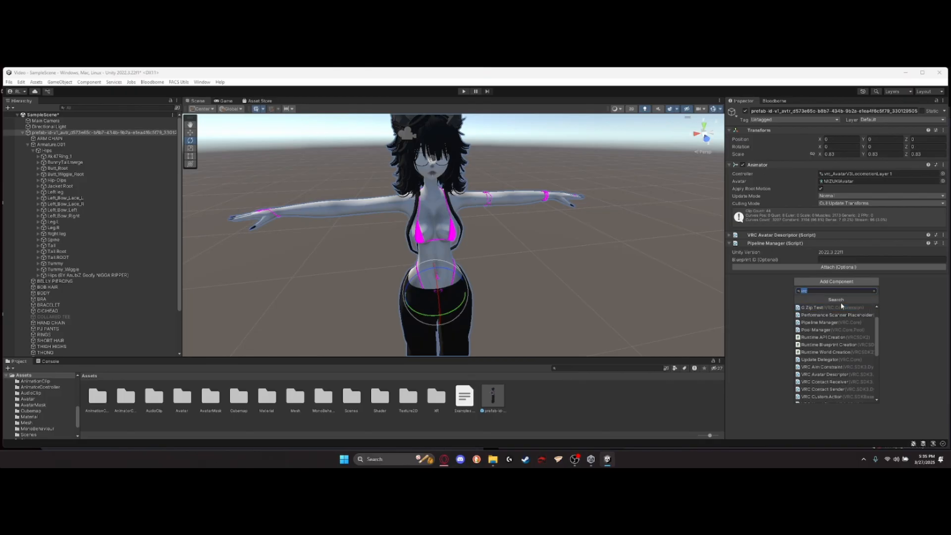
pyautogui.click(825, 375)
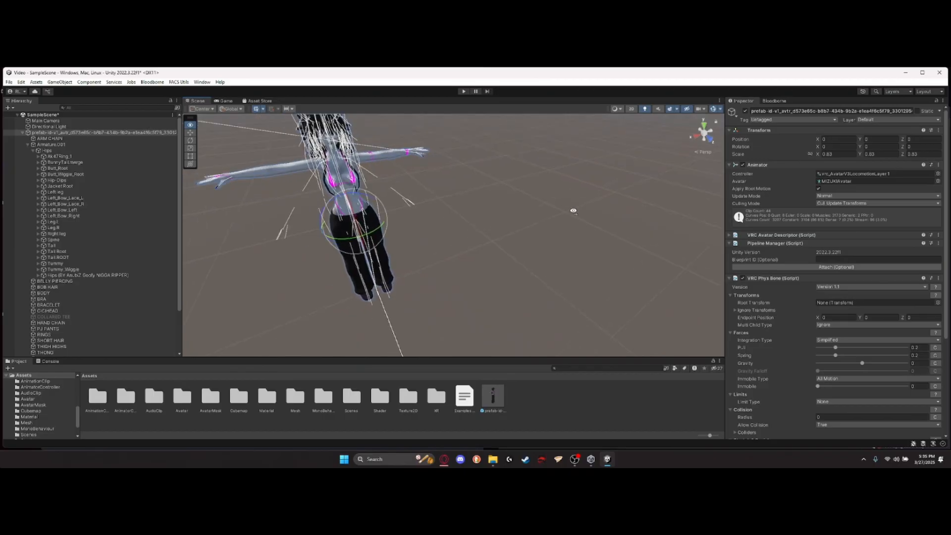
pyautogui.rightClick(771, 277)
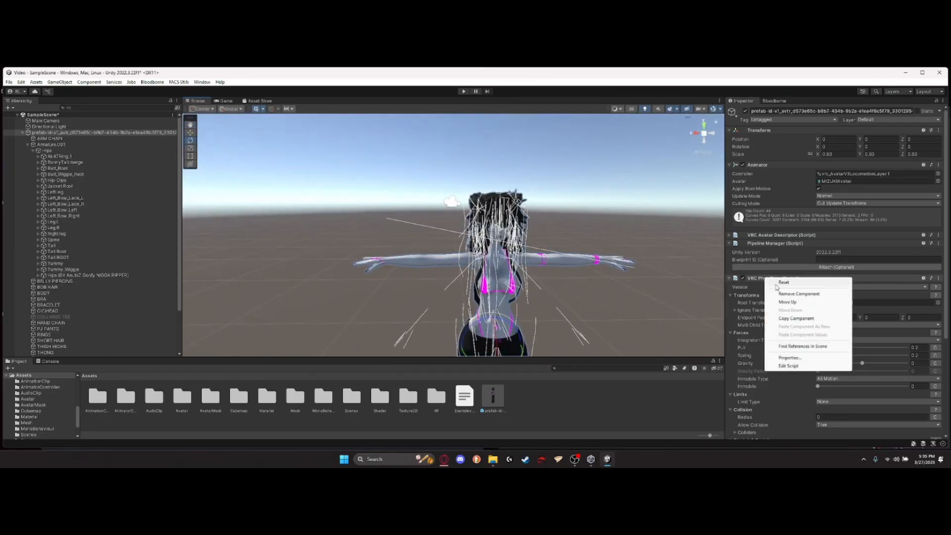
pyautogui.click(798, 293)
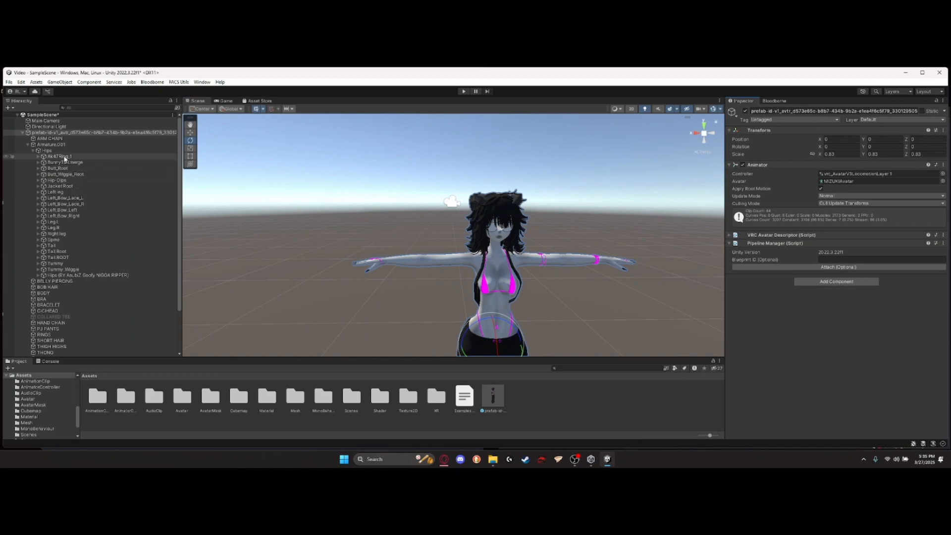
pyautogui.click(58, 186)
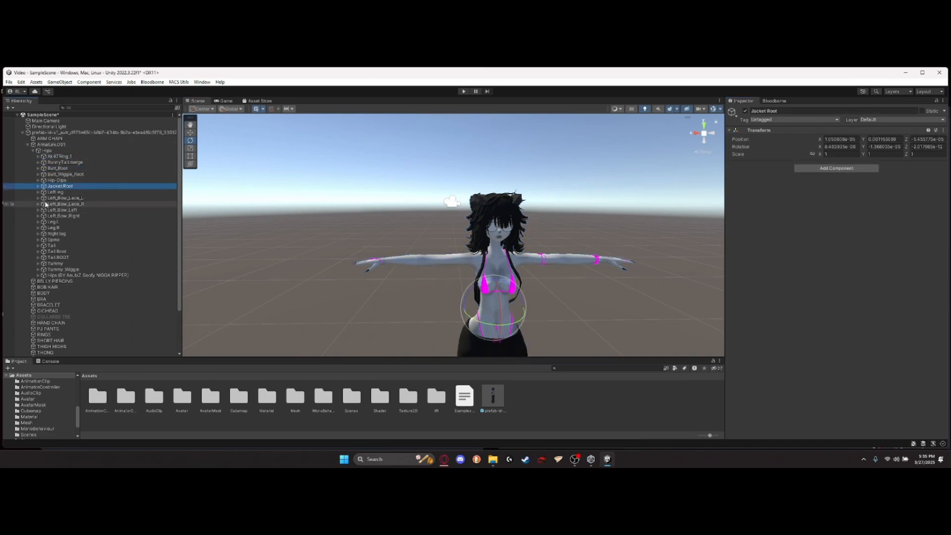
pyautogui.click(55, 192)
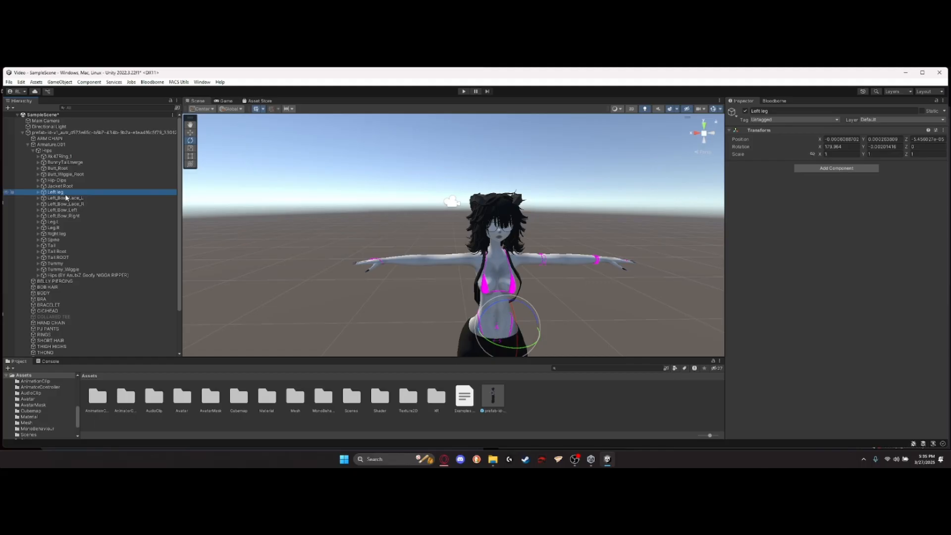
pyautogui.click(51, 245)
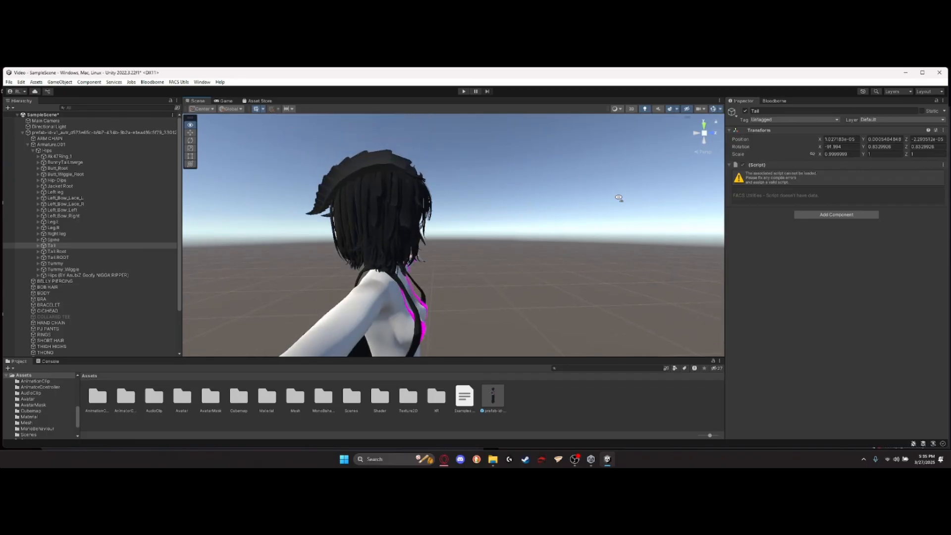
# Step: Run Remove Missing Scripts, then confirm the Tail bone keeps only its Transform and check BRACELET
pyautogui.click(178, 82)
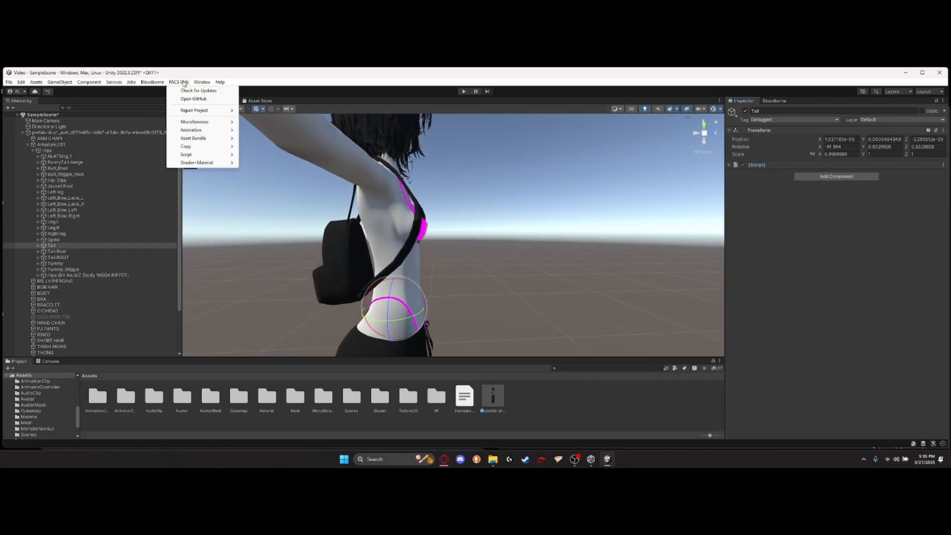
pyautogui.moveTo(194, 110)
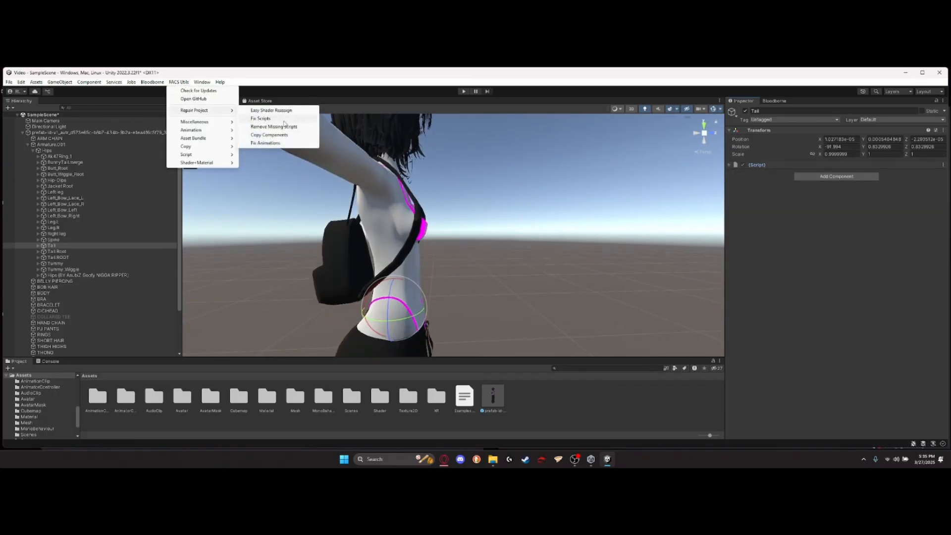
pyautogui.click(274, 126)
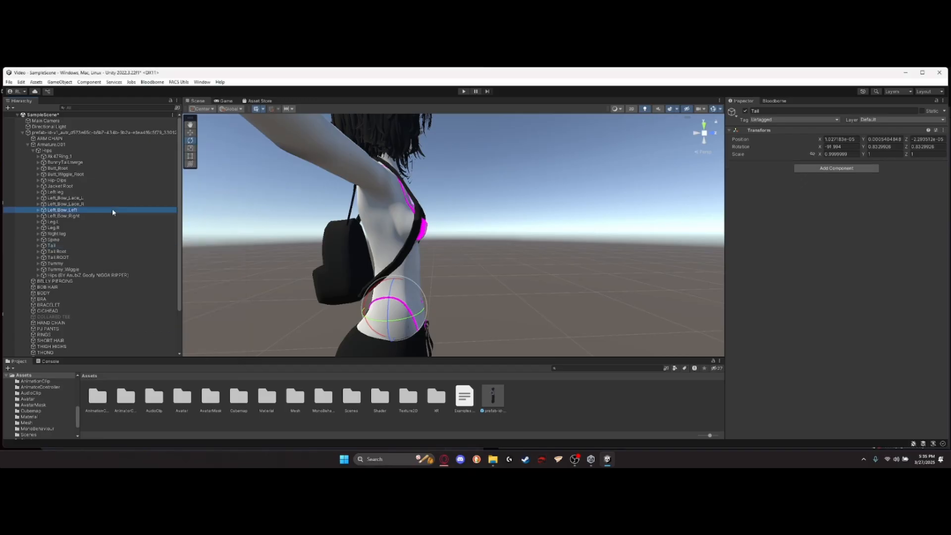
pyautogui.click(53, 238)
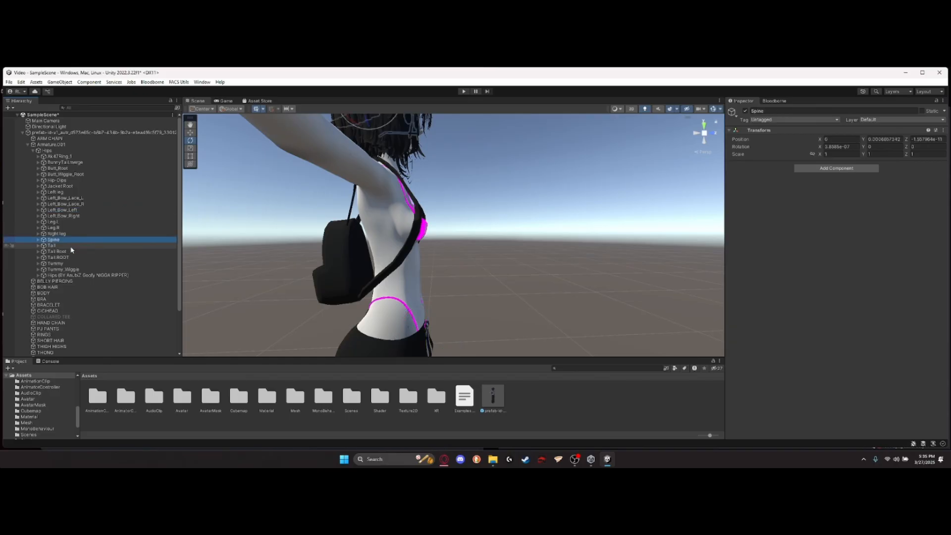
pyautogui.click(58, 251)
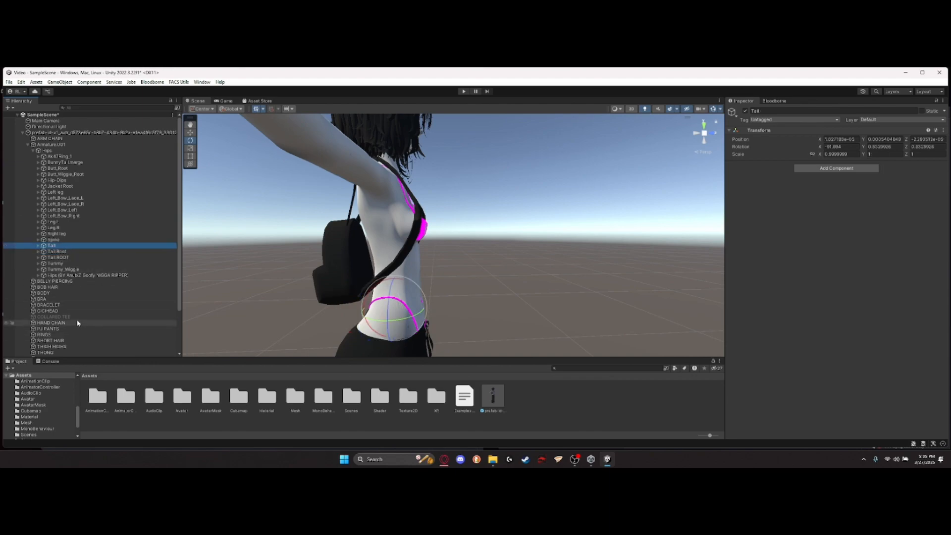
pyautogui.click(53, 316)
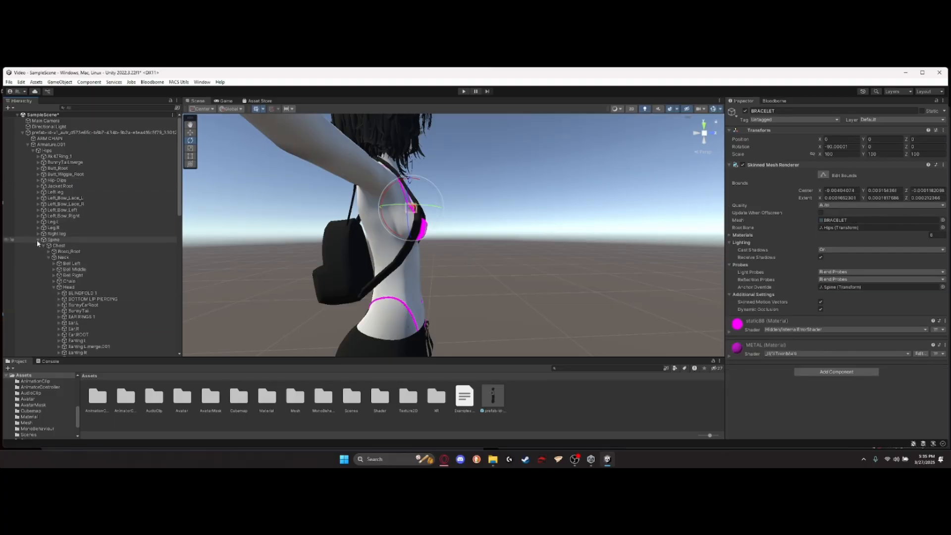
# Step: Attach a VRC Phys Bone with default force settings to the HairRoot bone under Head
pyautogui.scroll(-3)
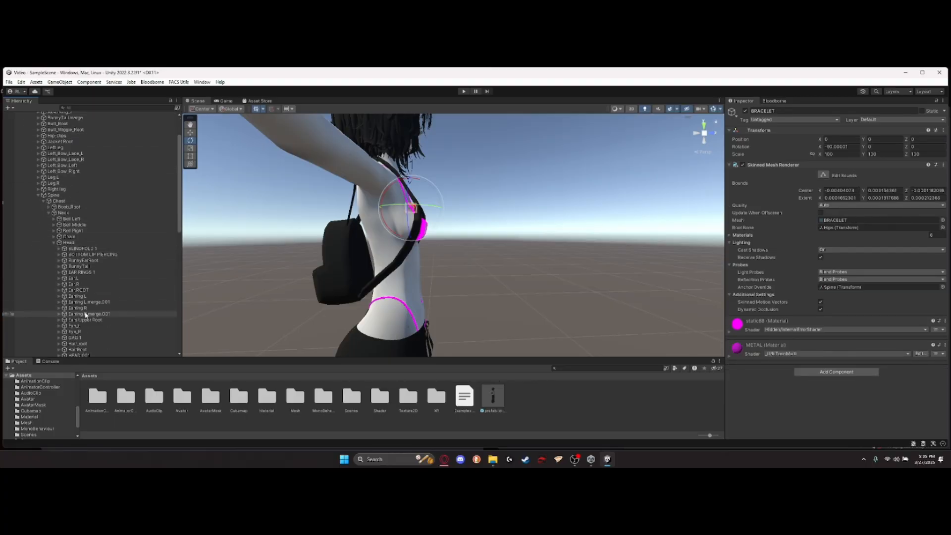
pyautogui.scroll(-3)
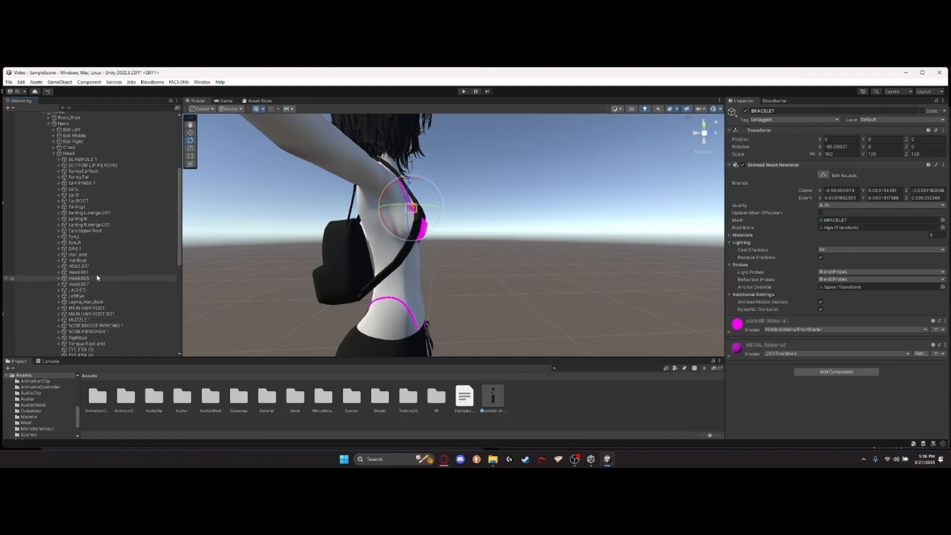
pyautogui.click(77, 261)
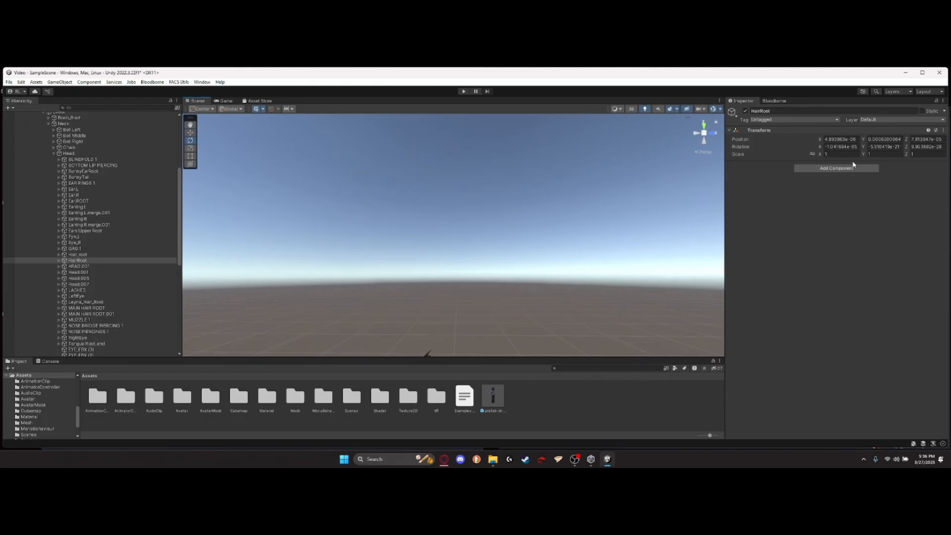
pyautogui.click(836, 168)
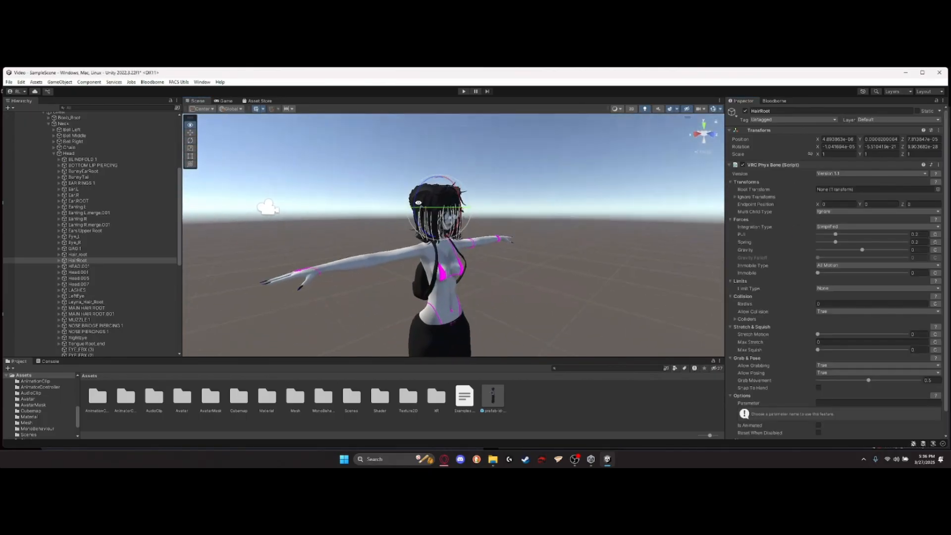
pyautogui.moveTo(425, 243); pyautogui.dragTo(437, 212)
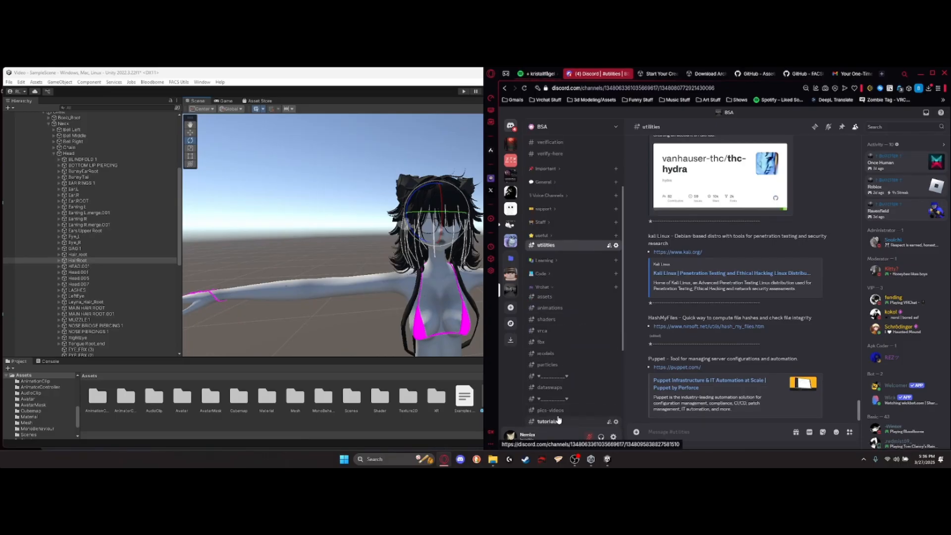
pyautogui.click(547, 410)
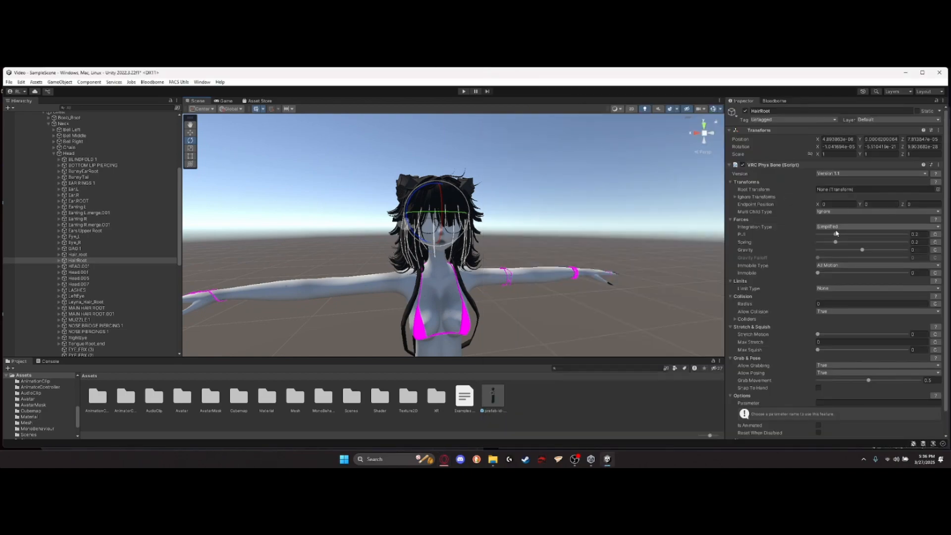
# Step: Drag the HairRoot PhysBone's Pull slider up to roughly 0.233, leaving other forces unchanged
pyautogui.moveTo(834, 234); pyautogui.dragTo(848, 234)
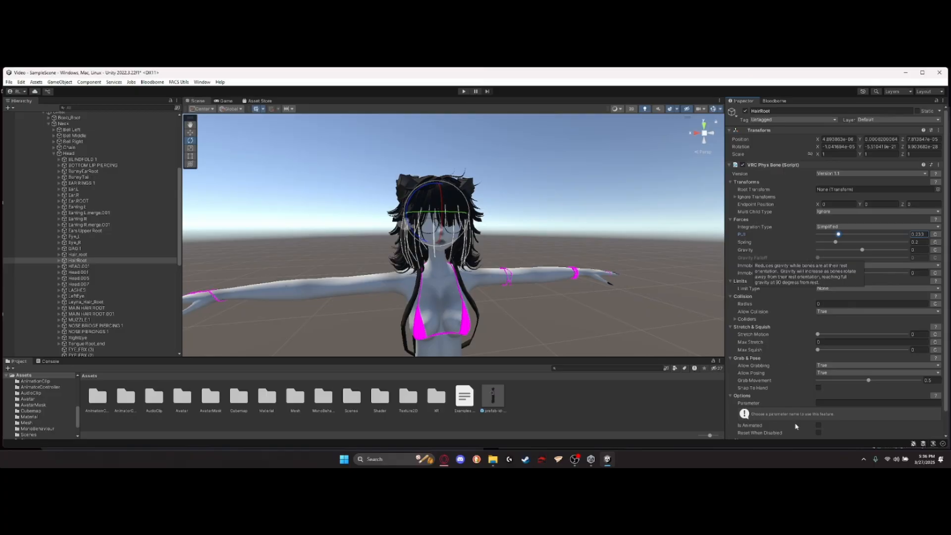
pyautogui.scroll(-3)
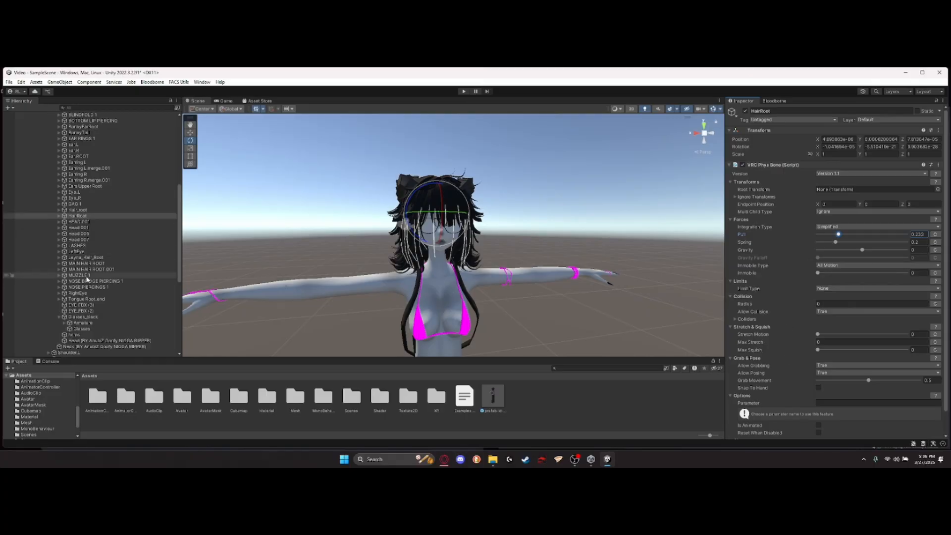
pyautogui.click(78, 187)
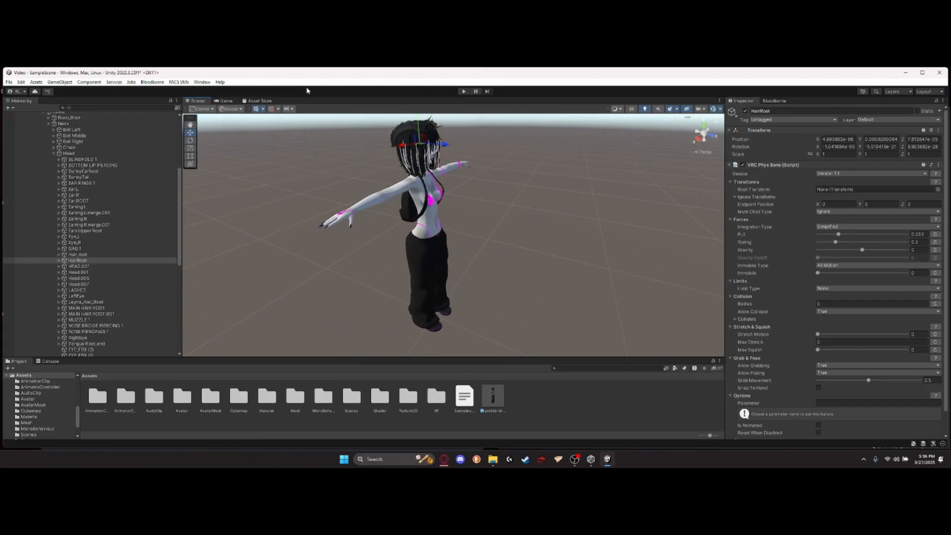
# Step: Name the avatar 'asdfaadf' in the Bloodborne Builder, capture its thumbnail and confirm upload permission
pyautogui.click(152, 82)
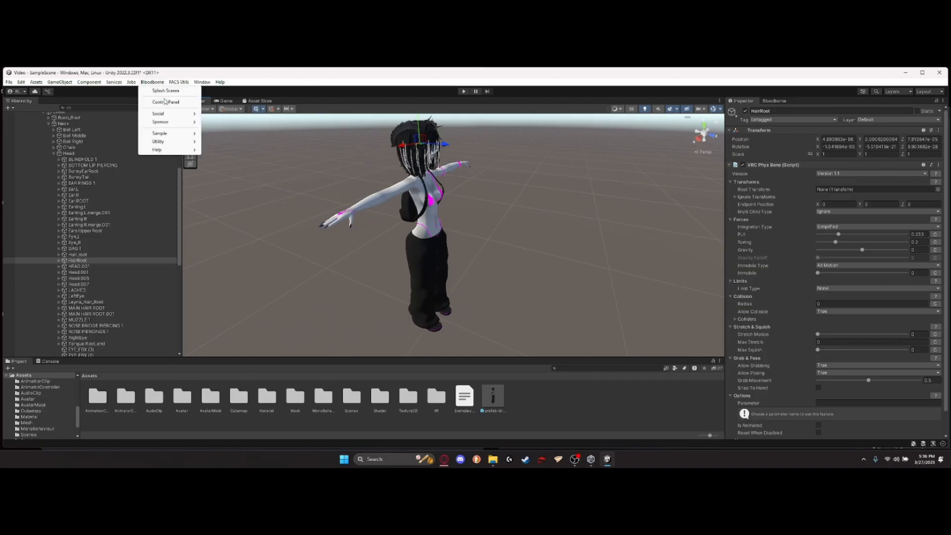
pyautogui.click(164, 101)
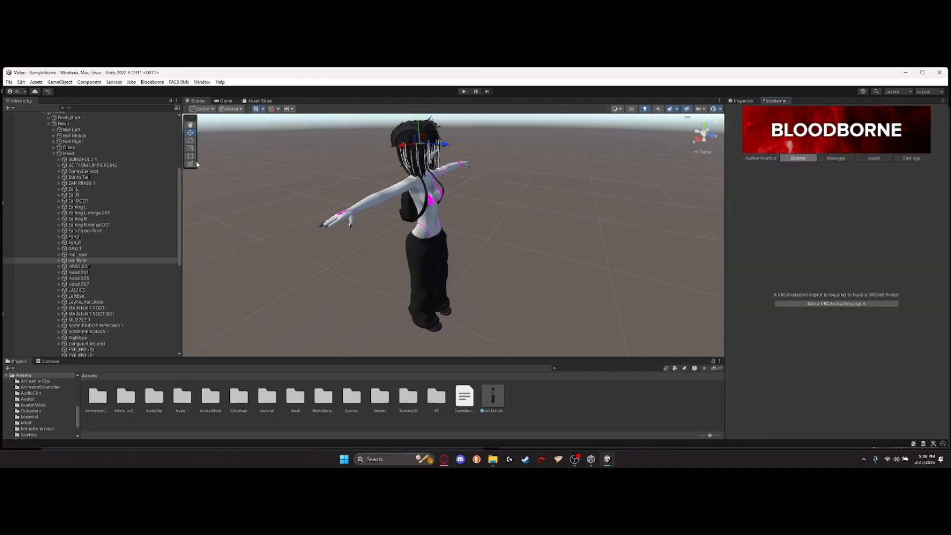
pyautogui.click(836, 303)
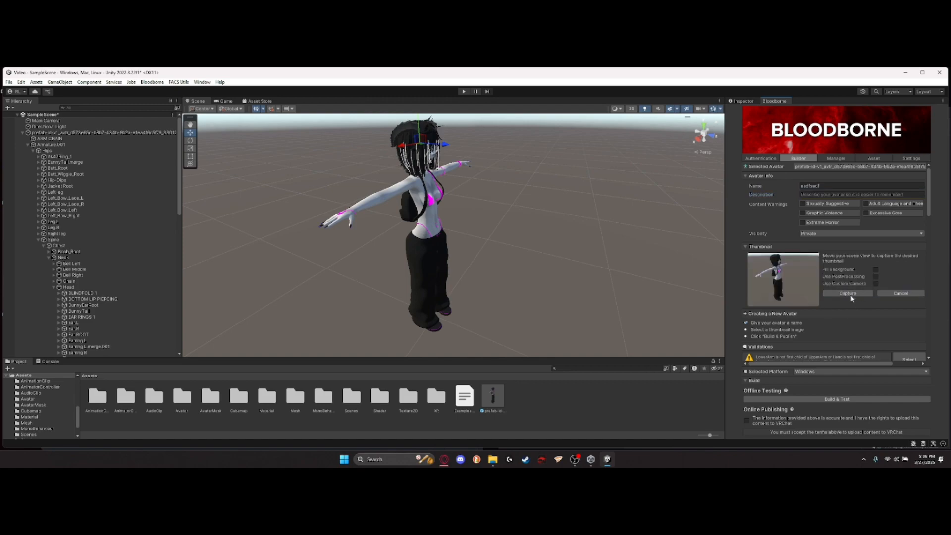
pyautogui.click(848, 293)
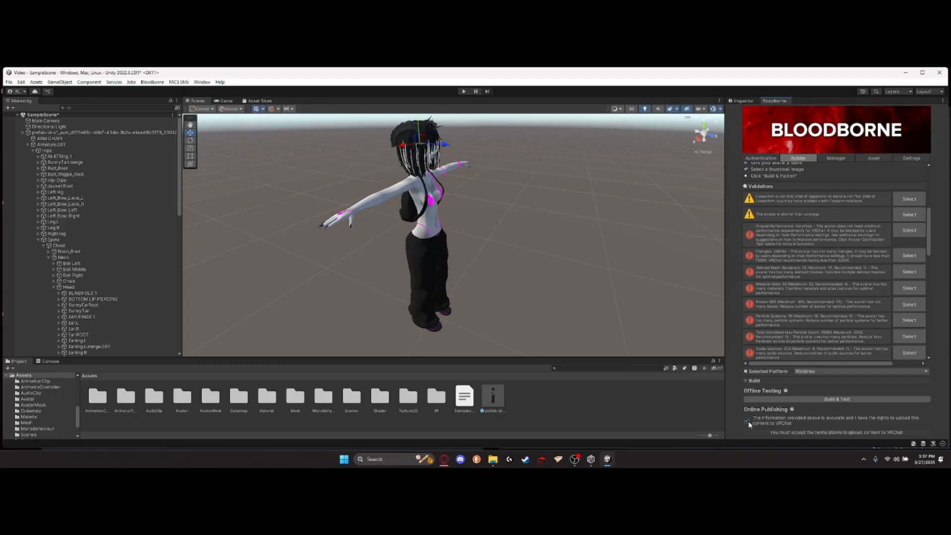
pyautogui.click(747, 420)
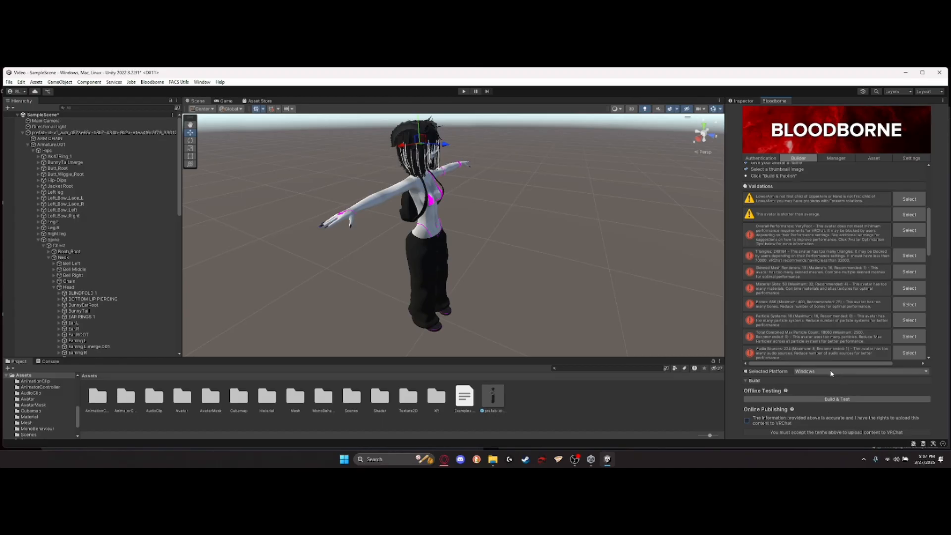
pyautogui.moveTo(943, 108)
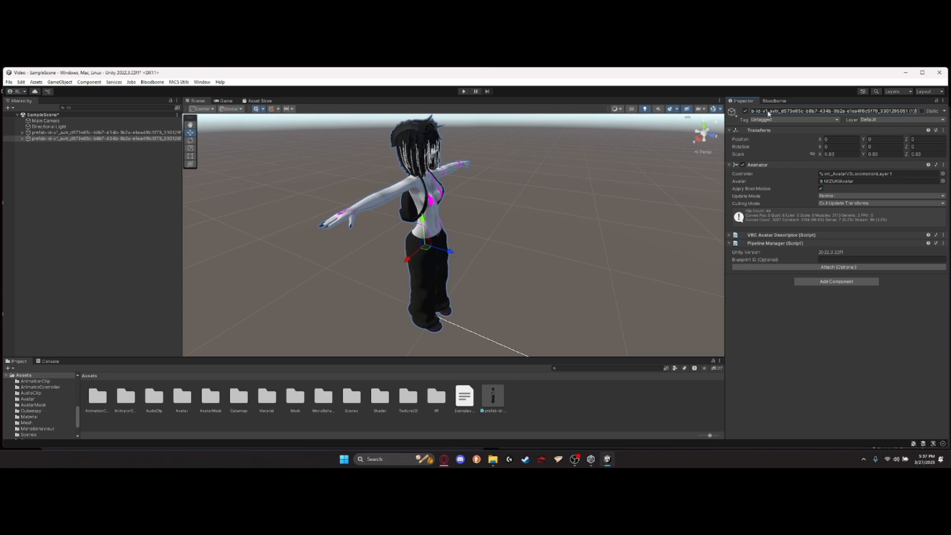
# Step: Reopen the Bloodborne Control Panel with Windows as platform and the avatar root selected
pyautogui.doubleClick(795, 111)
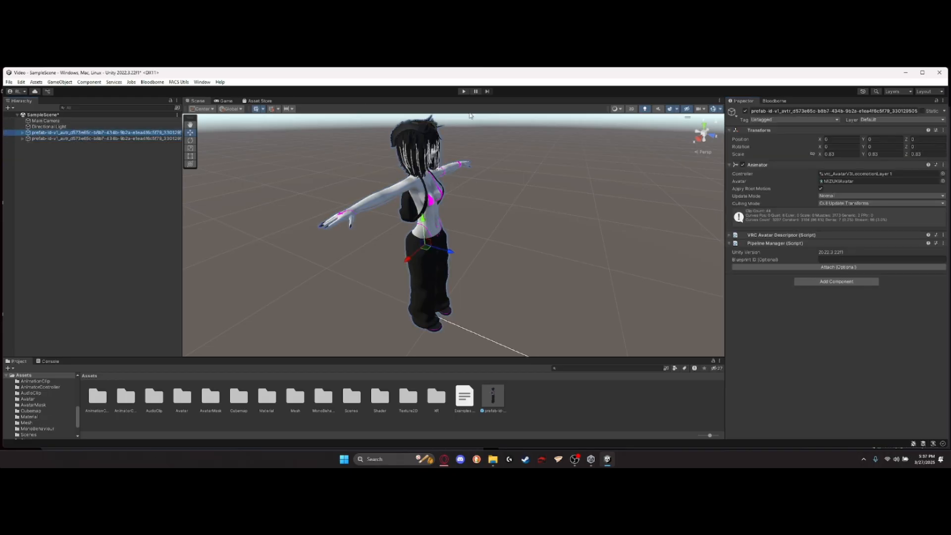
pyautogui.rightClick(91, 132)
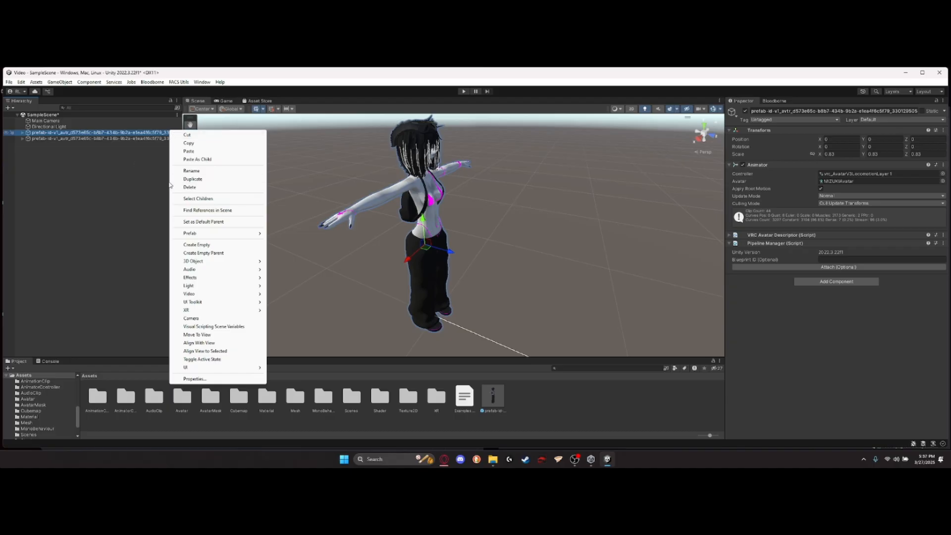
pyautogui.click(151, 83)
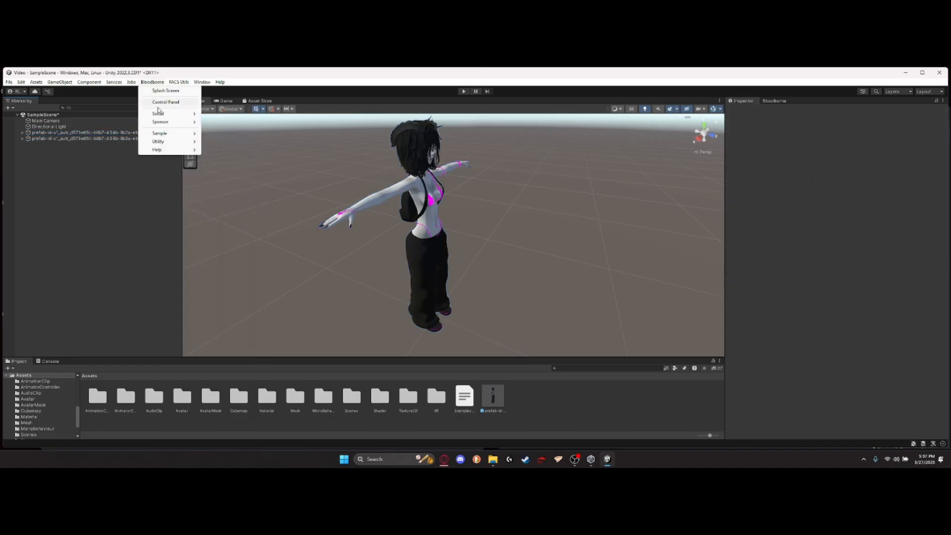
pyautogui.click(166, 102)
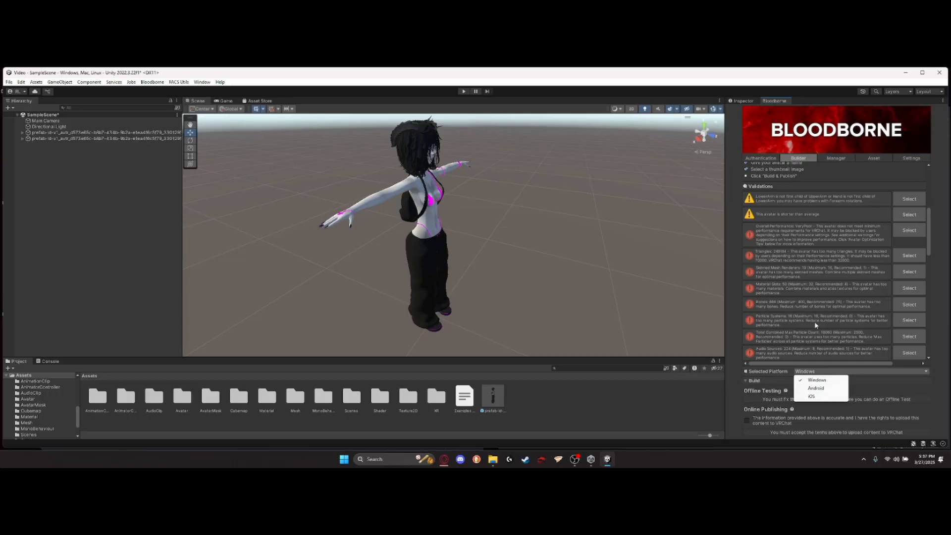
pyautogui.click(817, 380)
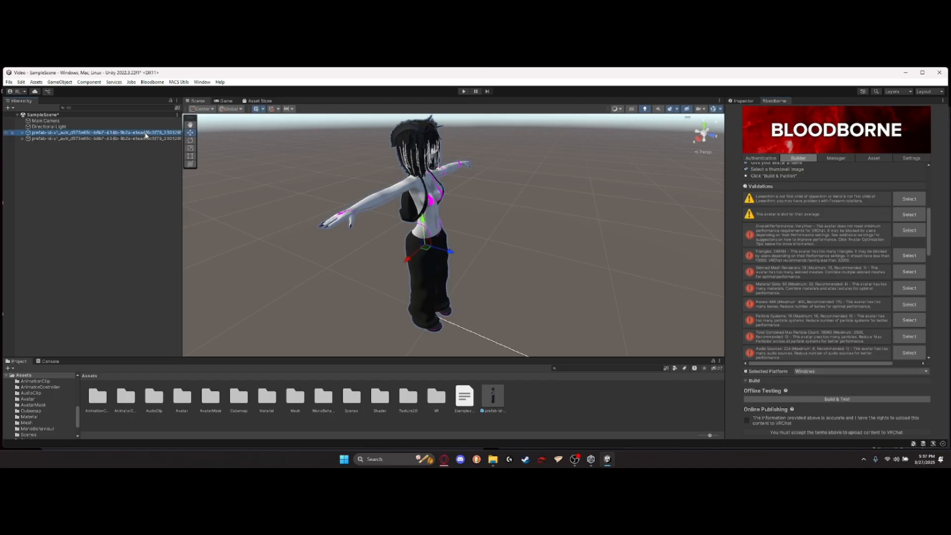
pyautogui.click(103, 139)
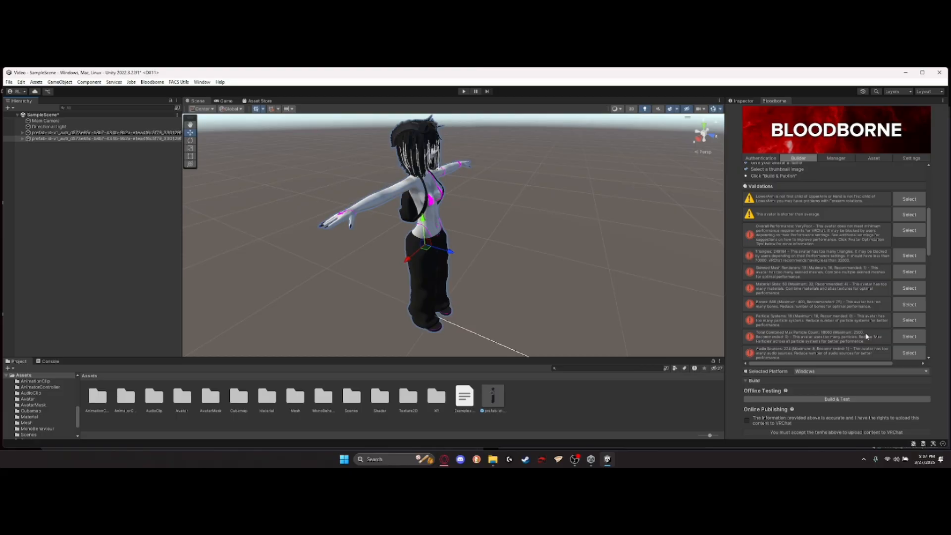
pyautogui.moveTo(753, 353)
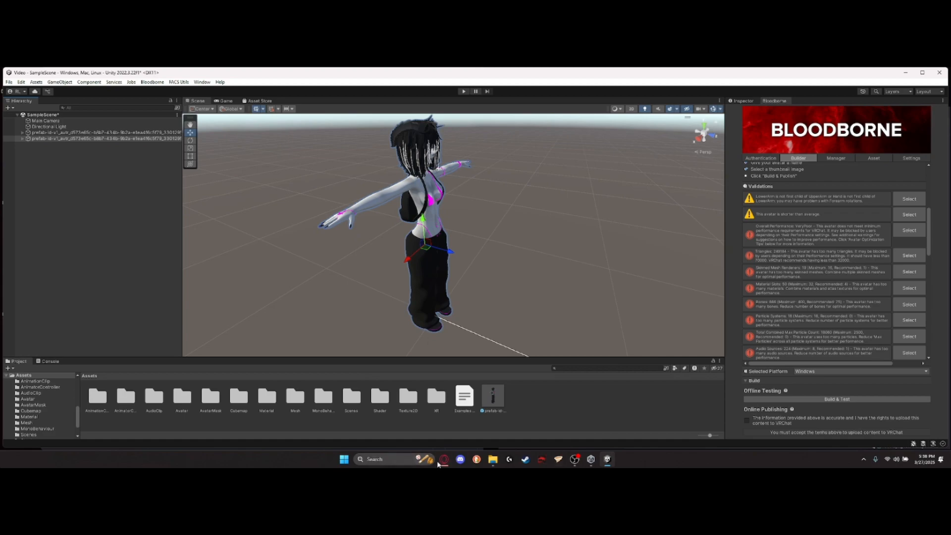
# Step: Show Discord from the taskbar and switch to the BSA server's #general channel
pyautogui.click(444, 458)
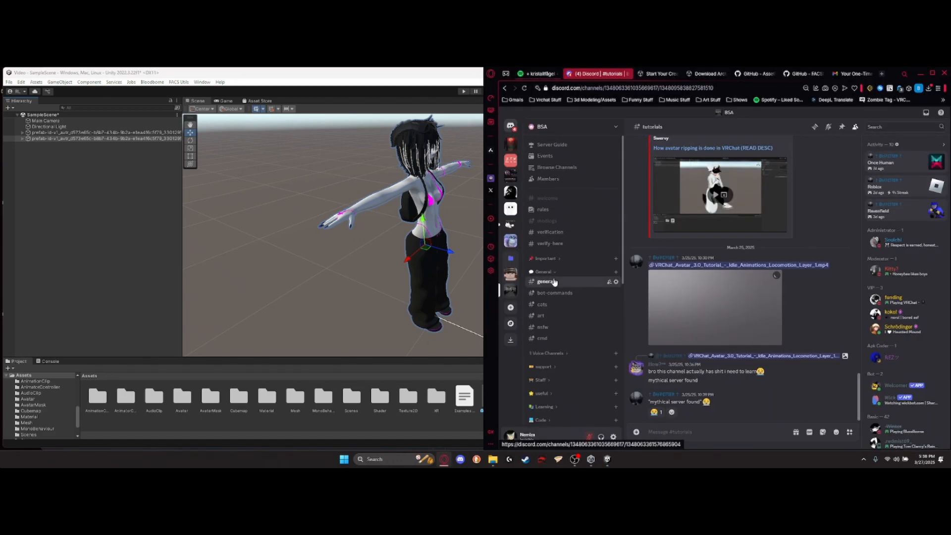
pyautogui.click(547, 281)
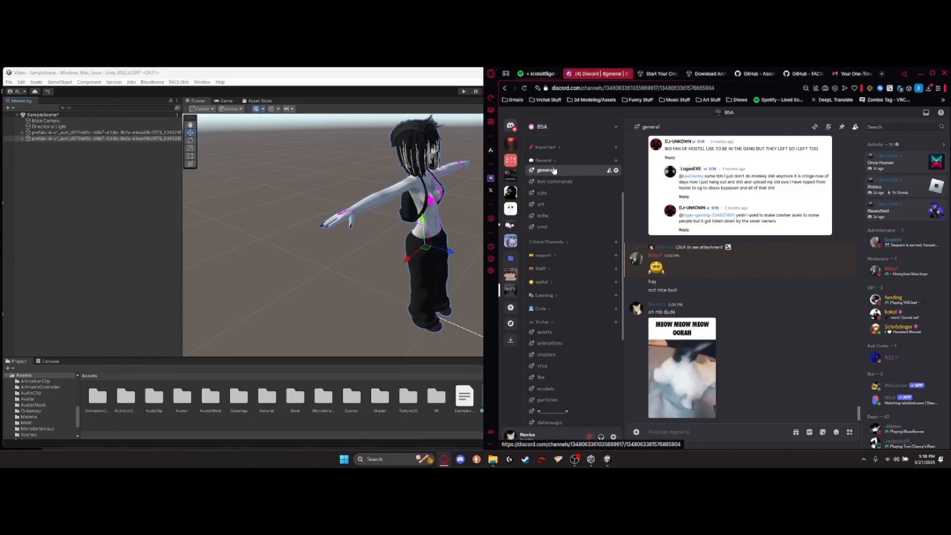
pyautogui.moveTo(575, 458)
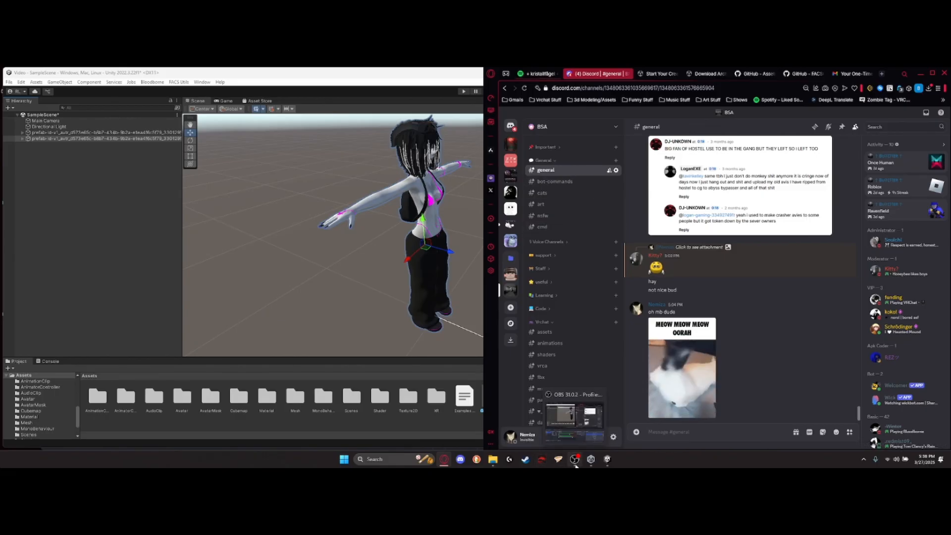